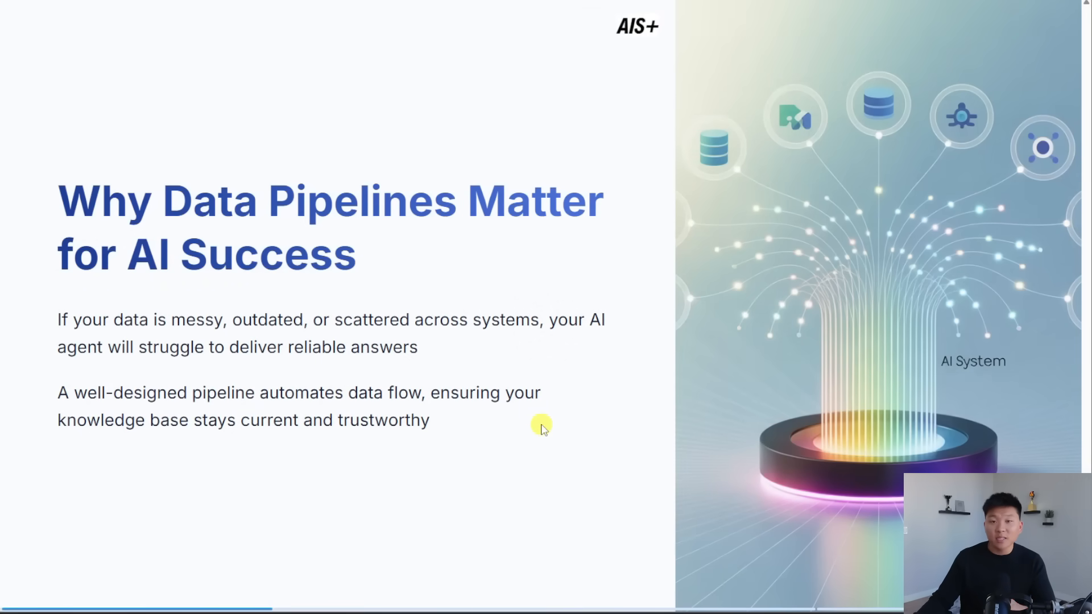
mouse_move(548, 426)
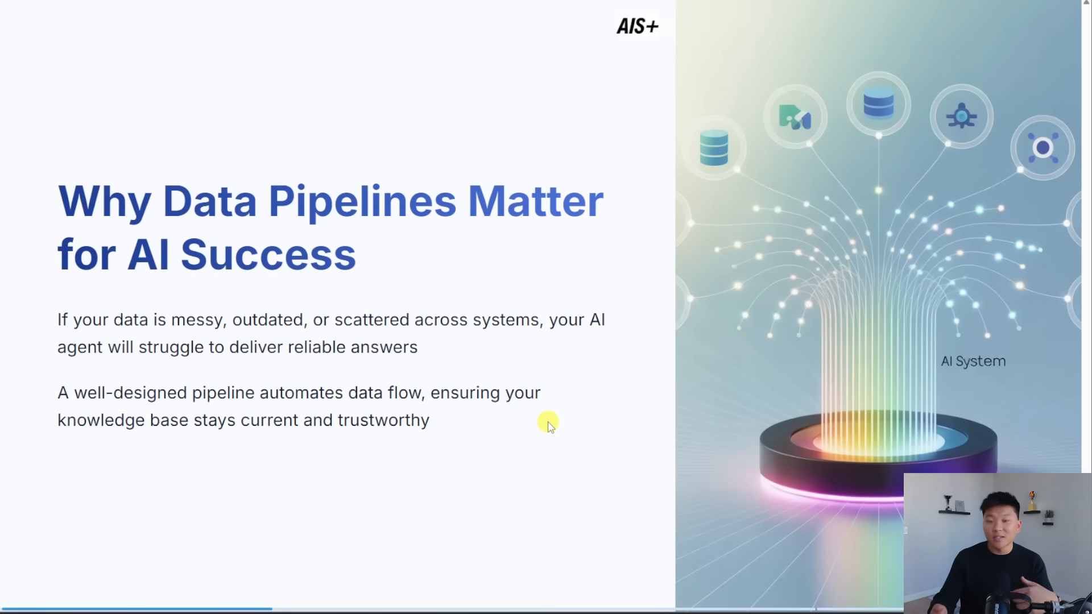
mouse_move(440, 355)
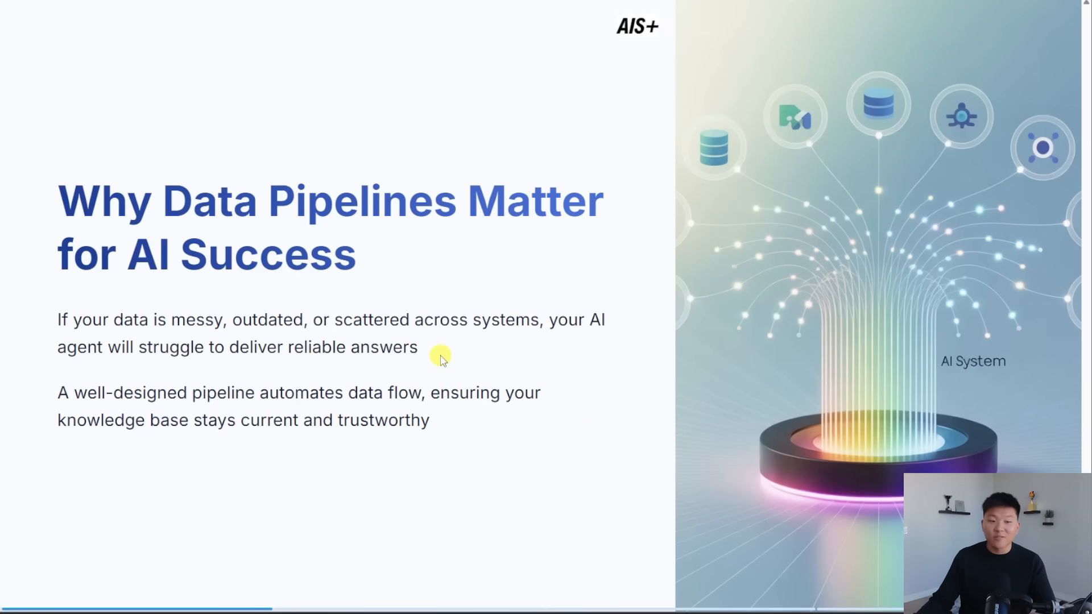
mouse_move(478, 349)
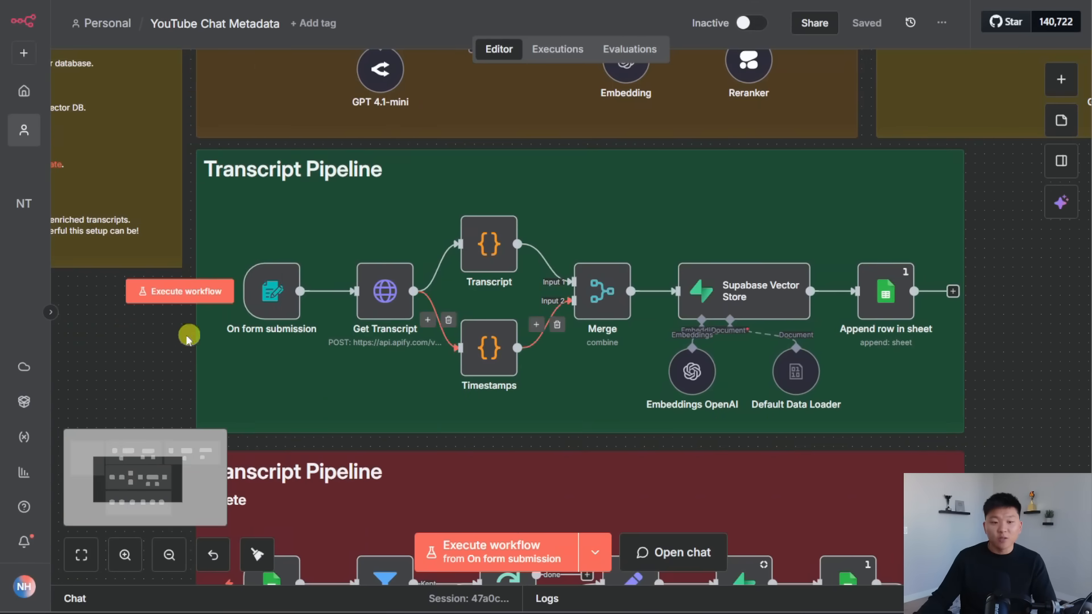
Display the Essential Pipeline Components slide in the presentation
double_click(272, 292)
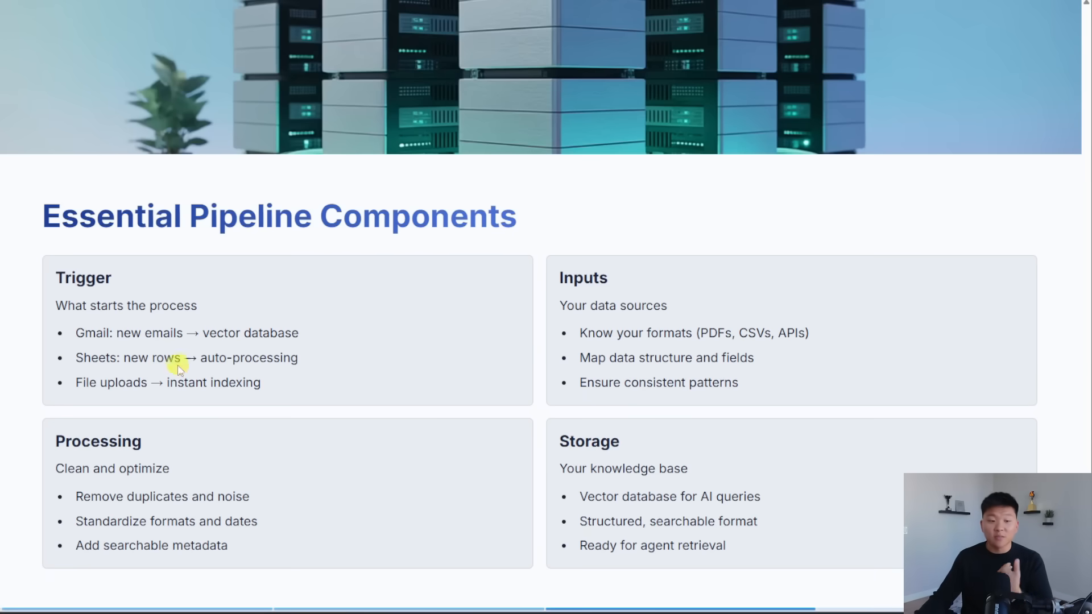
mouse_move(148, 414)
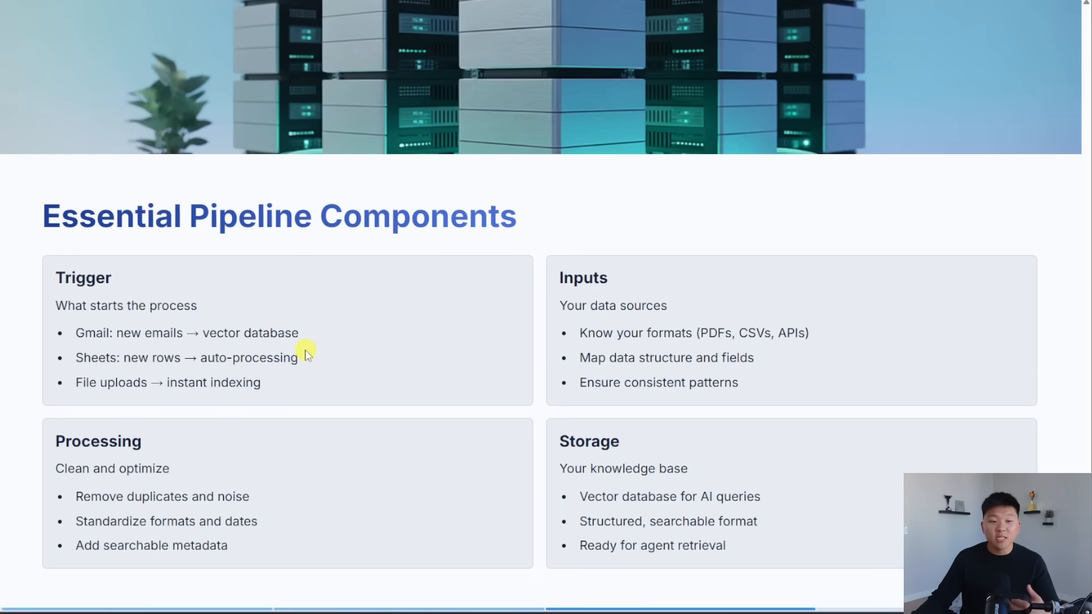
mouse_move(315, 347)
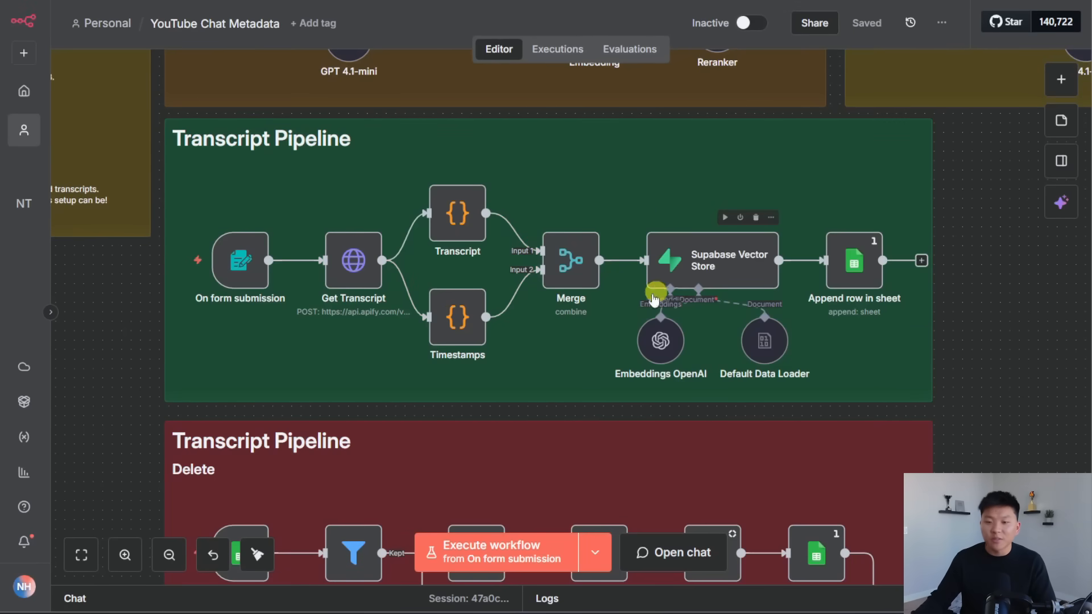
mouse_move(725, 271)
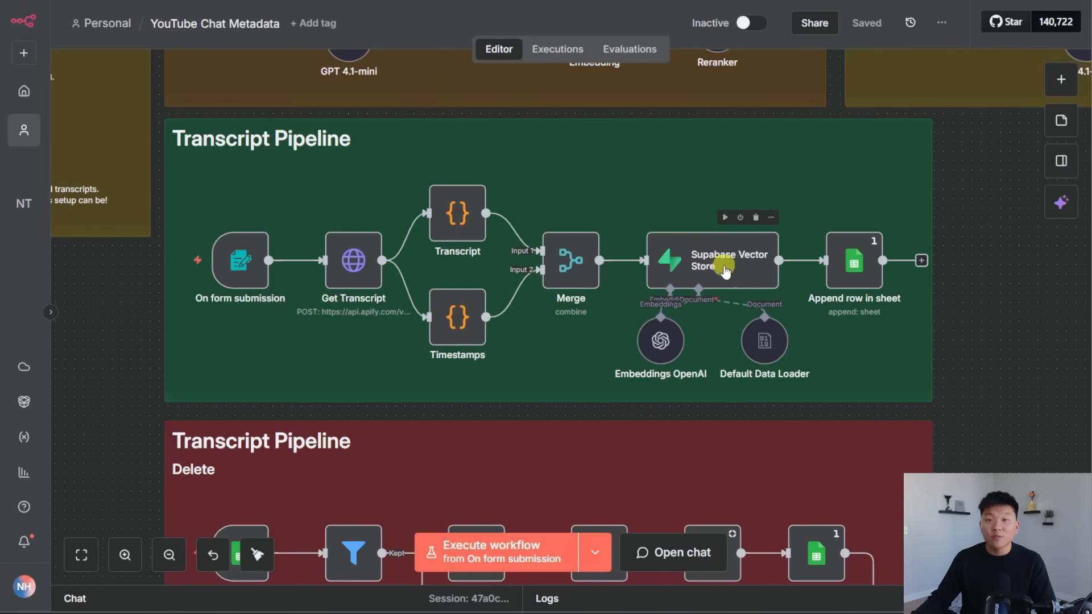
mouse_move(739, 273)
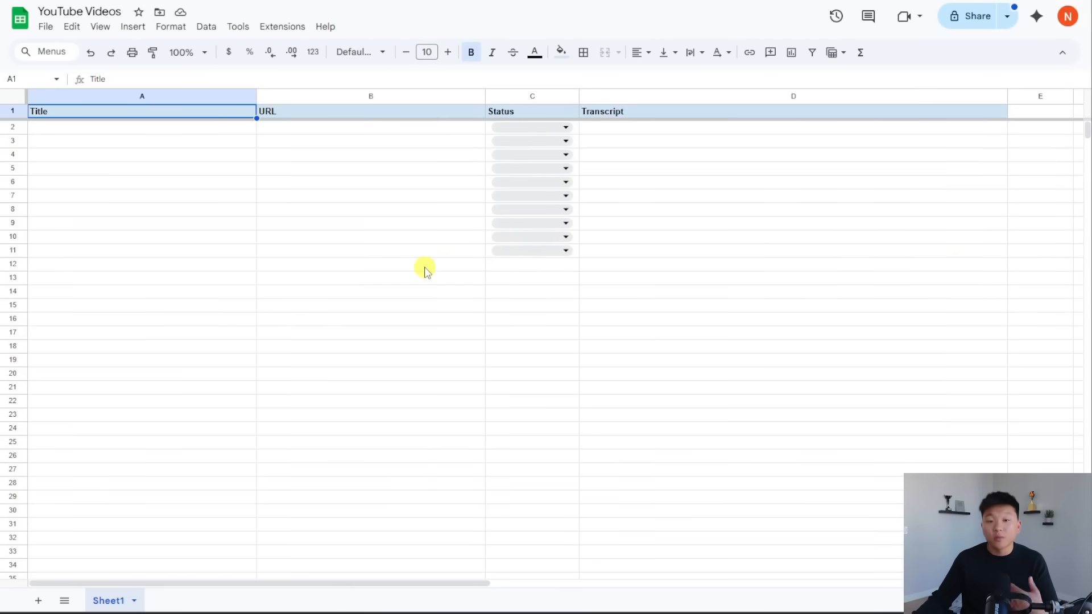
Set row 2's Status cell in the YouTube Videos sheet to Processed
click(142, 127)
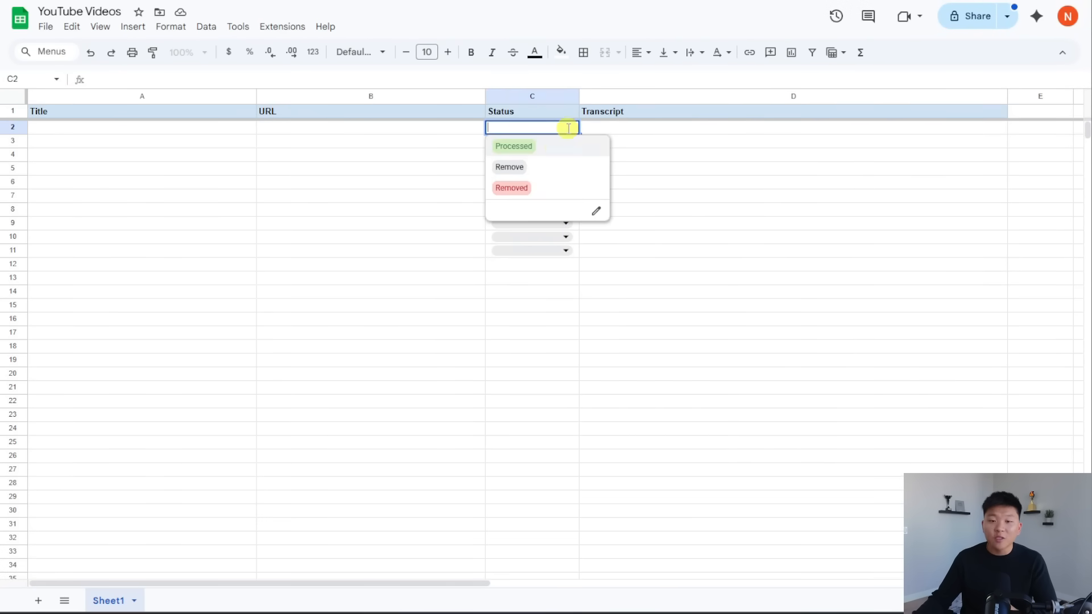
click(513, 147)
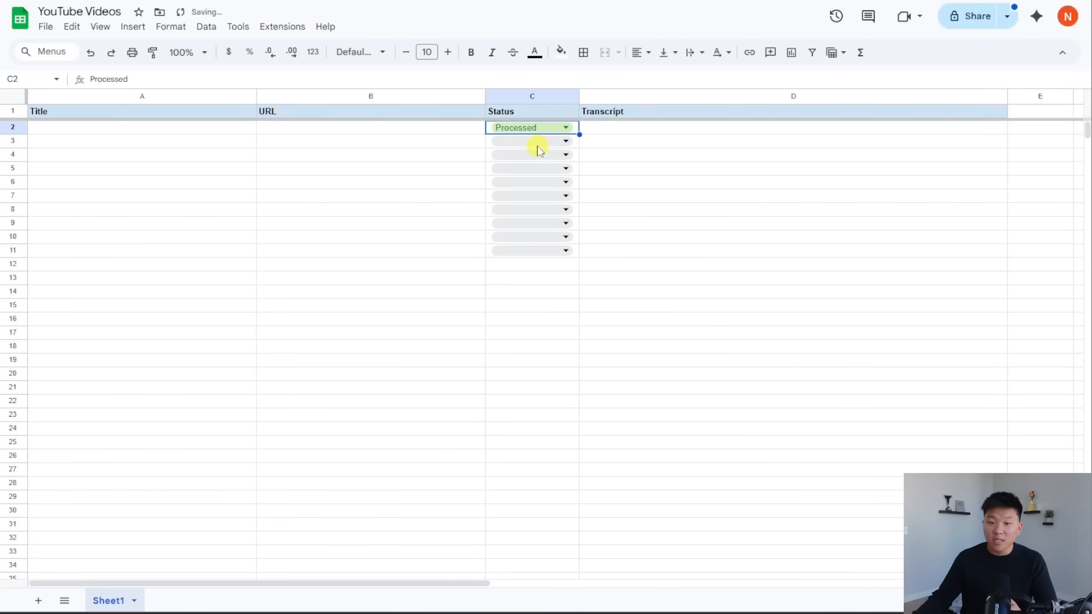
click(565, 128)
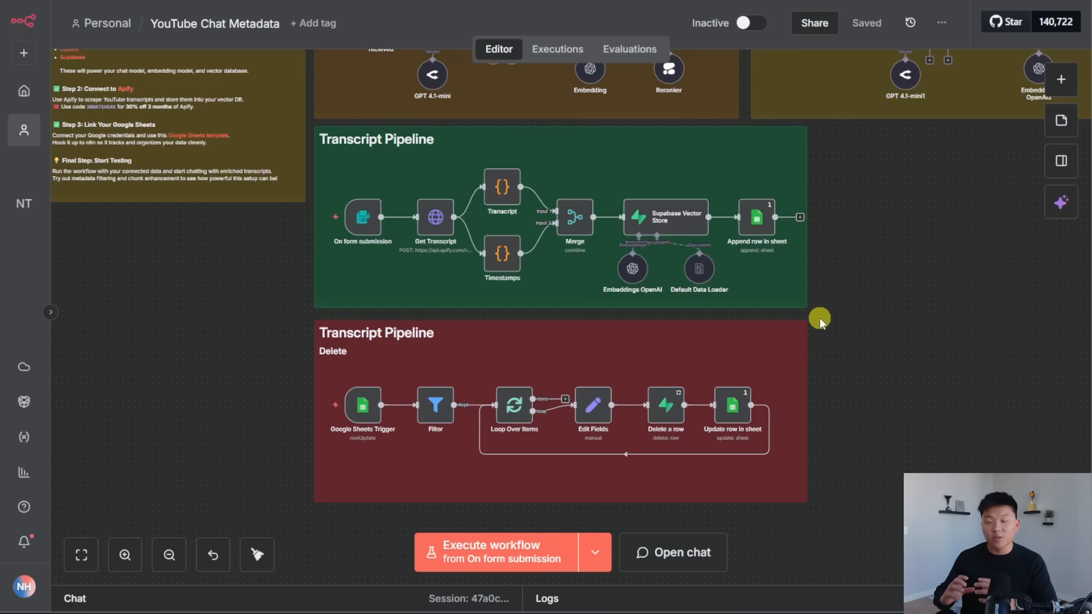
mouse_move(801, 216)
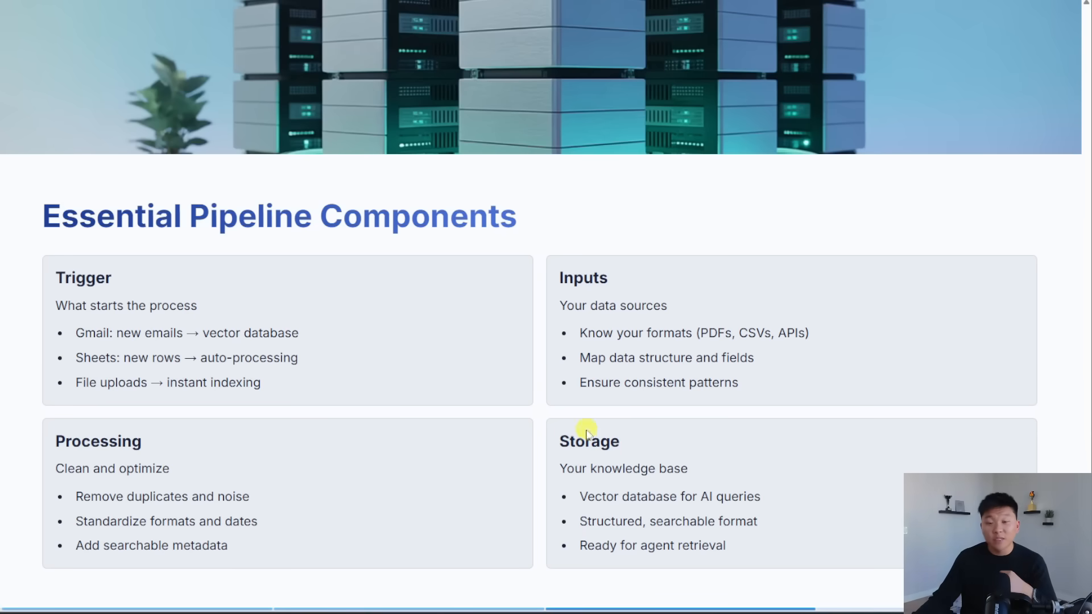
mouse_move(342, 515)
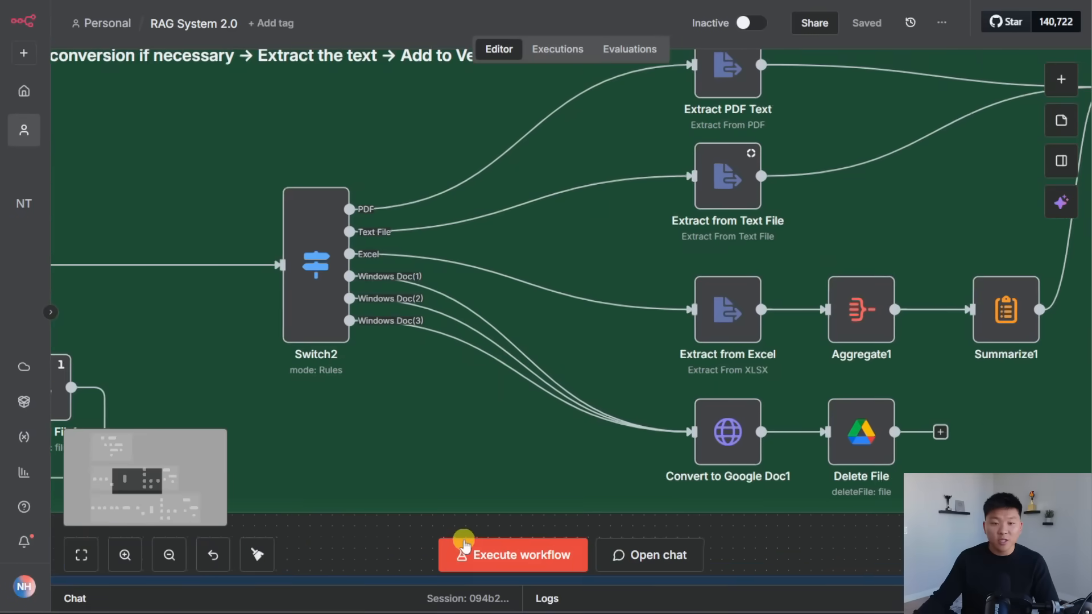
Zoom out on the RAG System 2.0 canvas to view the Switch2 branches
click(168, 556)
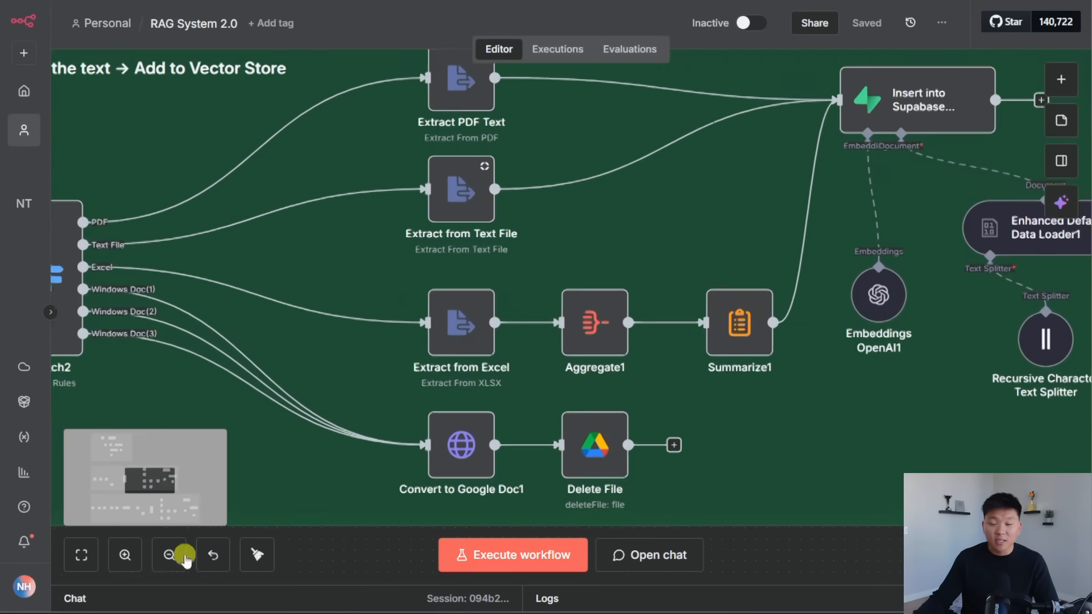
click(169, 555)
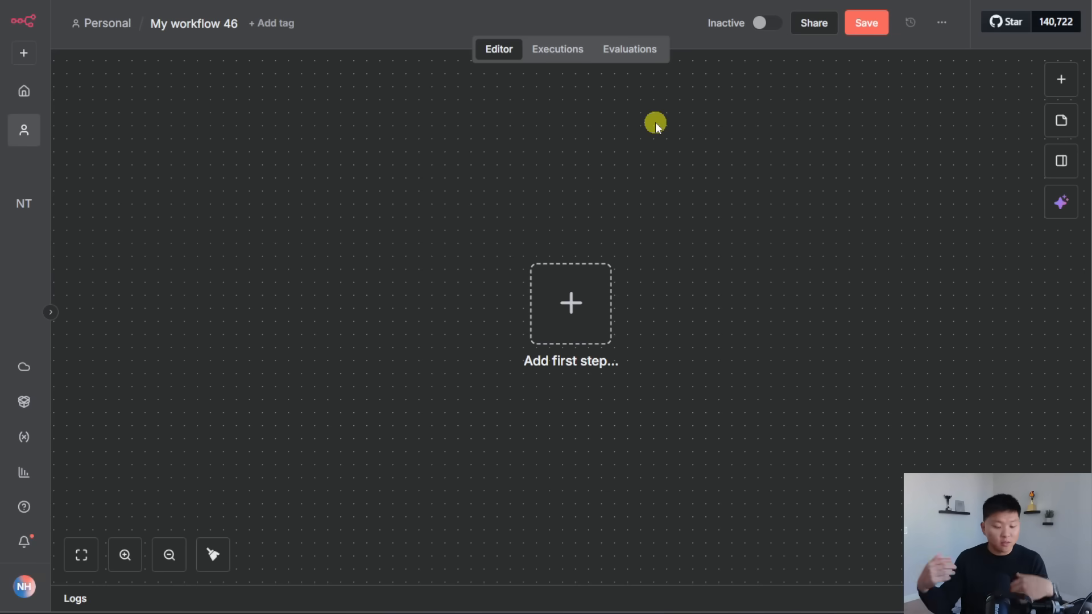
Add a Google Drive trigger firing on changes involving a specific folder
text(go)
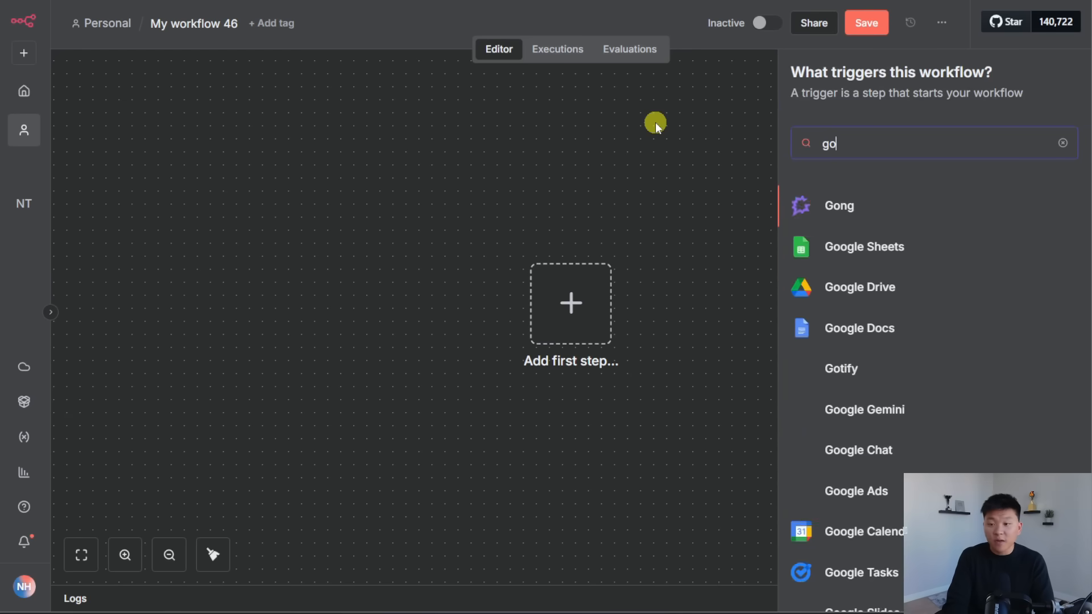
click(860, 286)
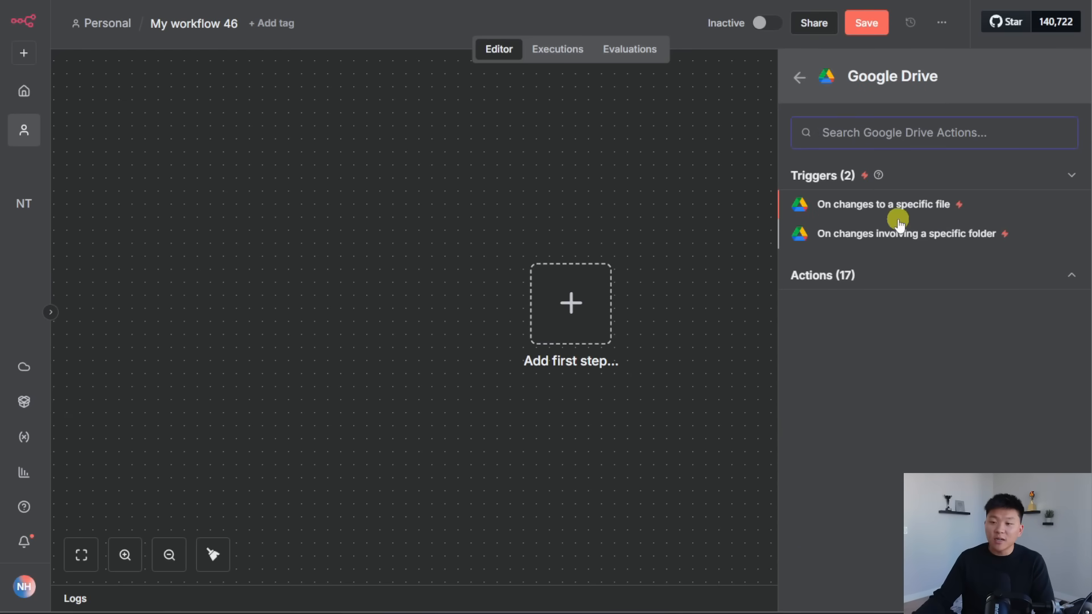
click(909, 233)
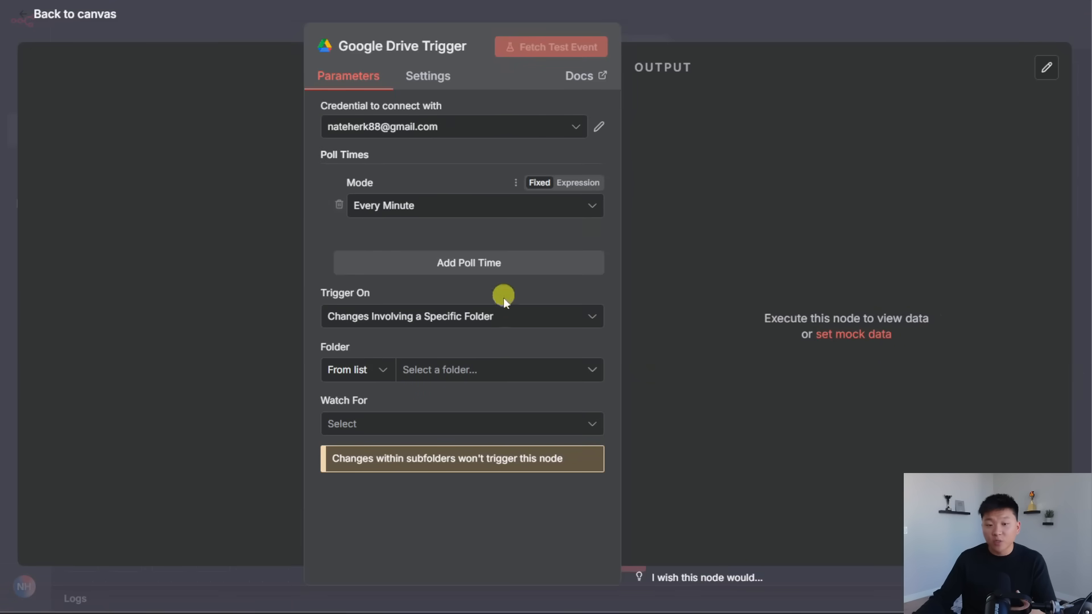
Set the trigger's Folder to RAG and Watch For to File Created
click(496, 370)
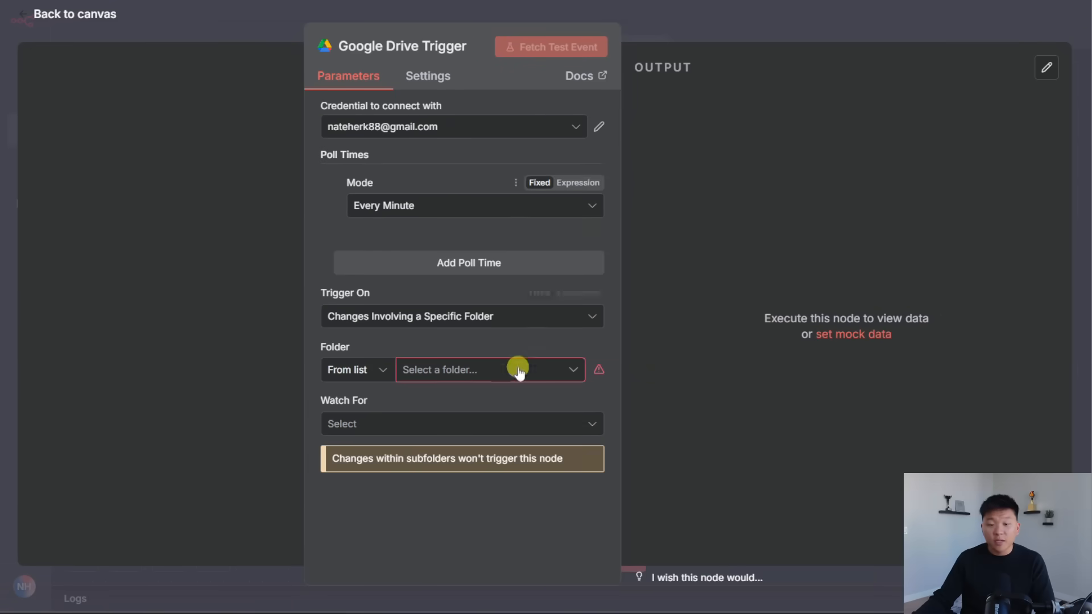
click(486, 369)
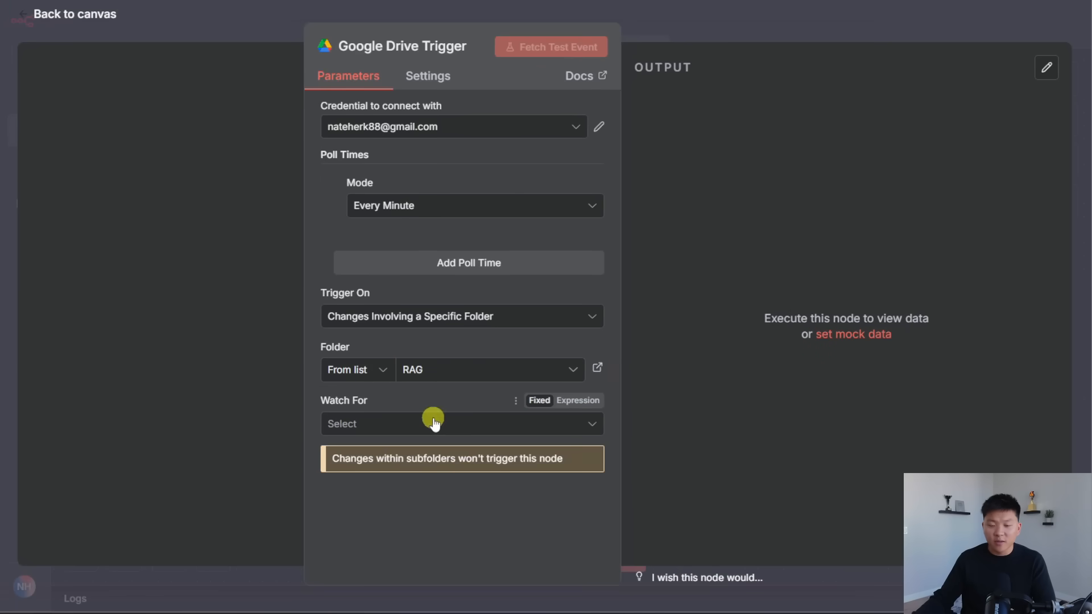
click(461, 423)
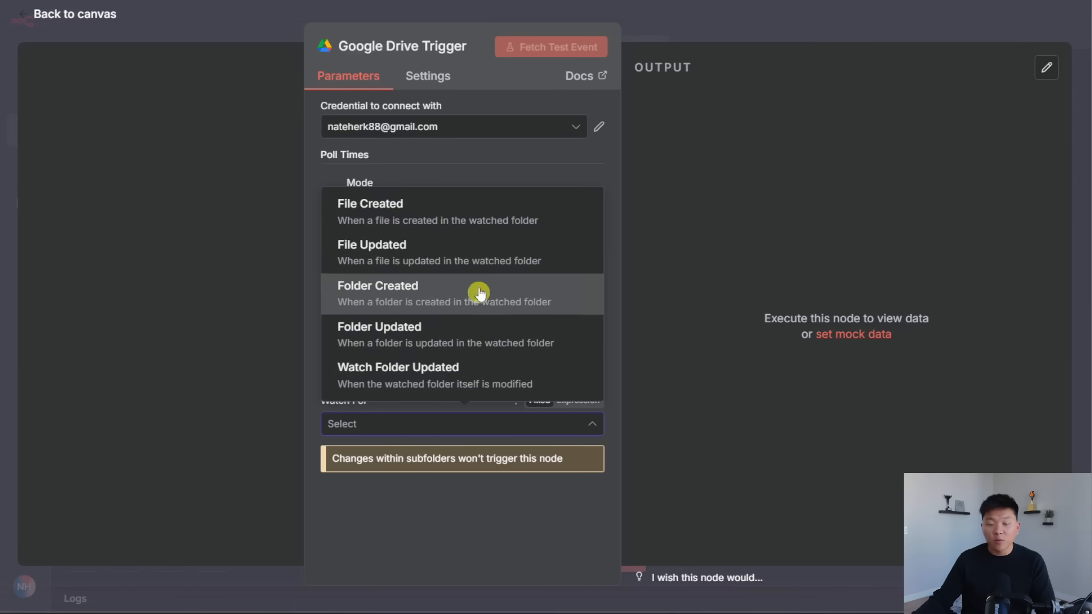
mouse_move(486, 225)
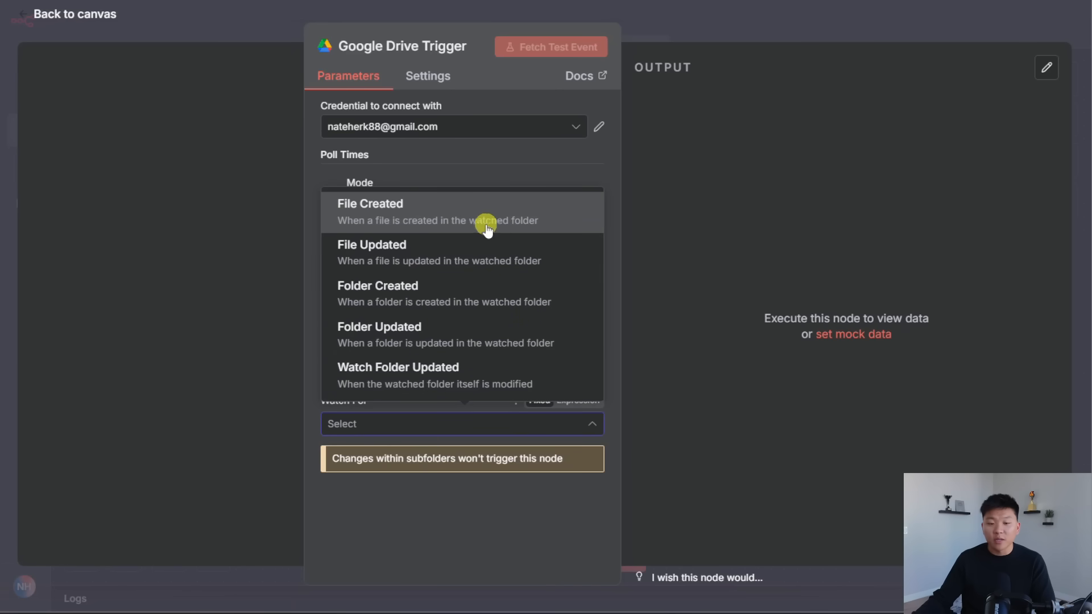
click(369, 203)
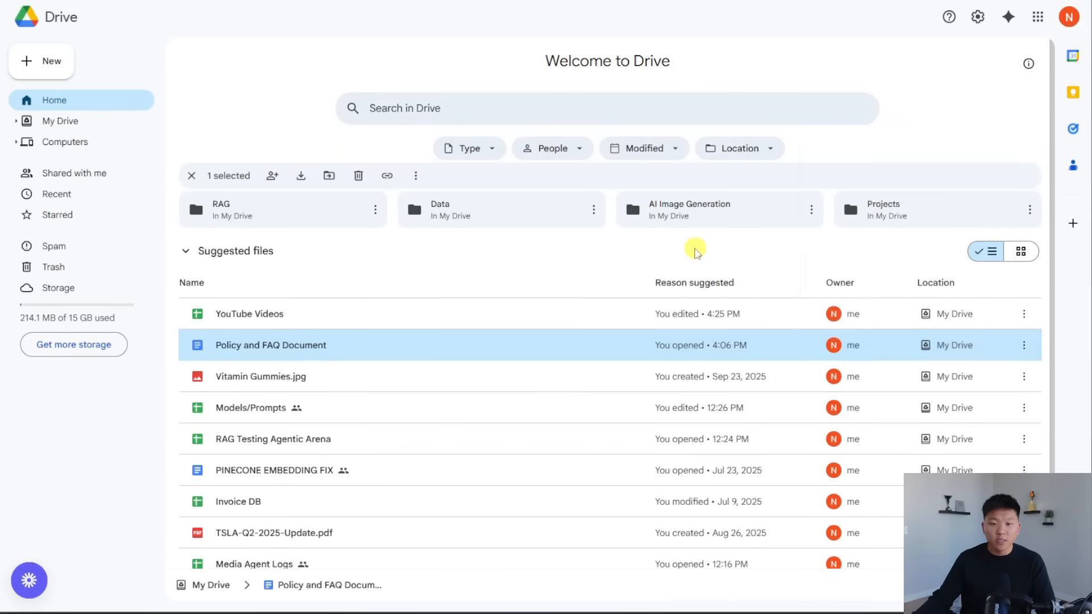
Move the Policy and FAQ Document into the RAG folder in Drive
click(328, 175)
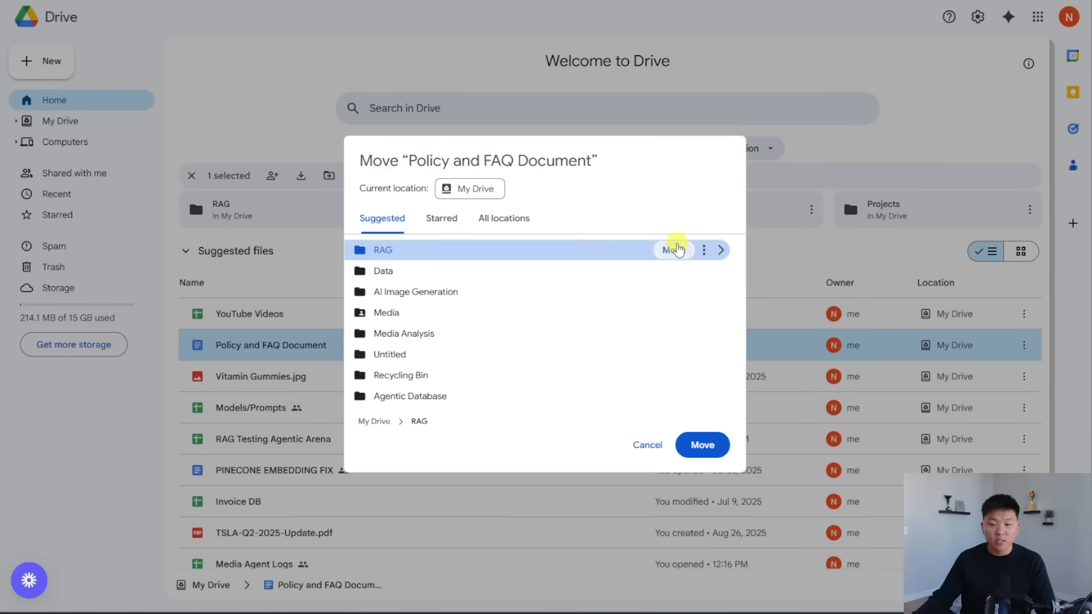
click(702, 445)
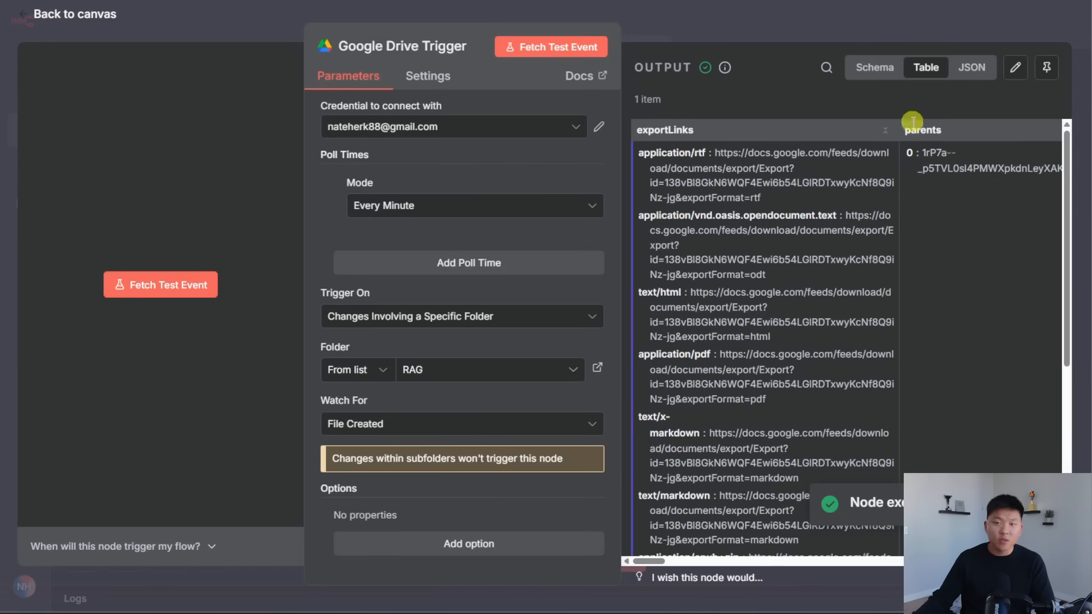
Reposition the Google Drive Trigger node and view its fetched test event output for pinning
scroll(right, 3)
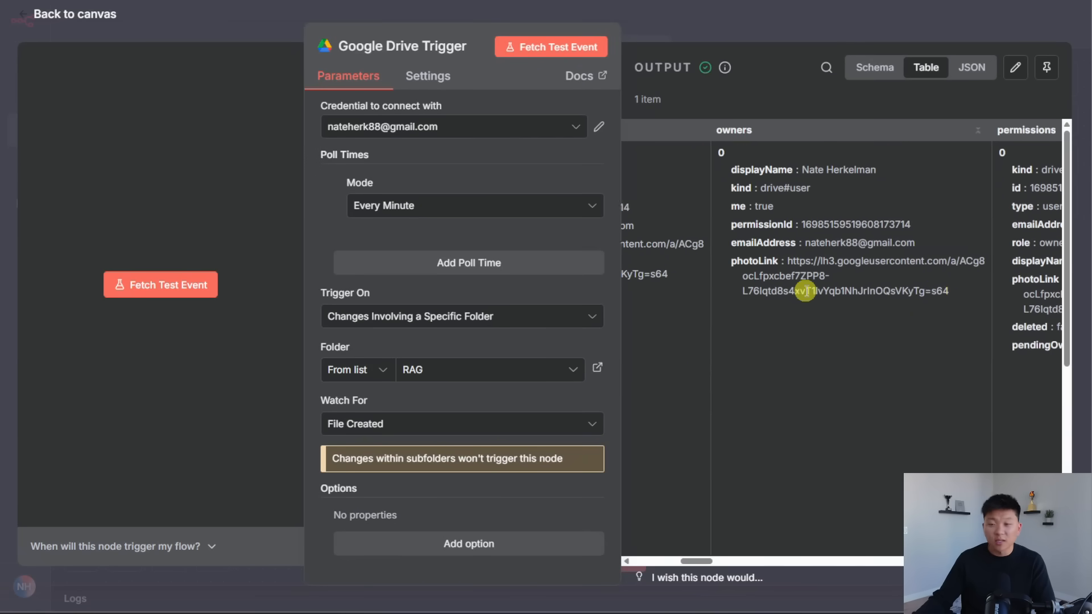
scroll(left, 3)
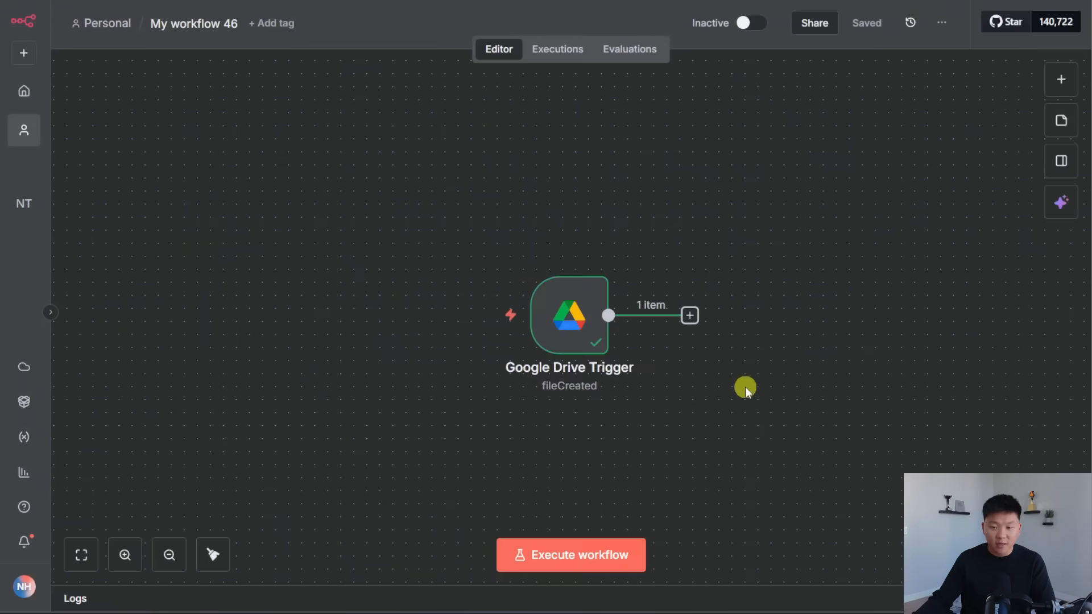
drag(569, 315, 426, 312)
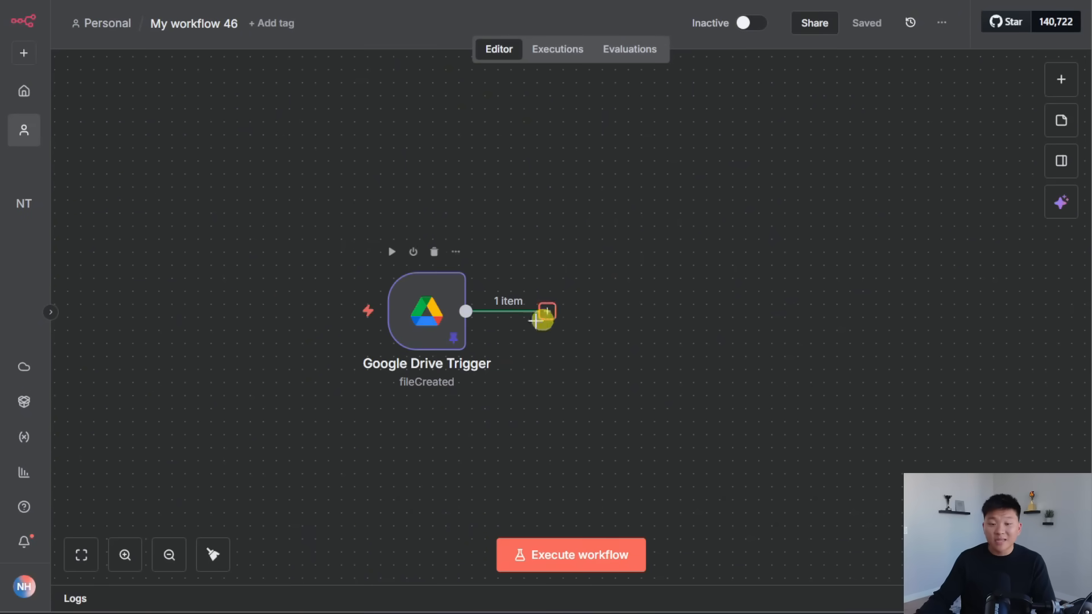
double_click(427, 311)
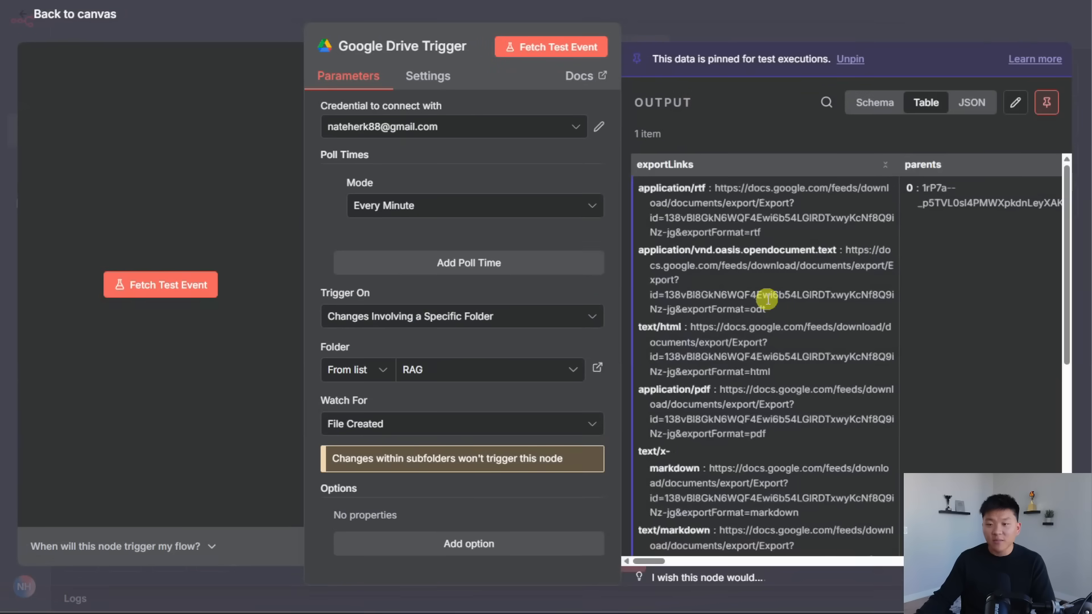
scroll(right, 3)
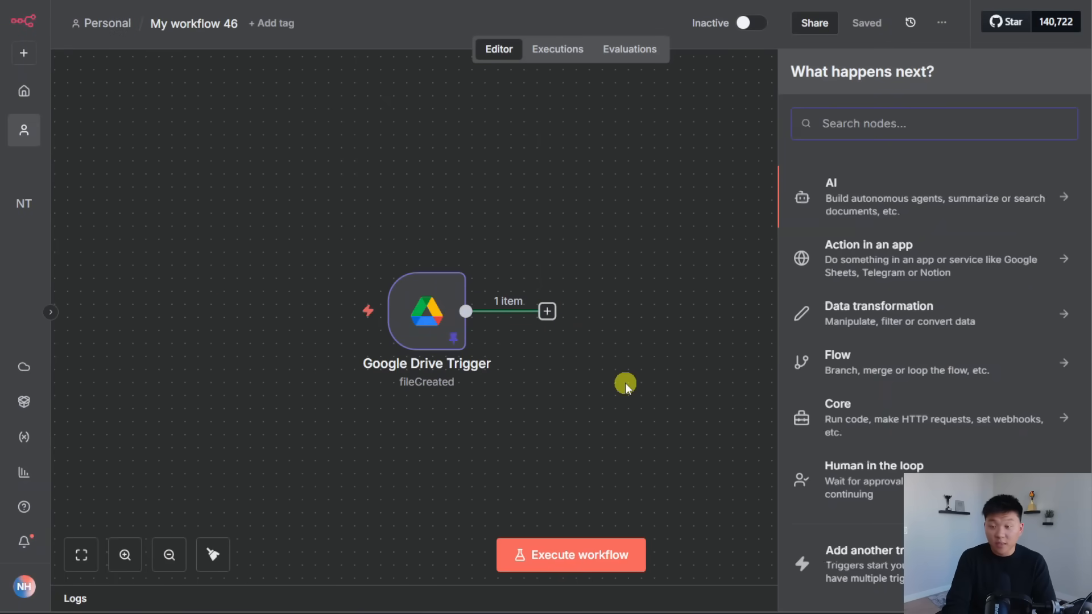
Add a Google Drive Download file step using File By ID {{ $json.id }} and execute it
click(868, 258)
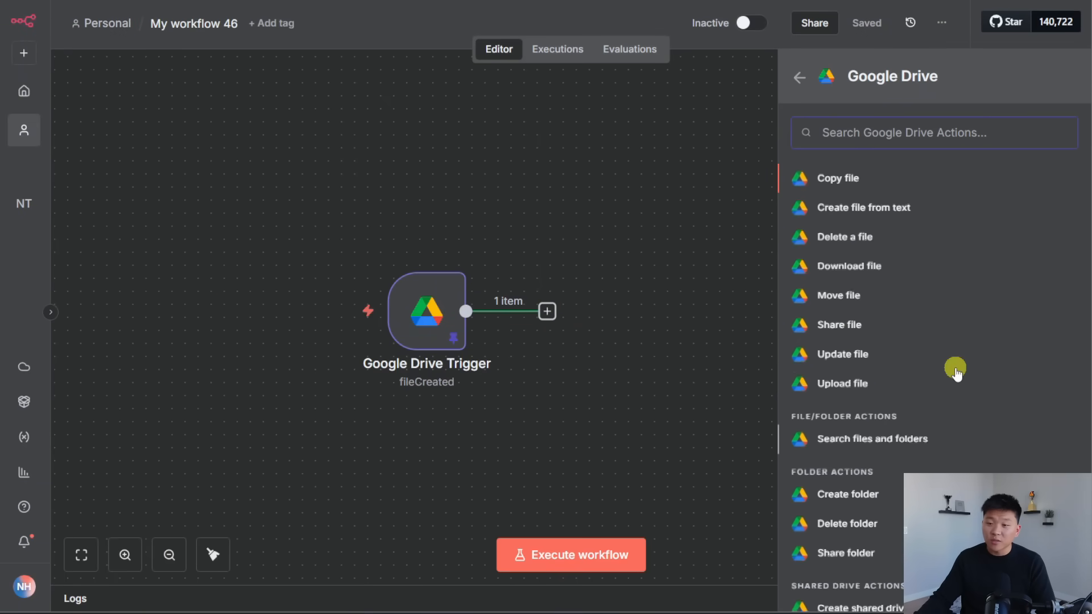
click(847, 265)
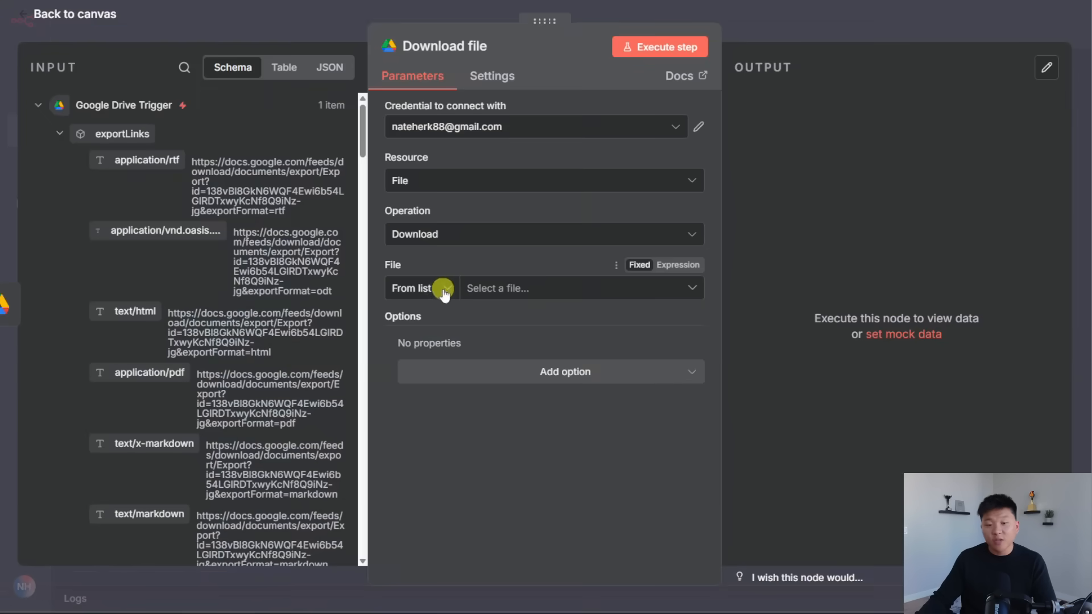
click(421, 287)
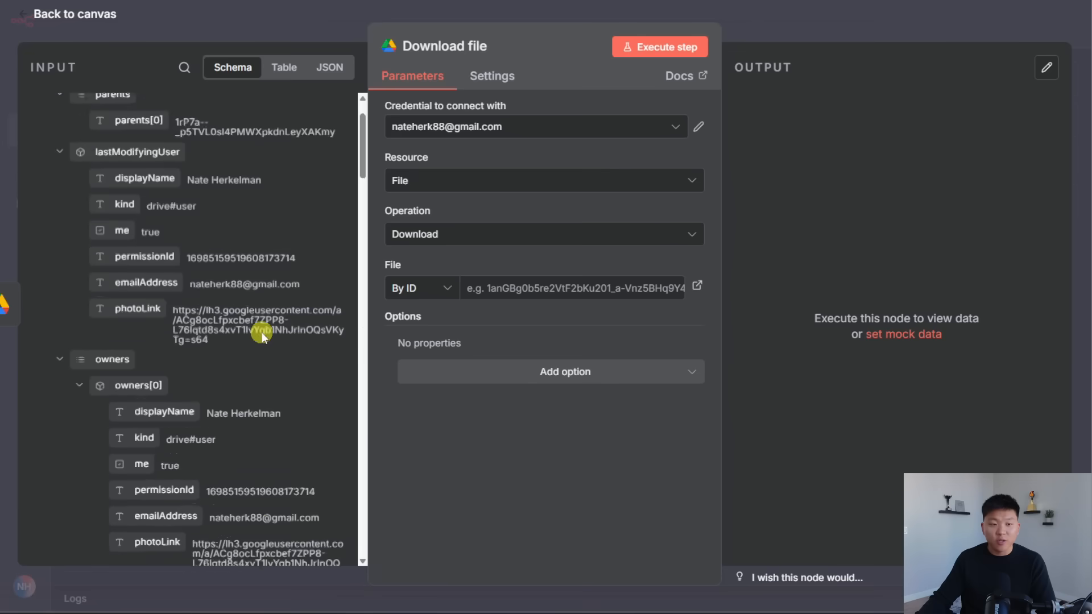
scroll(down, 3)
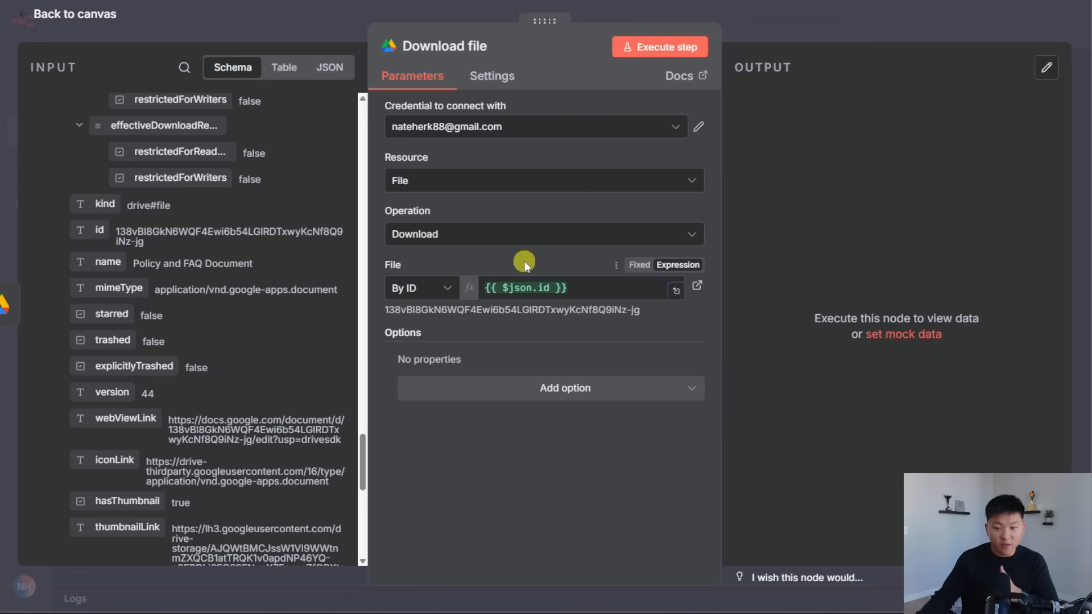
click(658, 46)
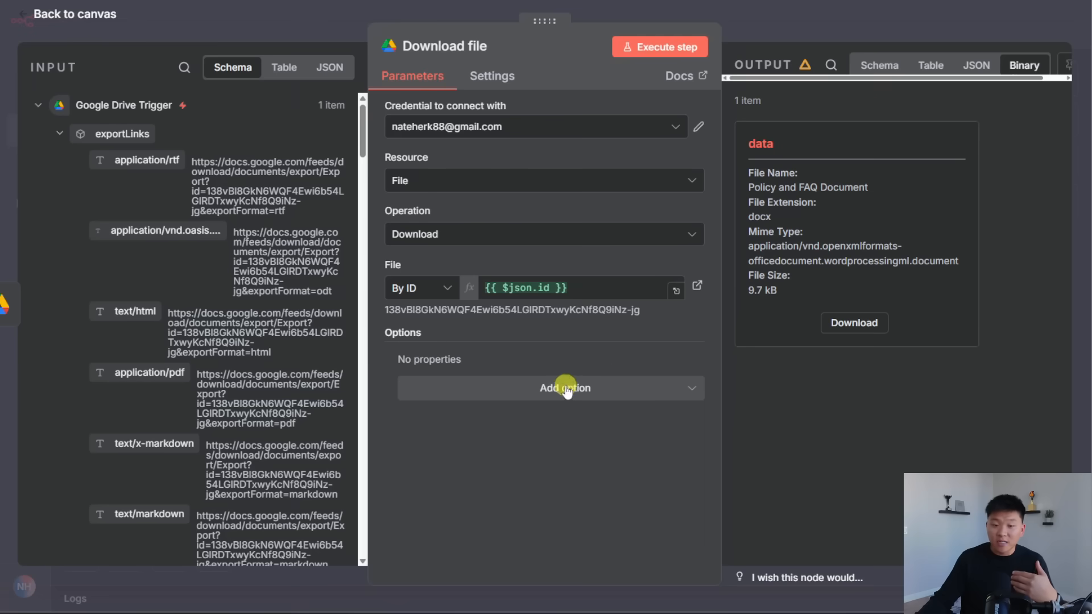
Add the Google File Conversion option converting Google Docs to PDF
click(551, 388)
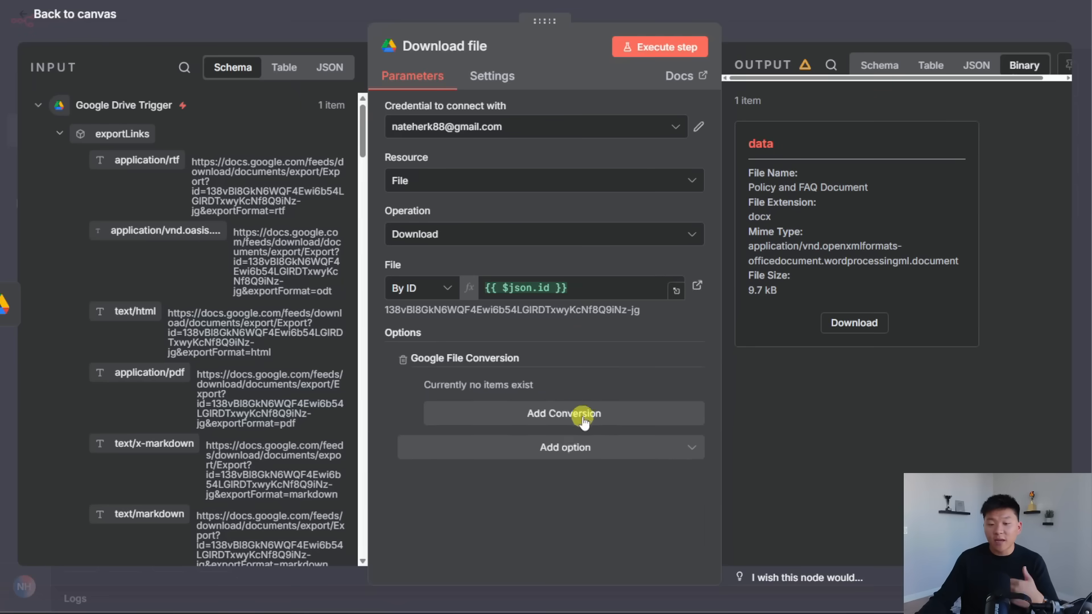
click(563, 413)
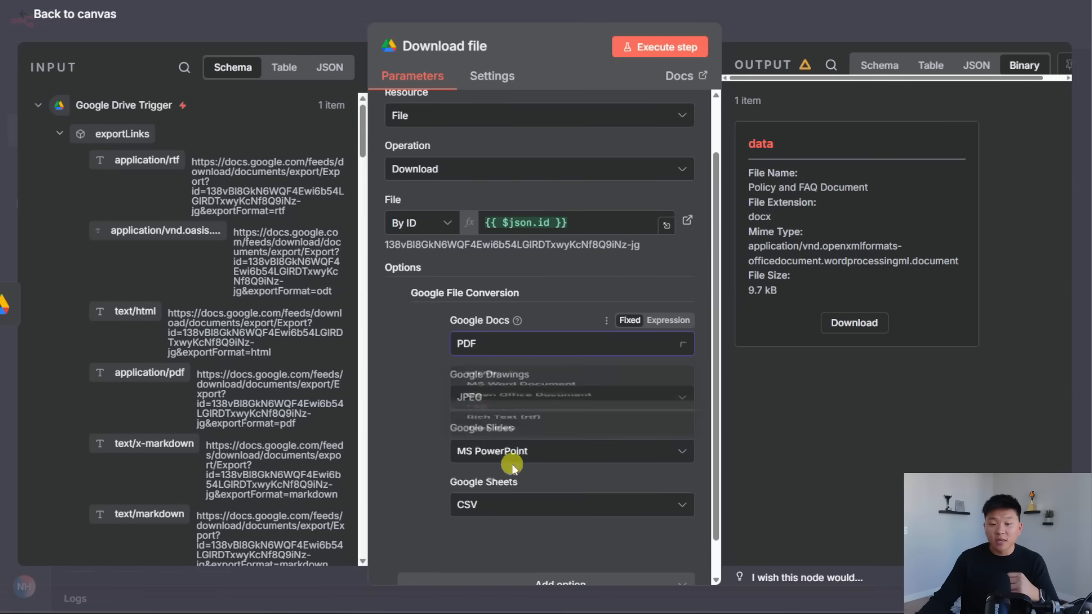
click(659, 46)
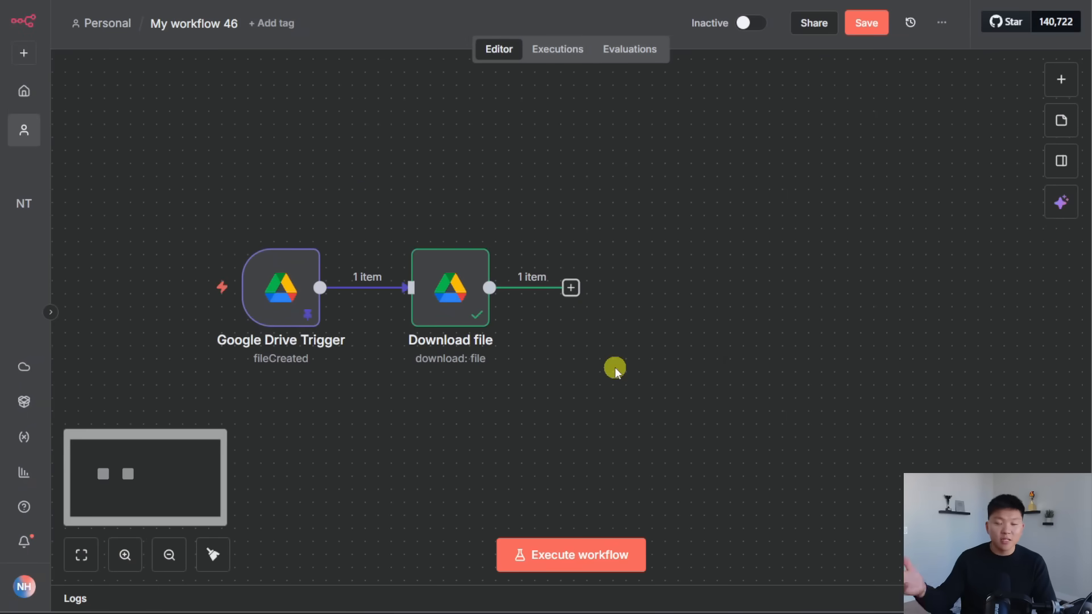
Add a Supabase Vector Store step in 'Add documents to vector store' mode
text(supa)
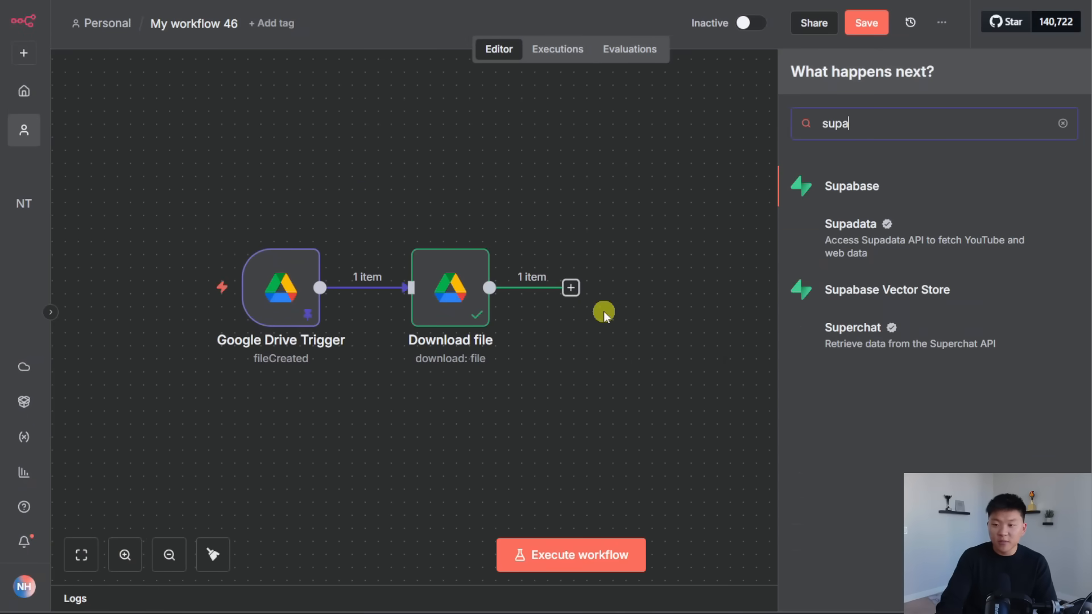
click(886, 290)
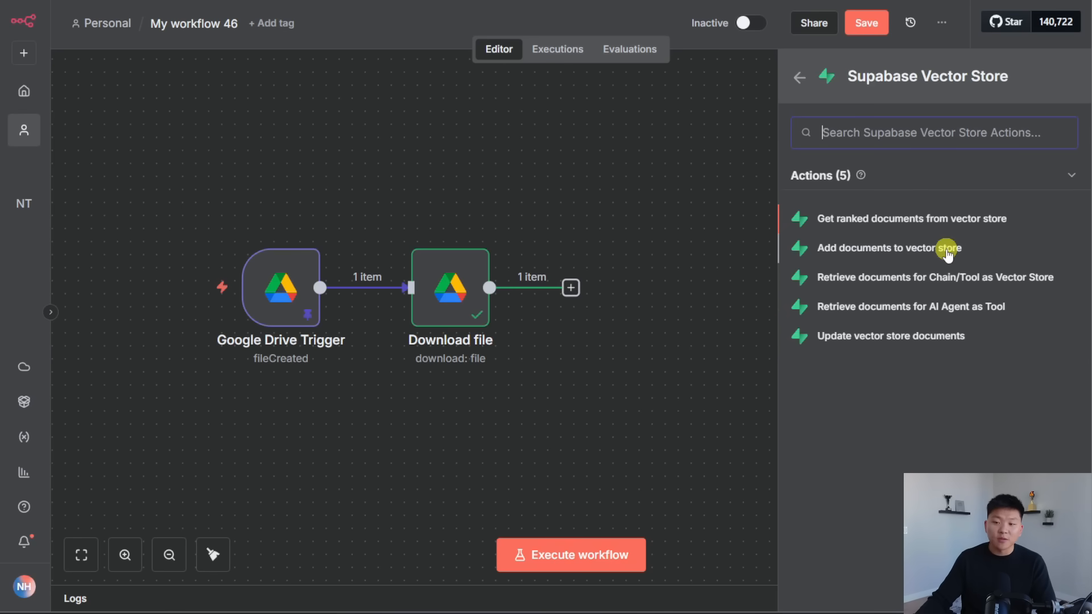
click(887, 248)
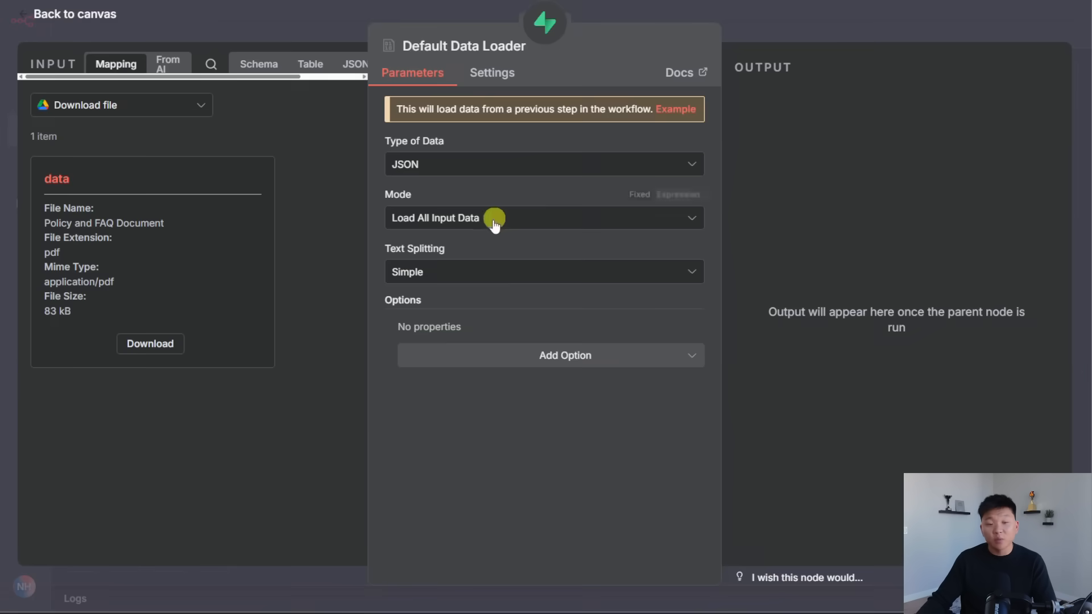
mouse_move(495, 163)
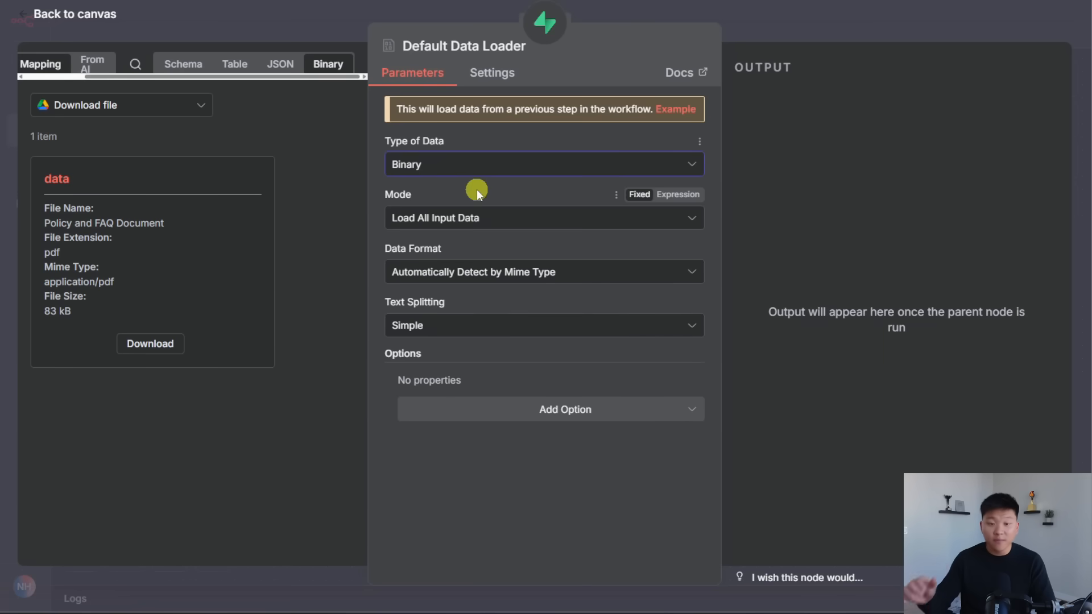
mouse_move(575, 356)
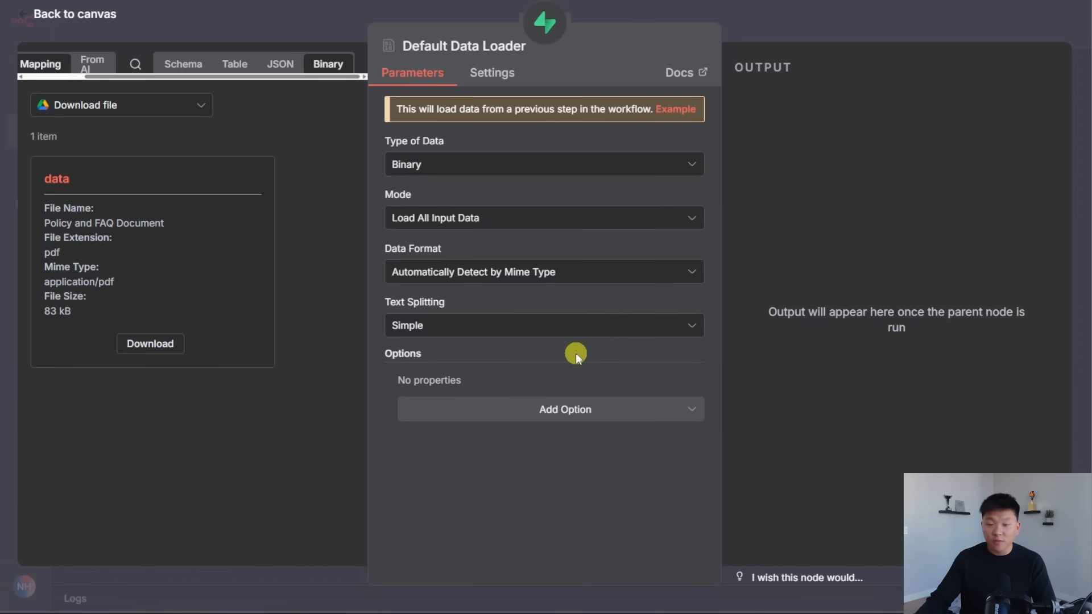
Add a Metadata option to the Default Data Loader with property fileName from {{ $json.name }}
click(565, 408)
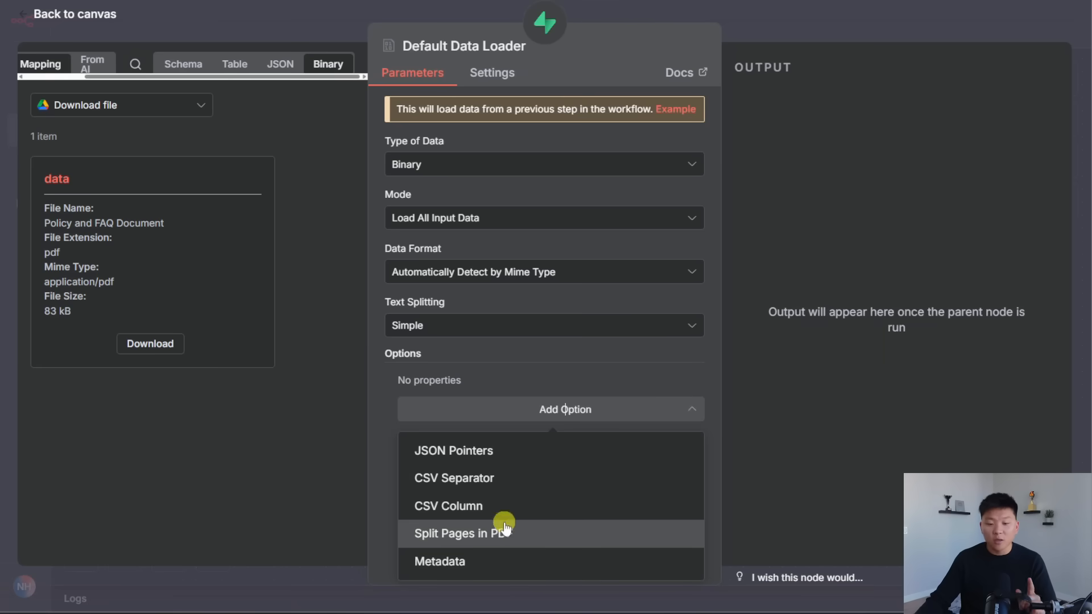
mouse_move(480, 561)
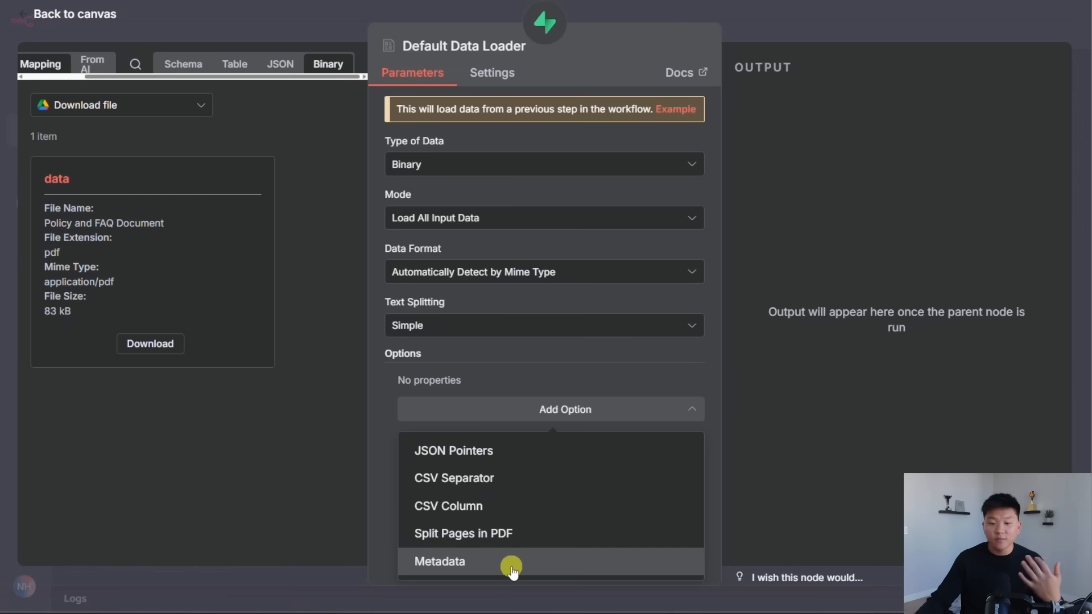
click(439, 560)
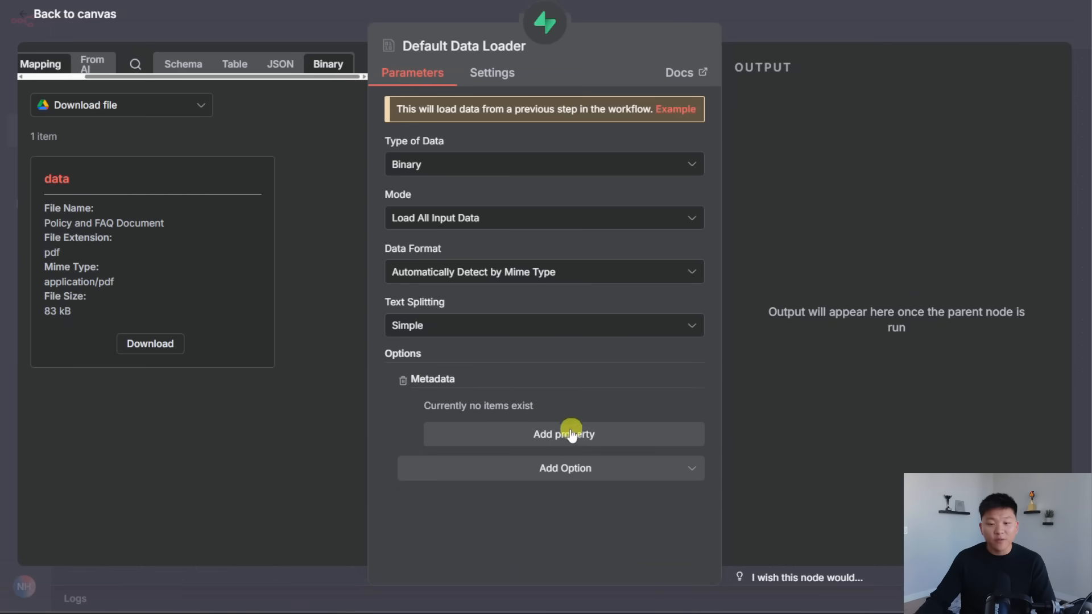
click(564, 433)
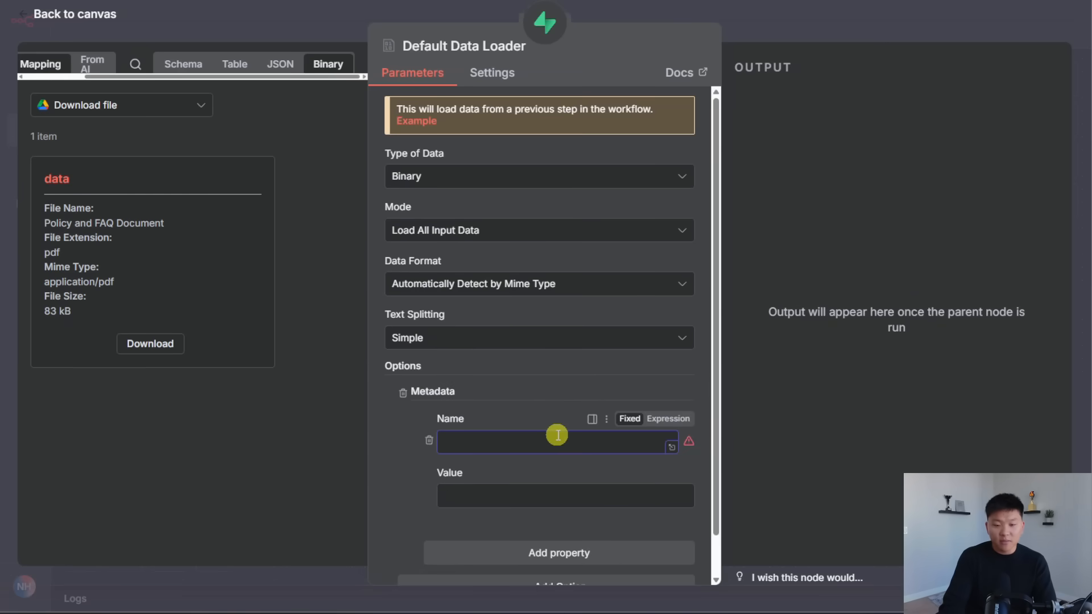
text(fileNaame)
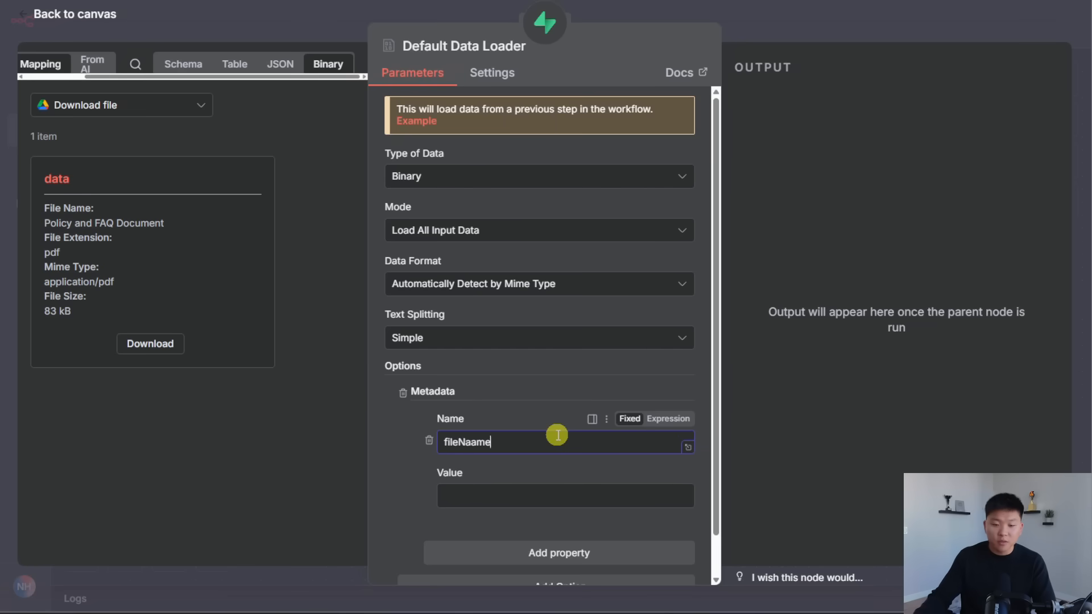
key(Backspace)
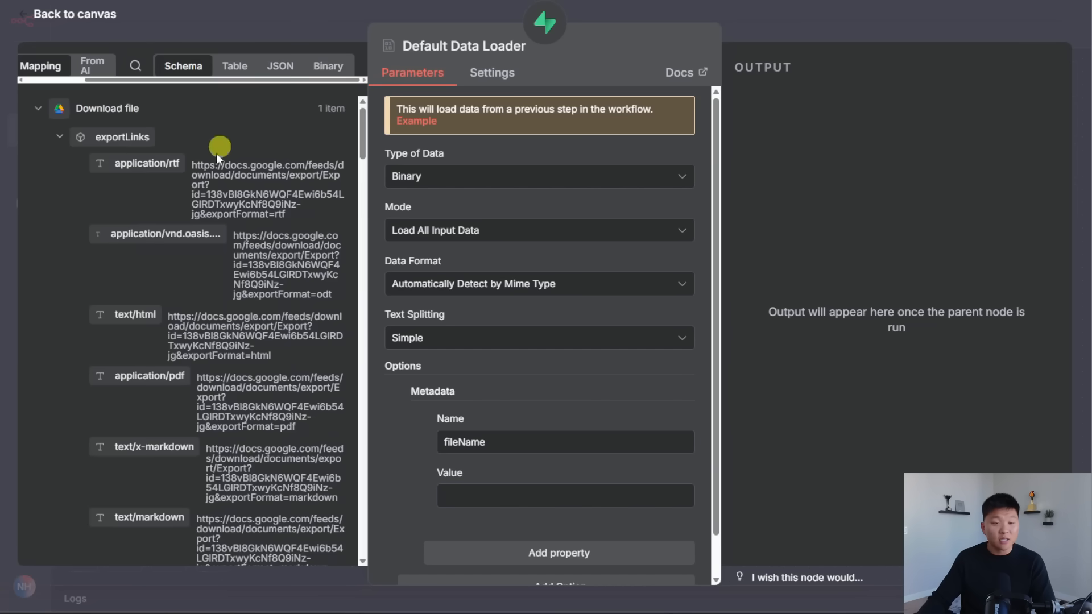
scroll(down, 3)
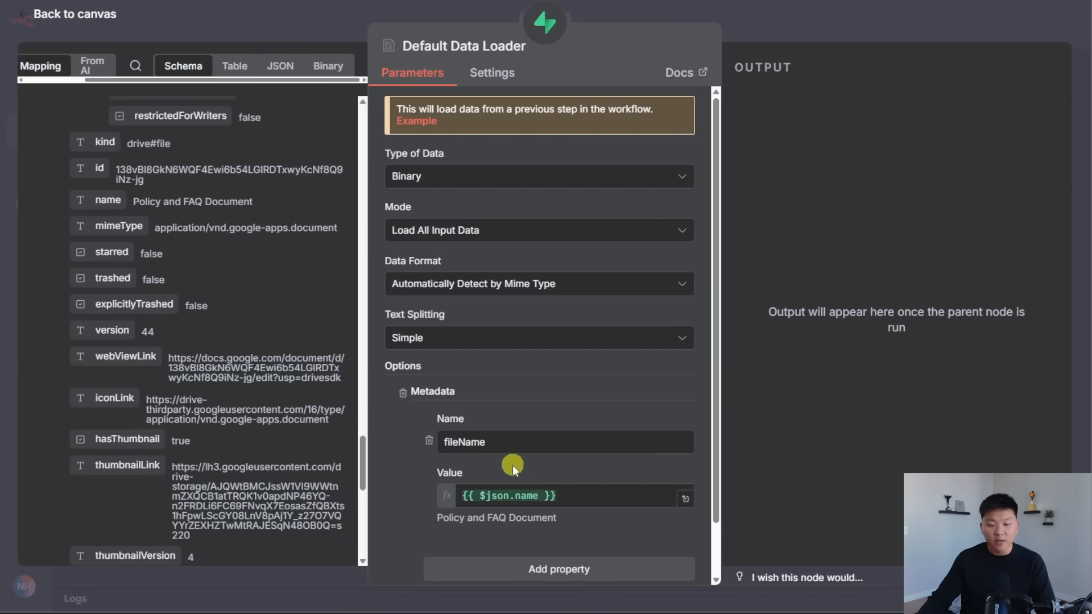
Add a second metadata property named date
click(558, 568)
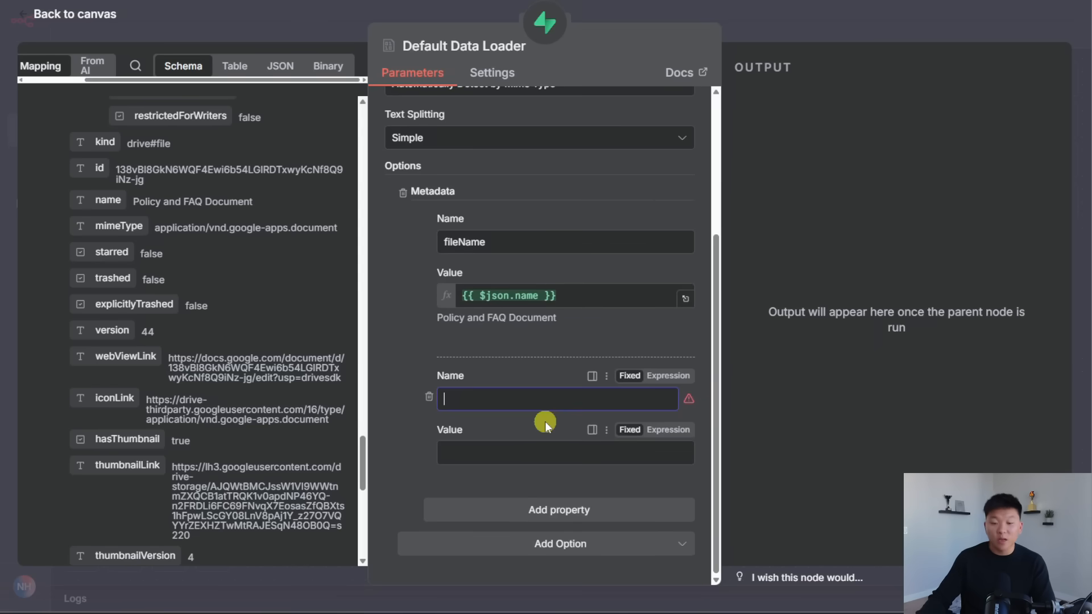
text(date)
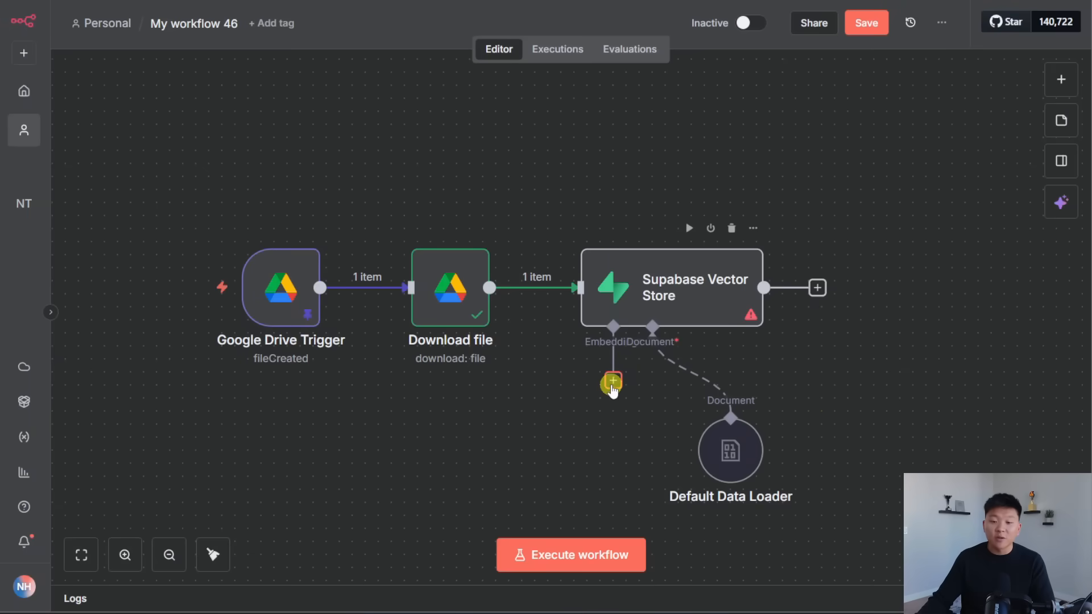
Attach an Embeddings OpenAI model to the Supabase Vector Store's Embedding connector
click(611, 383)
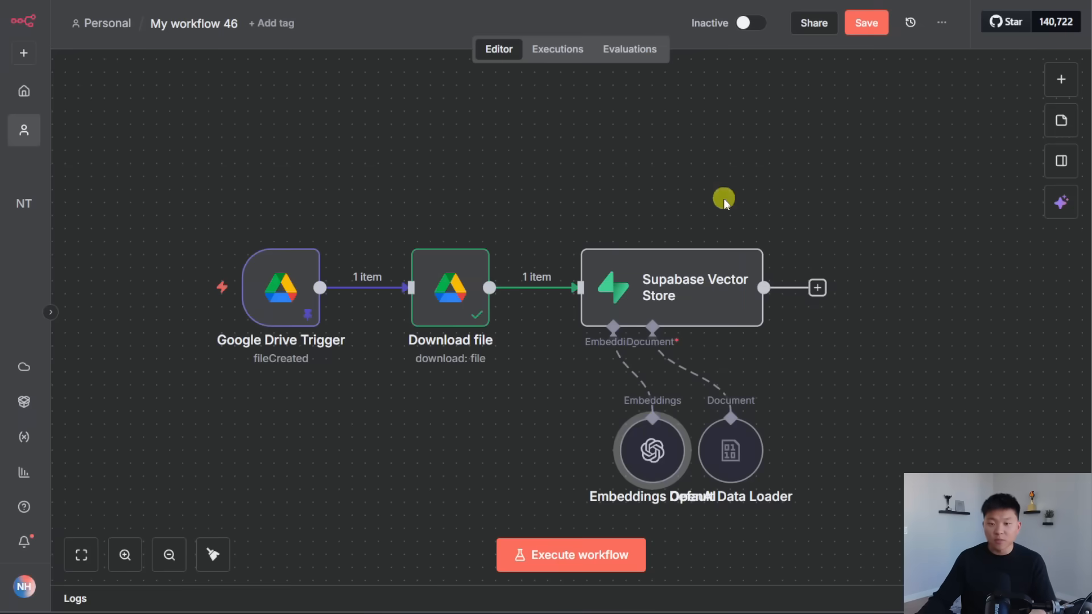
click(570, 555)
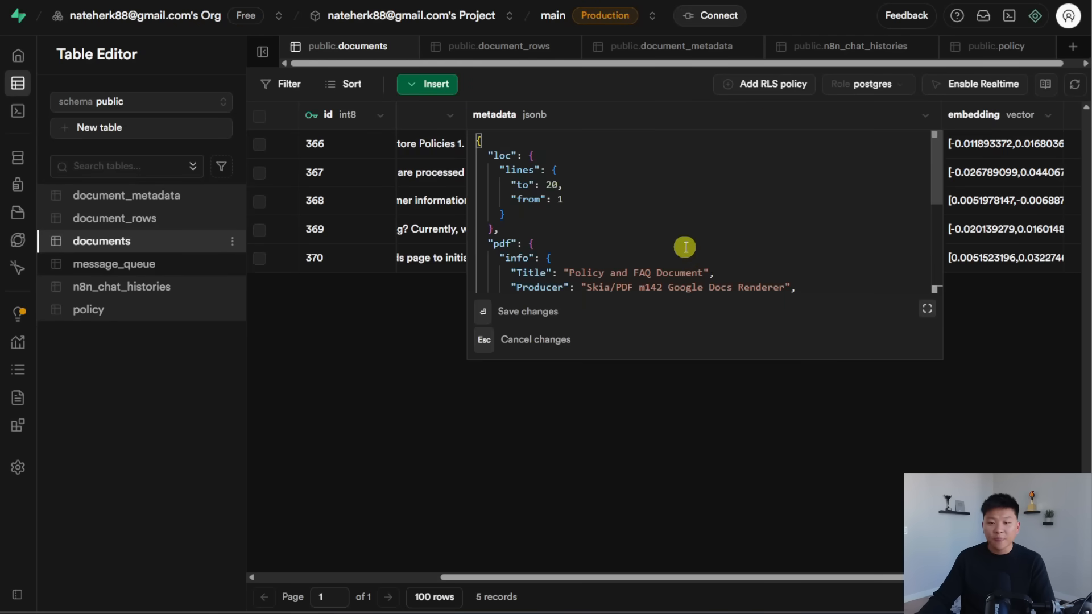
scroll(down, 3)
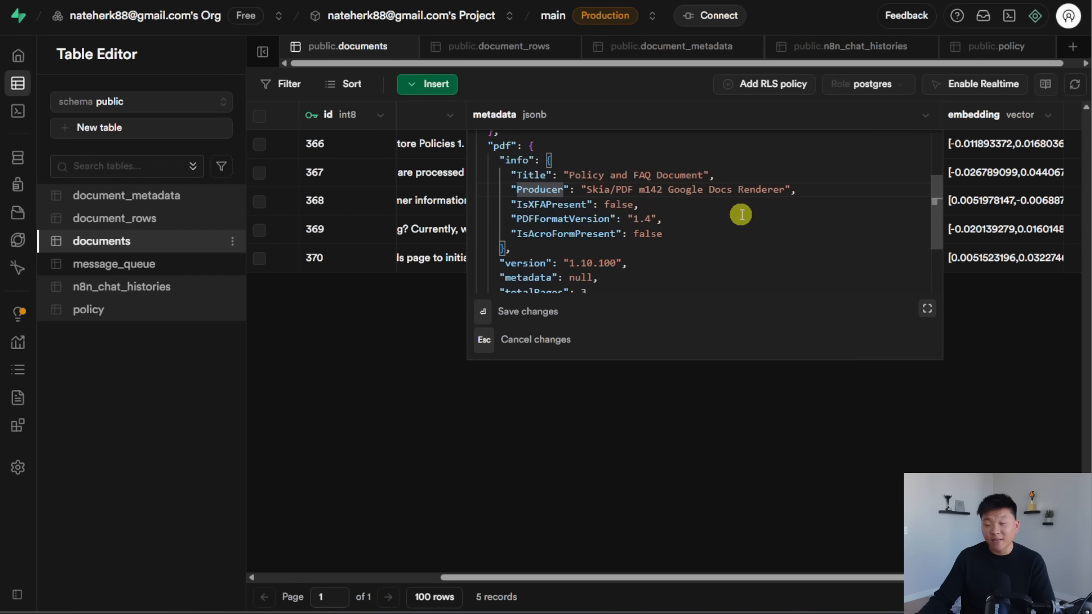
scroll(down, 3)
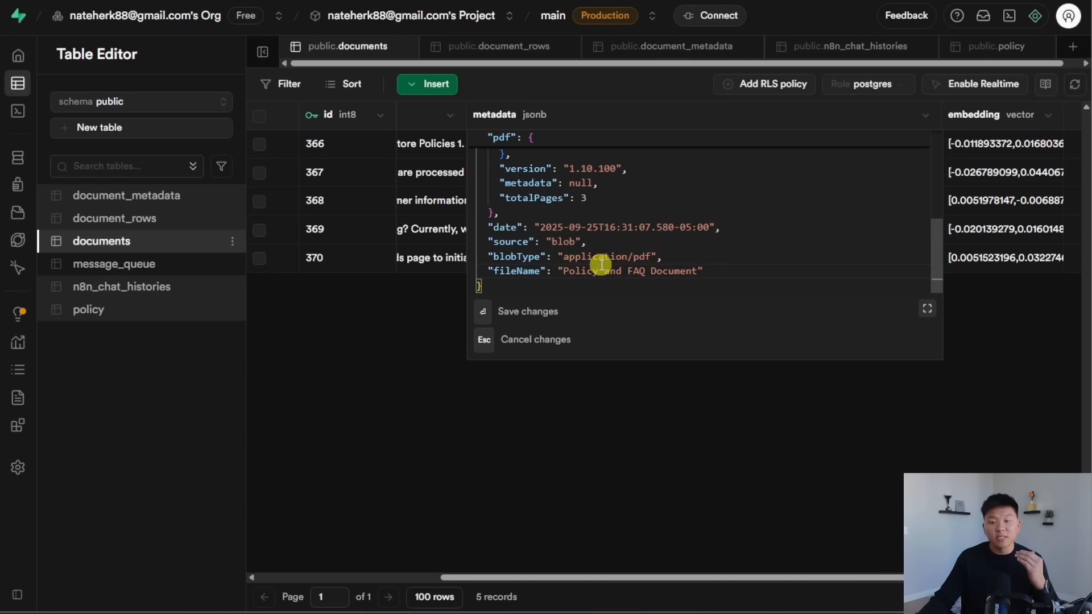
mouse_move(641, 262)
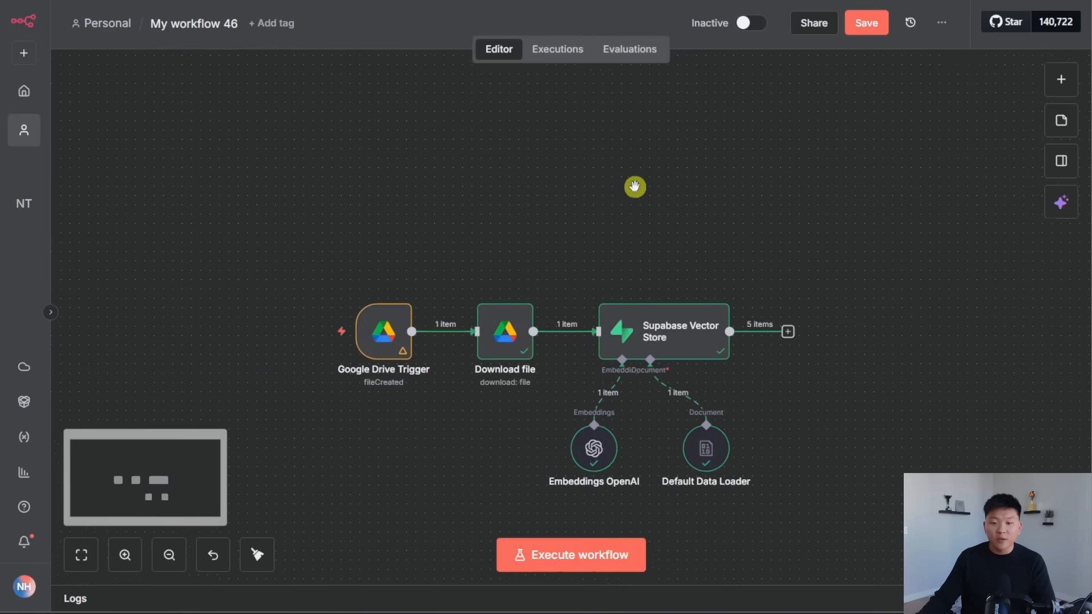
Add an AI Agent to the workflow as a test chat agent
text(ai)
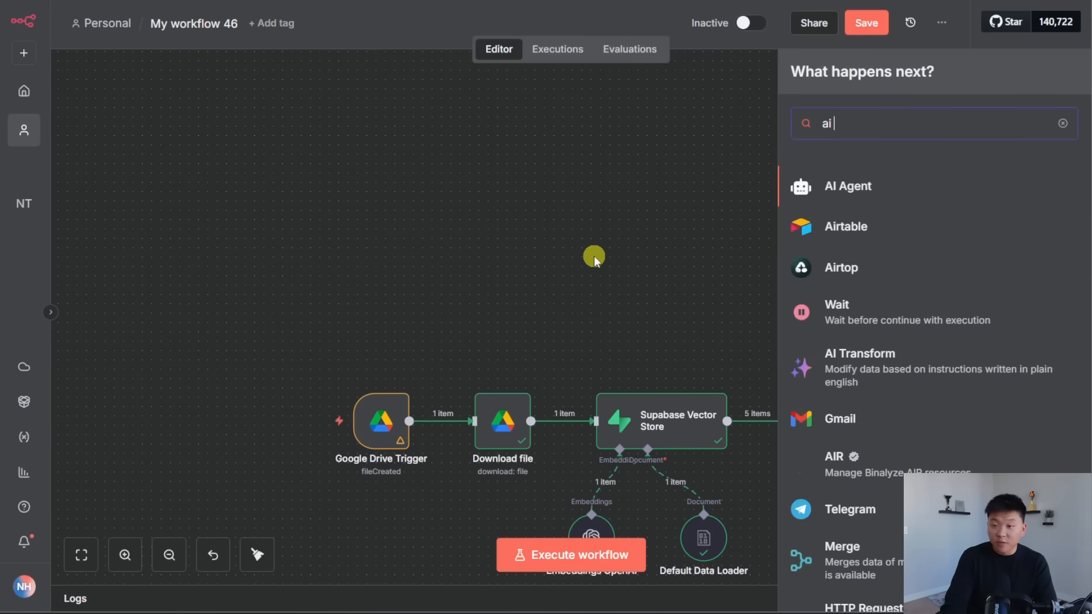
click(847, 186)
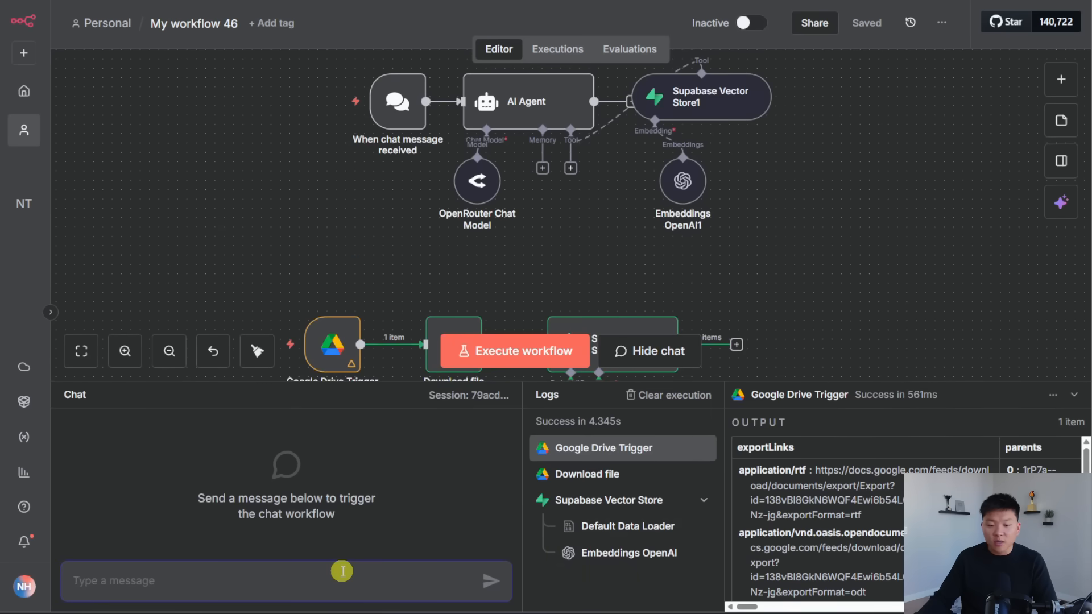
Ask the agent 'What is our shipping policy?' in the test chat and review its answer
text(What is our shipping policy?)
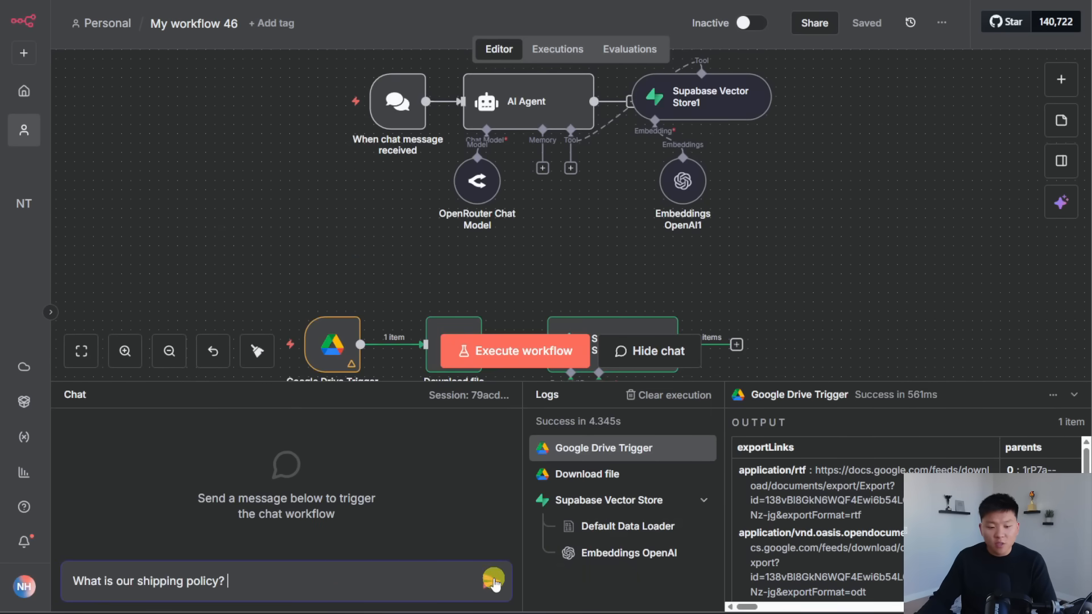
click(492, 581)
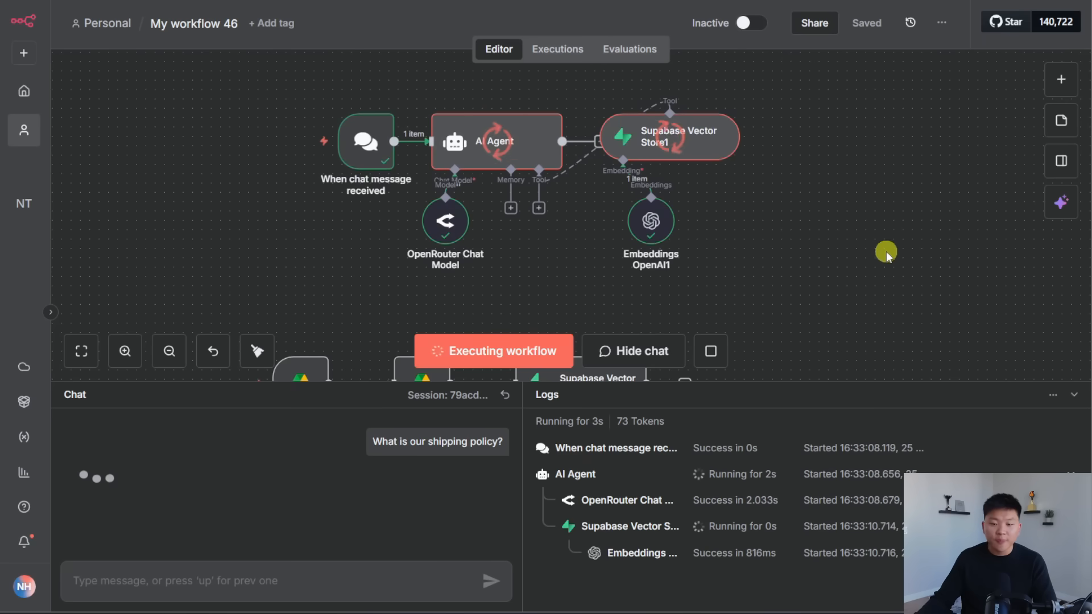
mouse_move(805, 236)
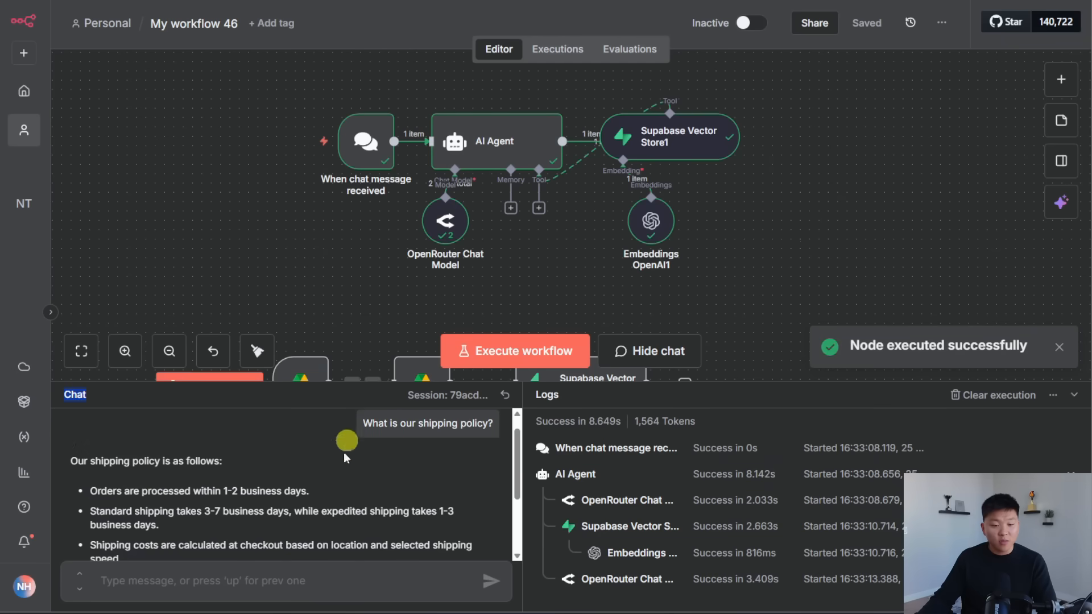
scroll(down, 3)
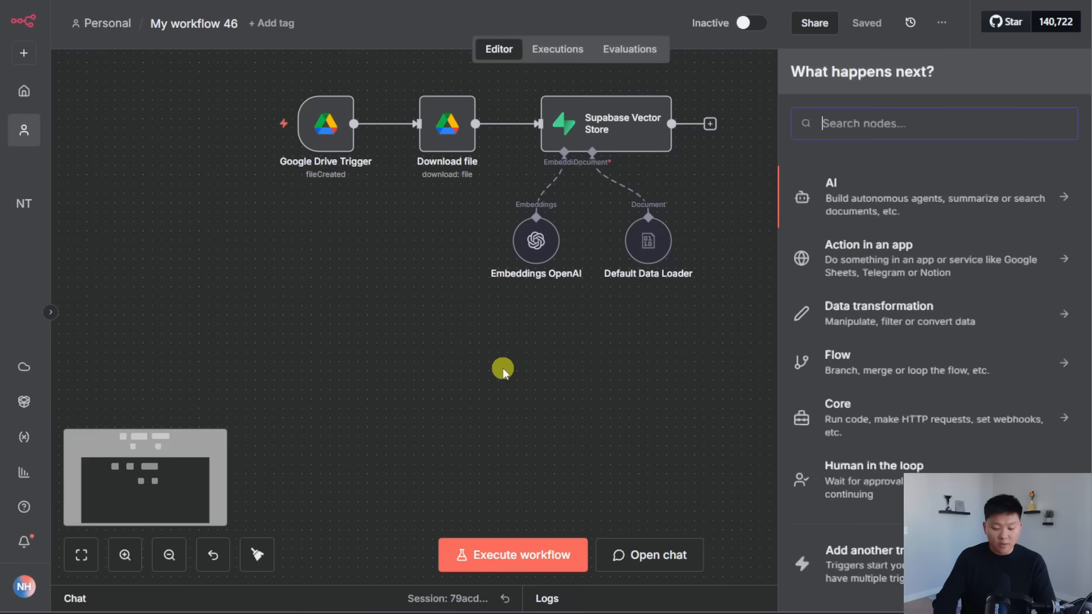
Add a second Google Drive Trigger watching the RAG folder
text(google)
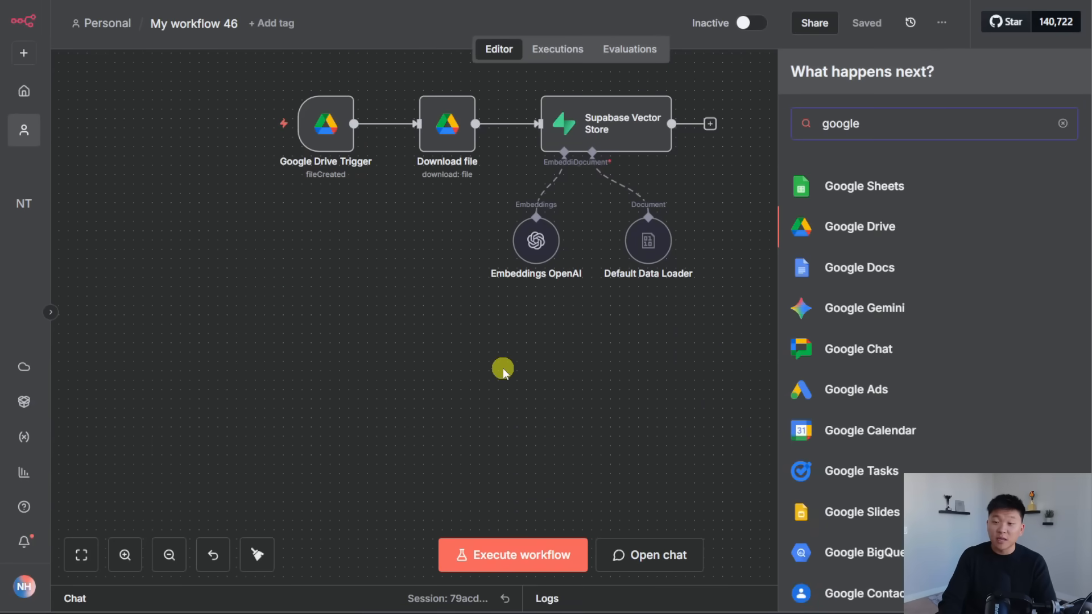
click(860, 226)
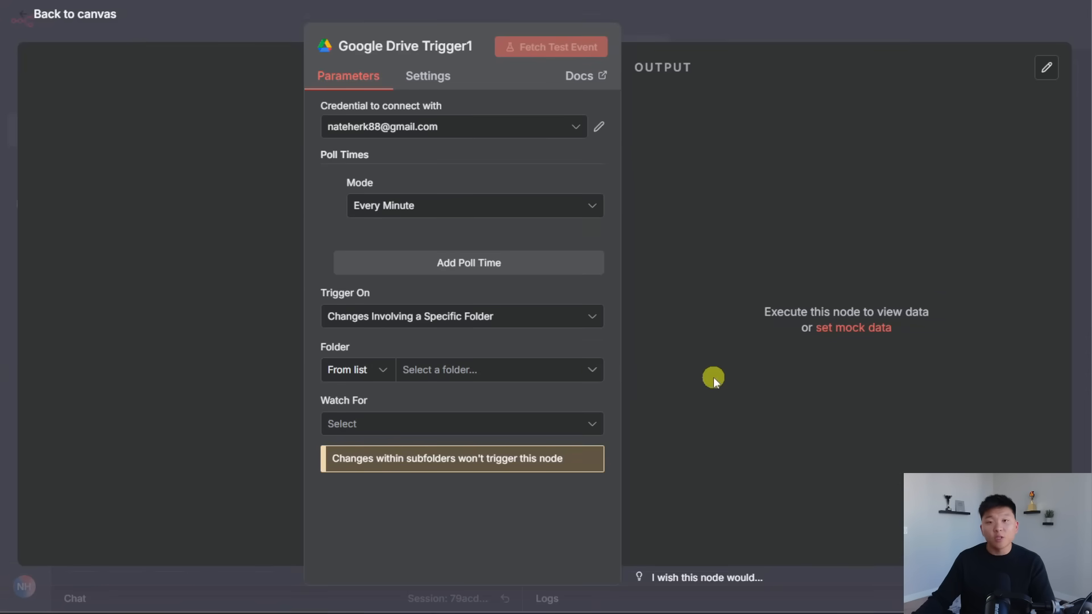
mouse_move(464, 388)
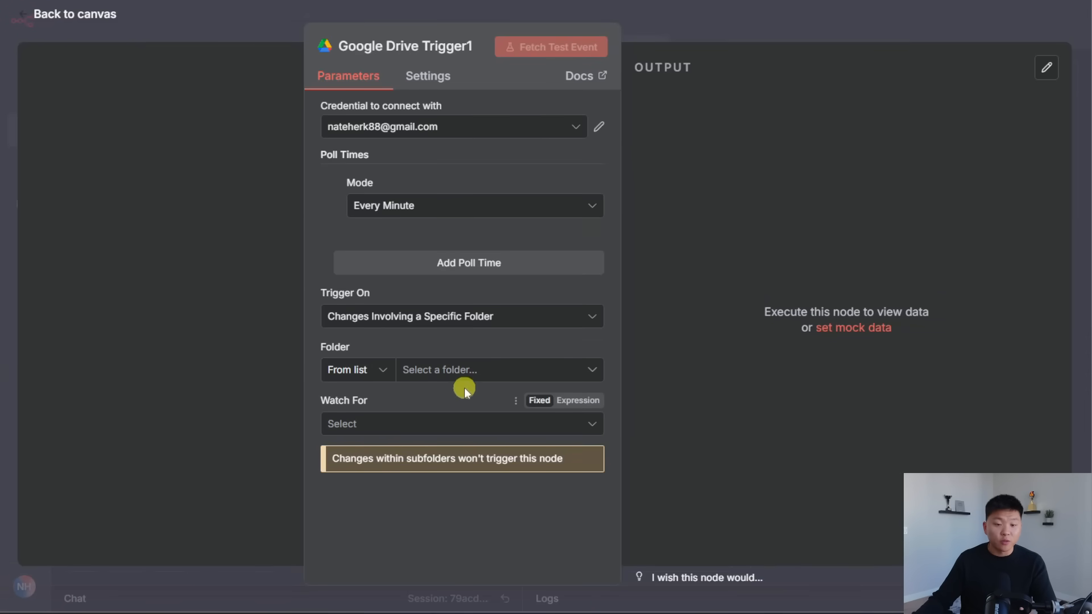
click(498, 369)
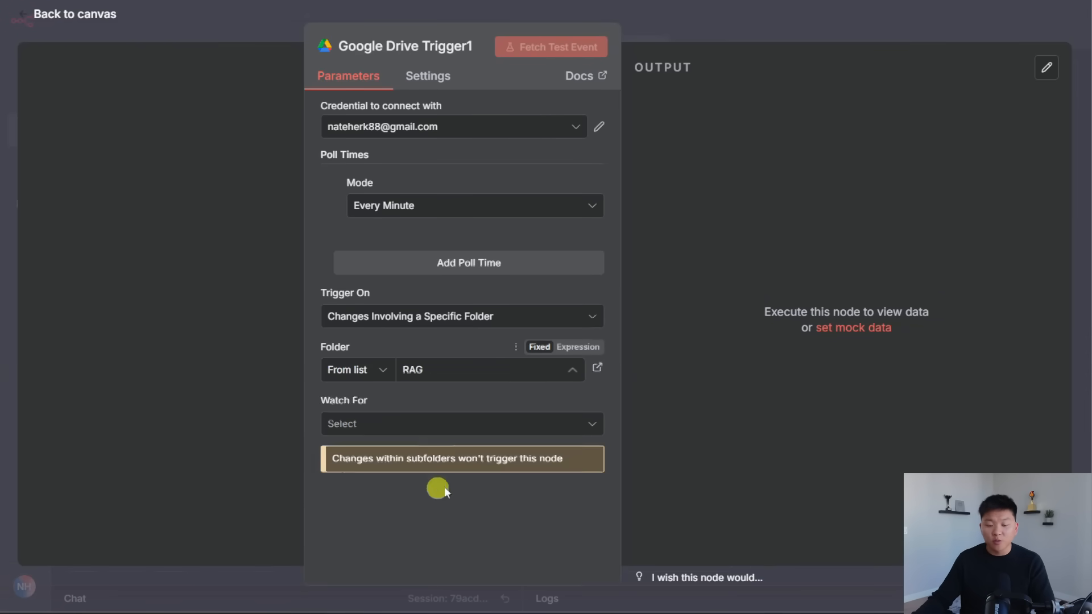
Set the trigger to fire on File Updated and fetch a test event from Drive
click(462, 423)
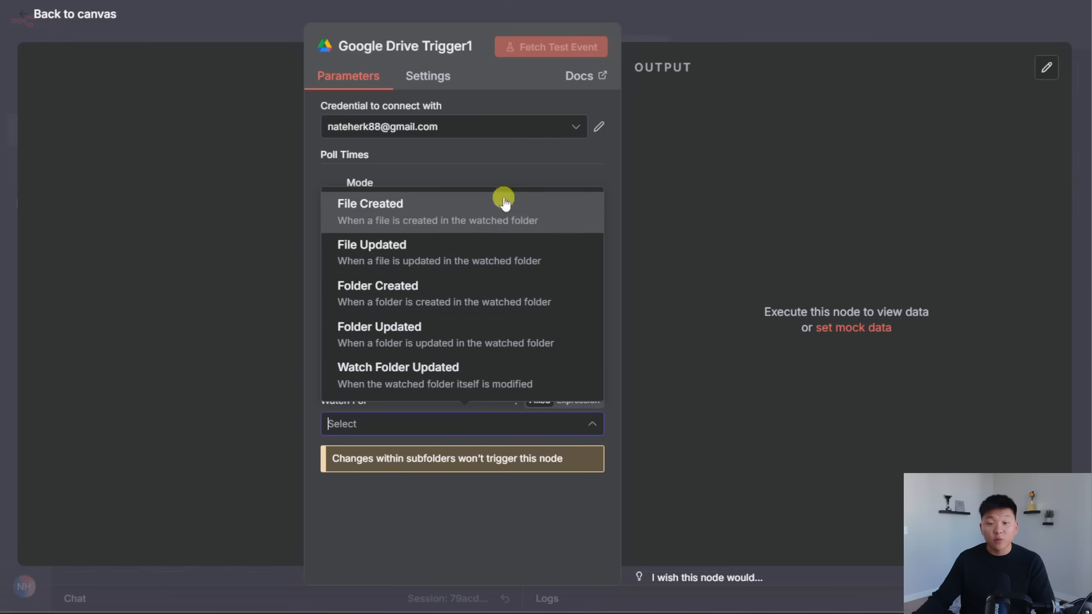
click(371, 252)
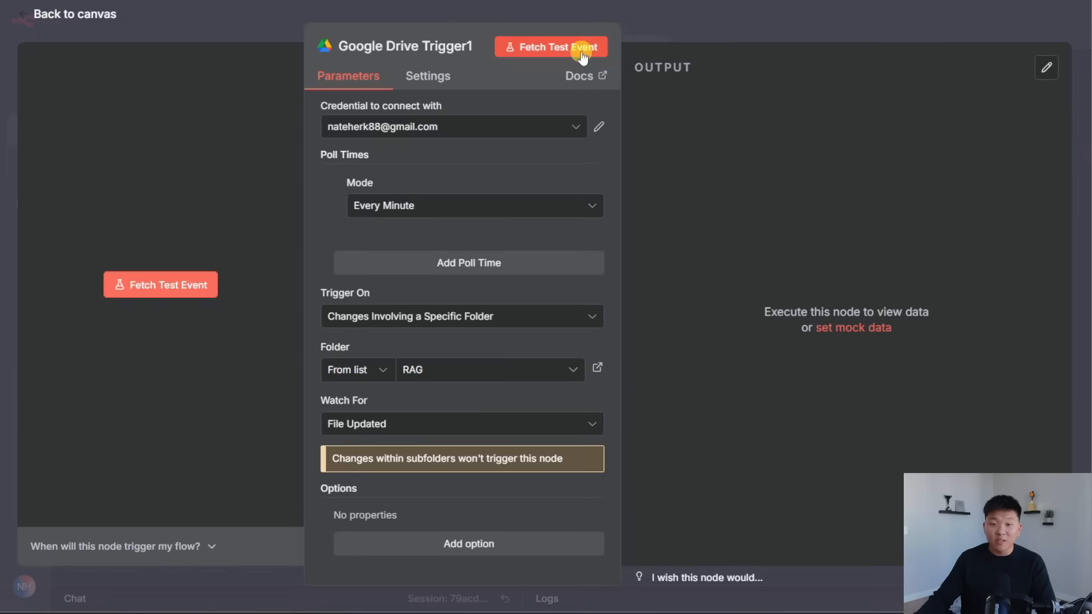
click(550, 47)
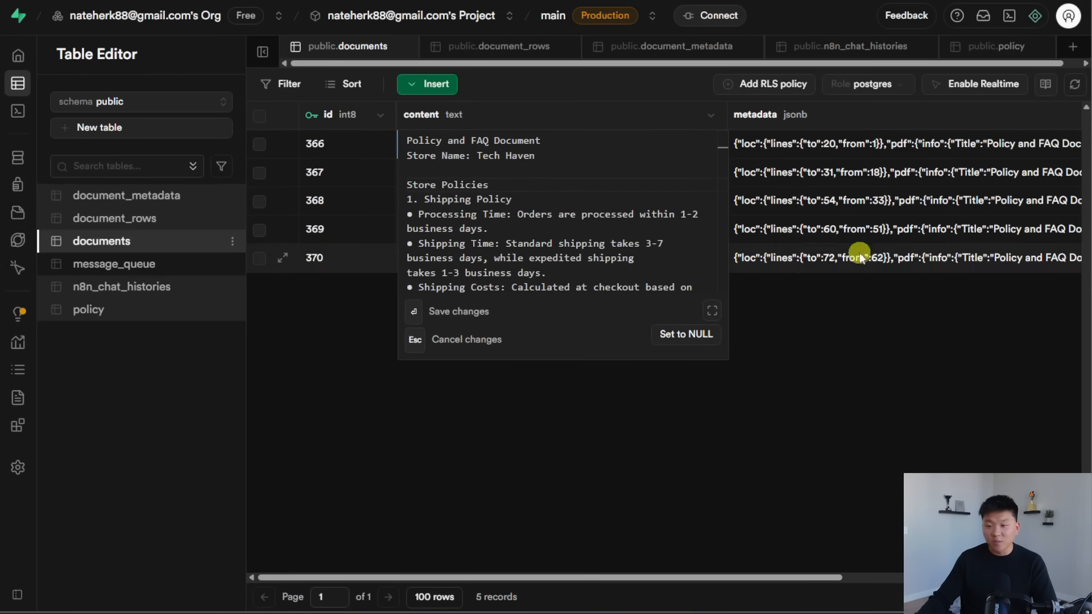
click(860, 257)
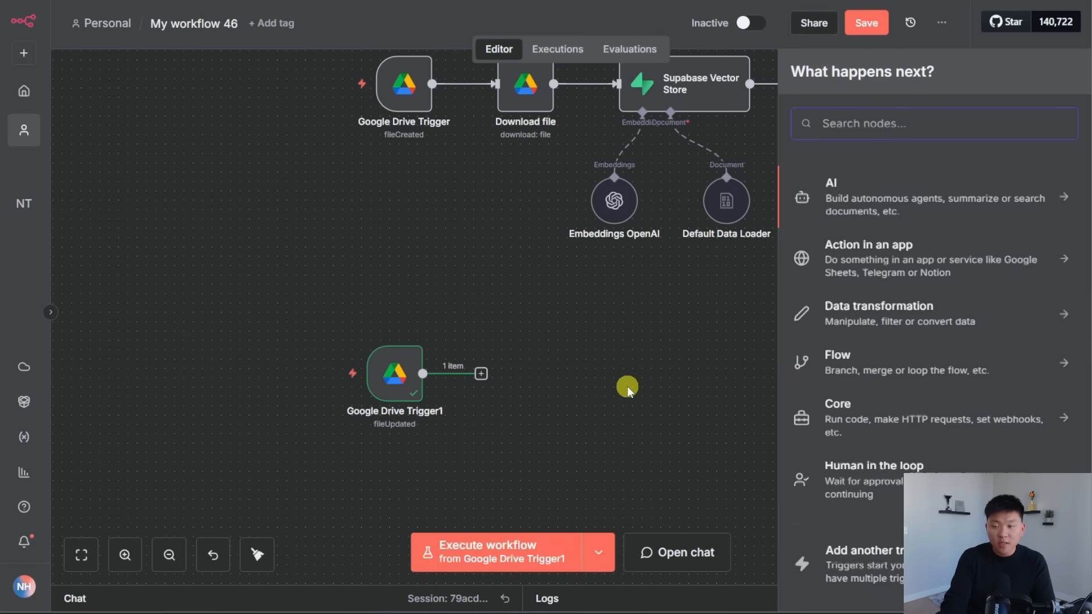
Add a Supabase Delete a row step after the update trigger targeting the documents table
text(supab)
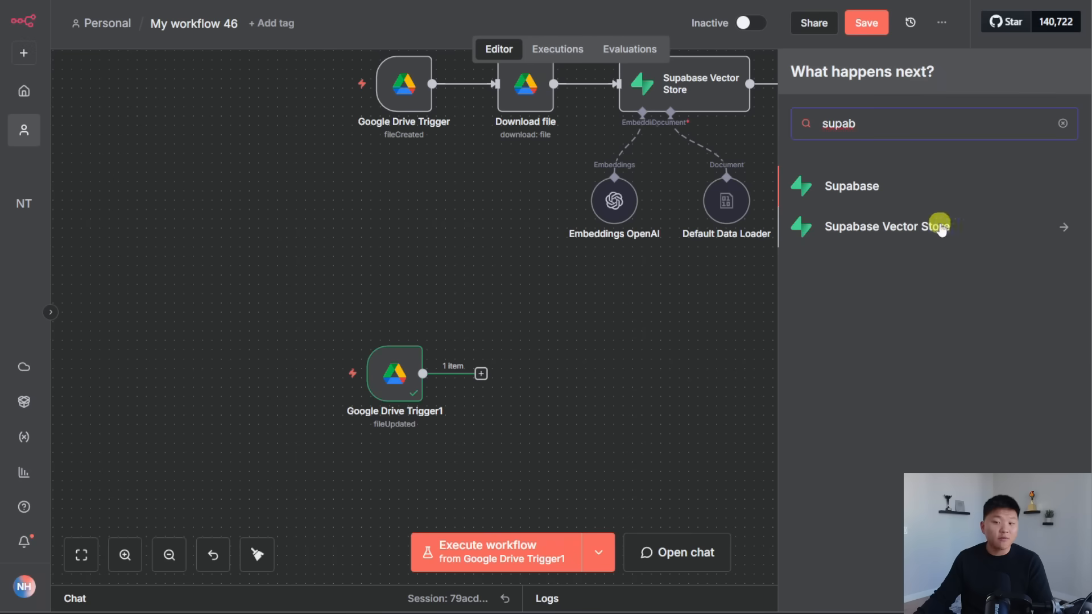
click(852, 185)
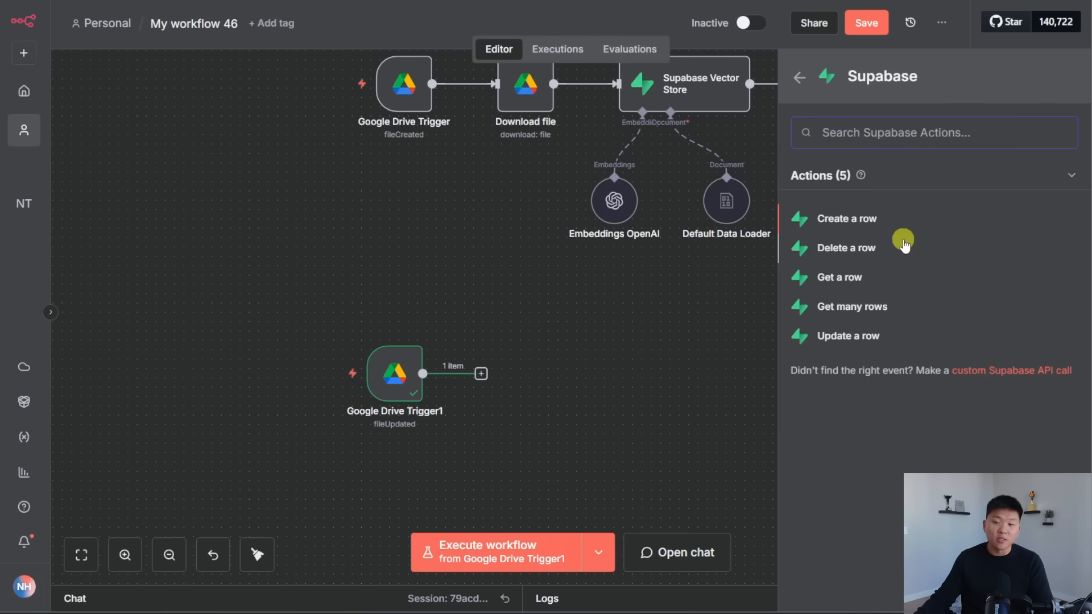
mouse_move(863, 248)
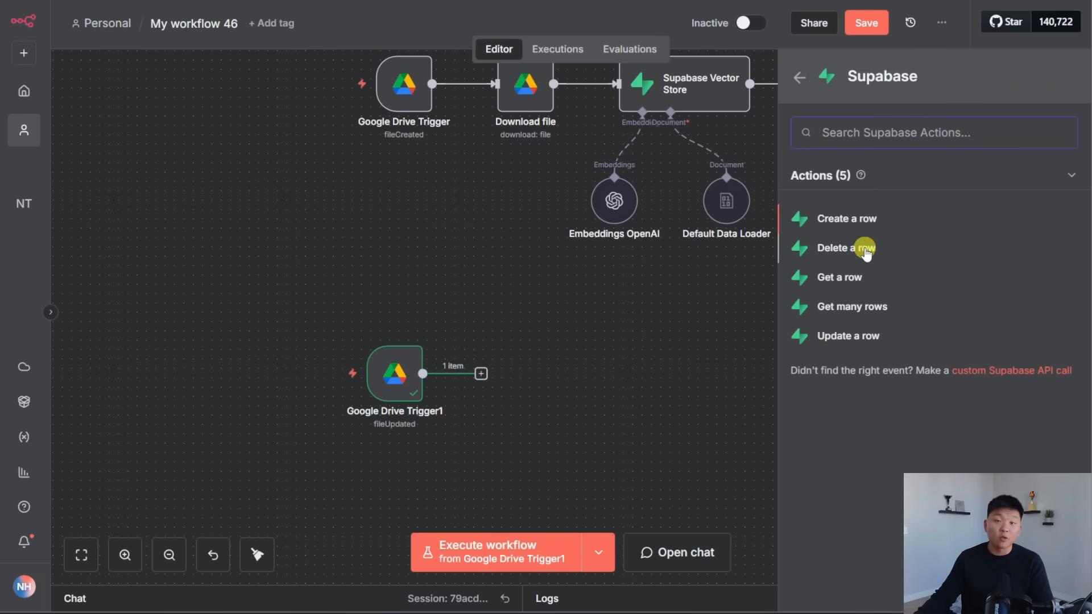
click(840, 247)
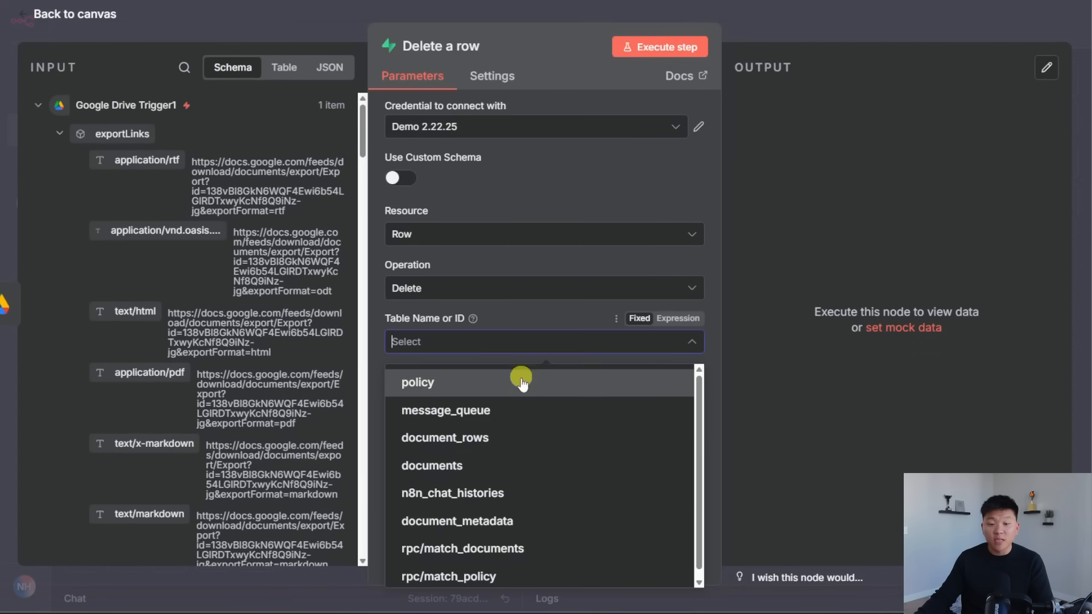
click(433, 466)
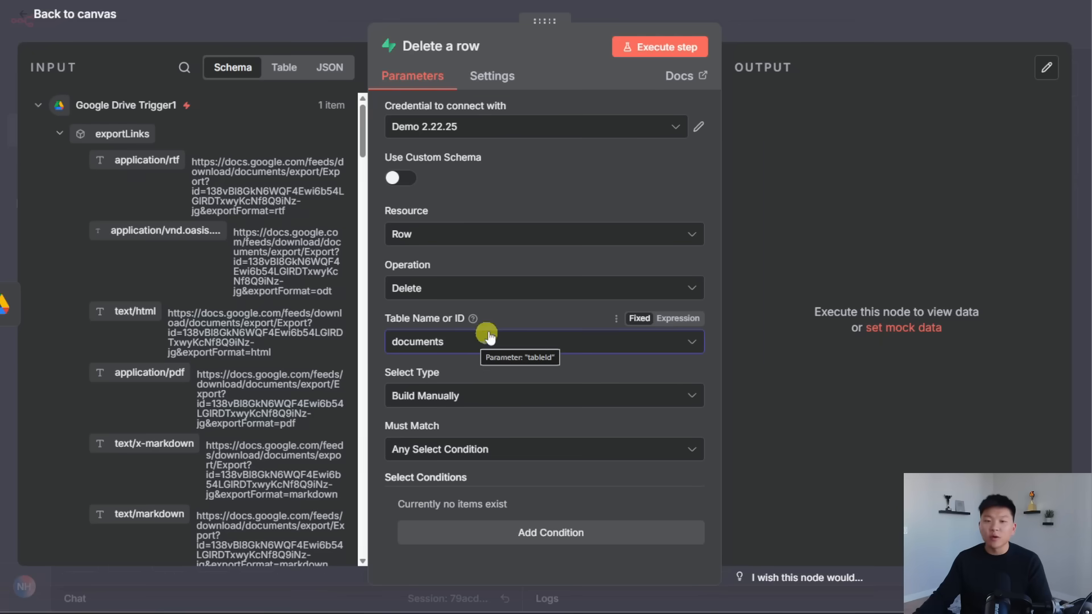
mouse_move(599, 341)
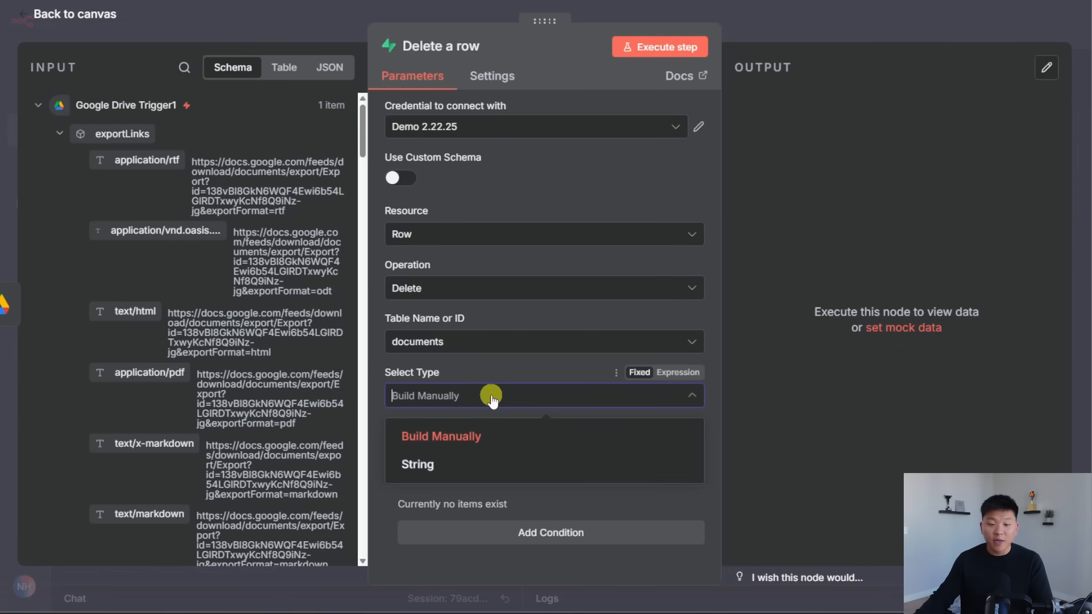
Filter deletions by metadata->>fileName matching the updated file's name and execute the step
click(418, 464)
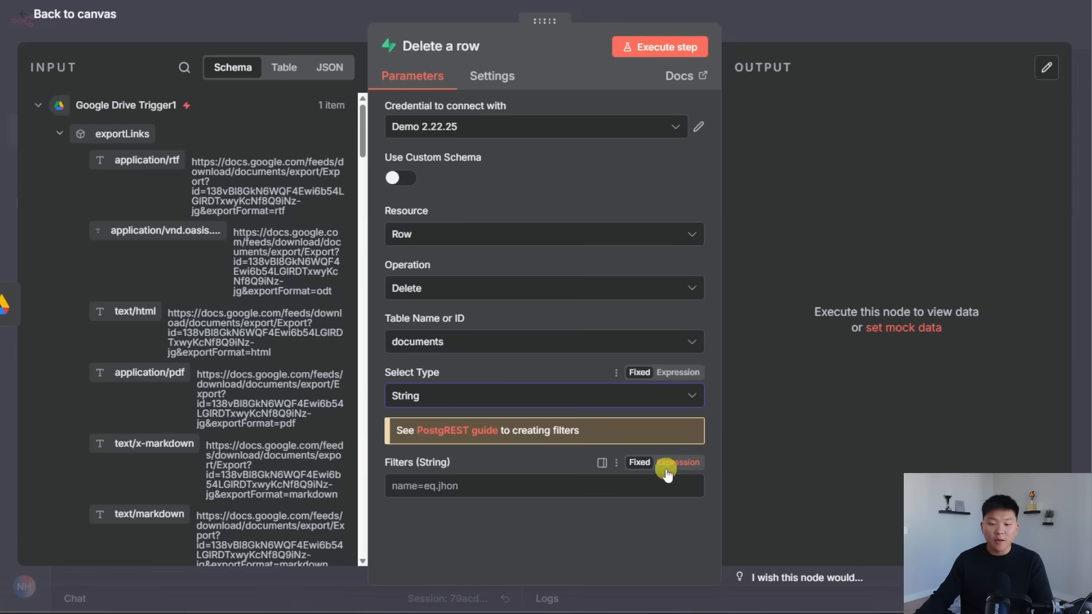
click(677, 462)
text(metadata->>fileName=like.*)
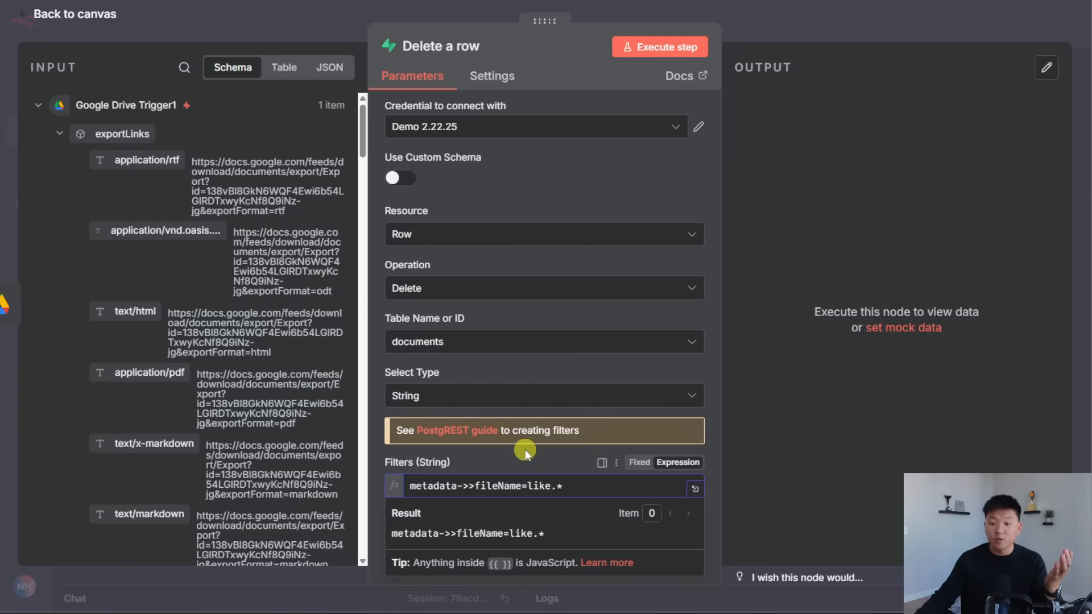
mouse_move(524, 452)
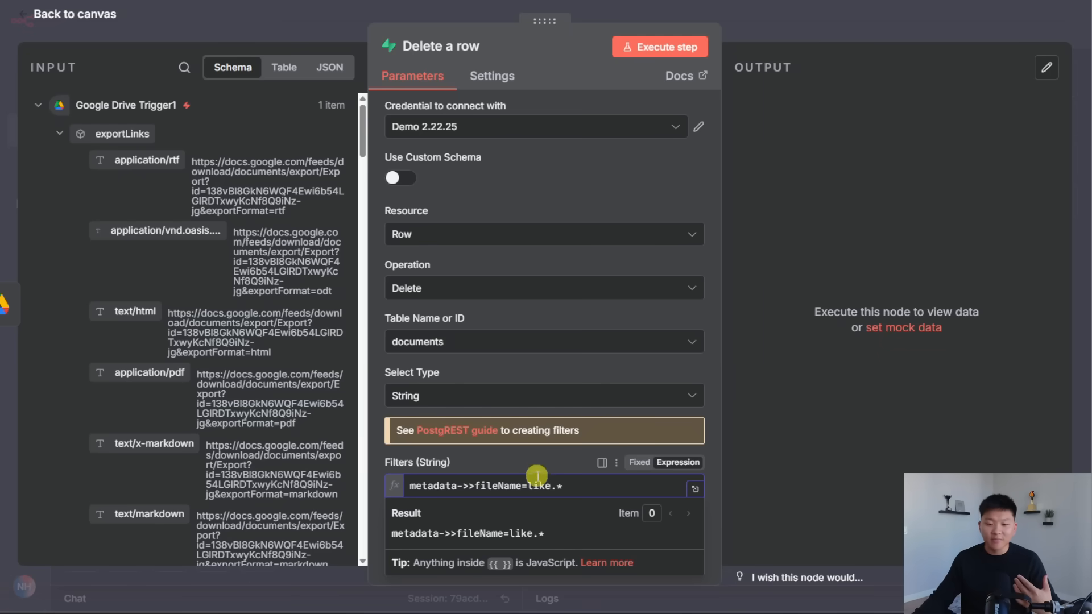
mouse_move(268, 342)
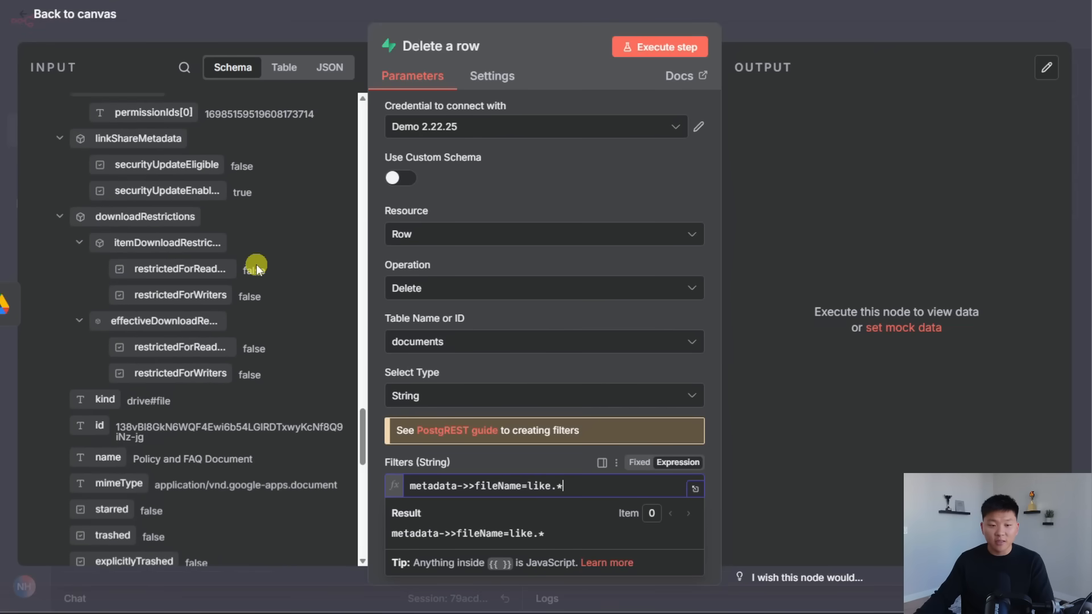
scroll(down, 3)
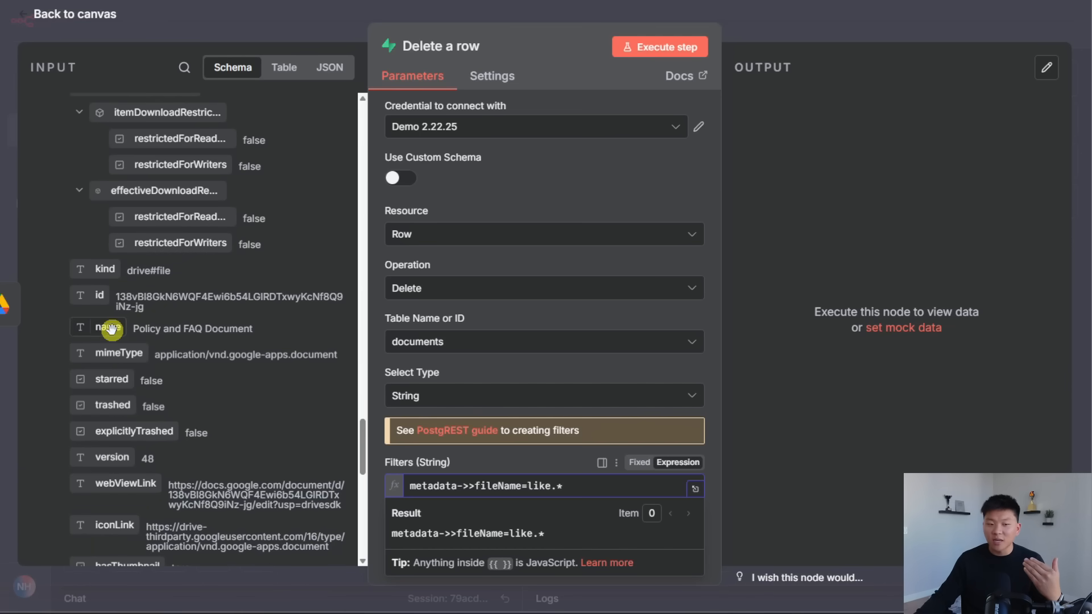
drag(108, 328, 616, 486)
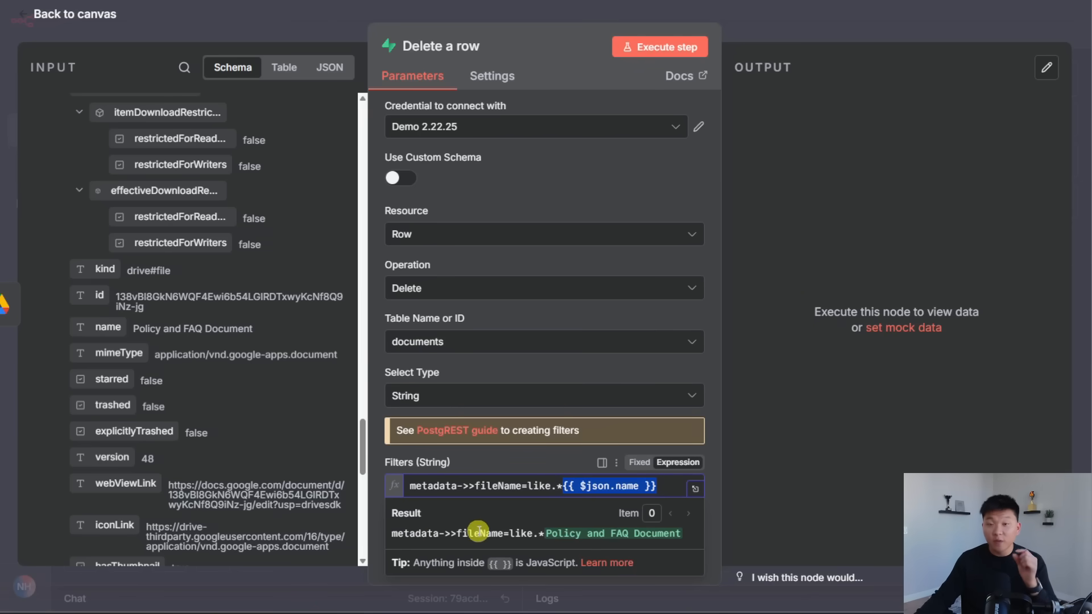
mouse_move(694, 527)
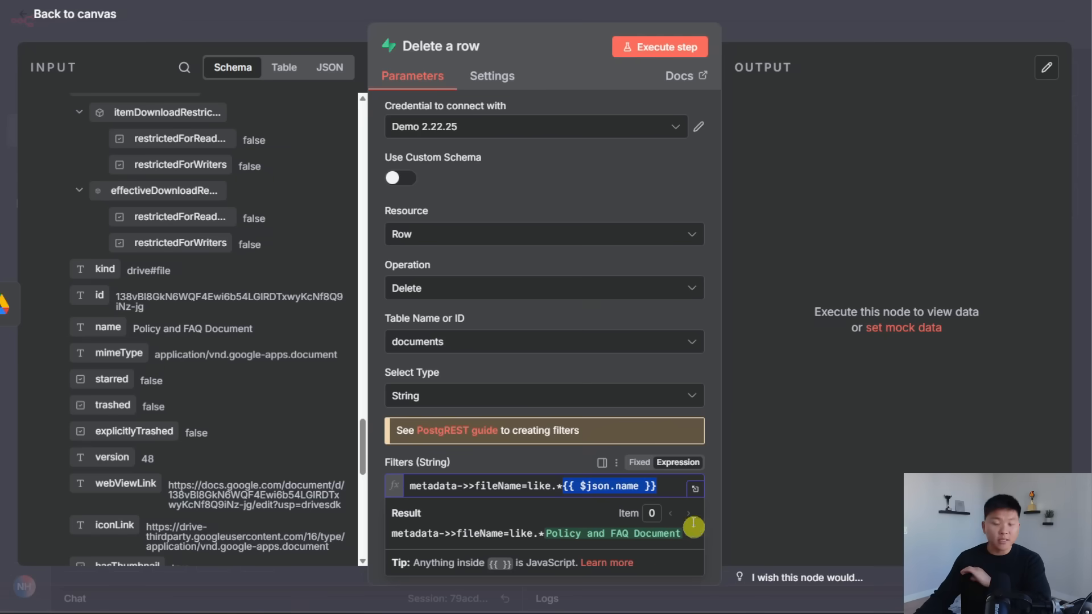
click(658, 46)
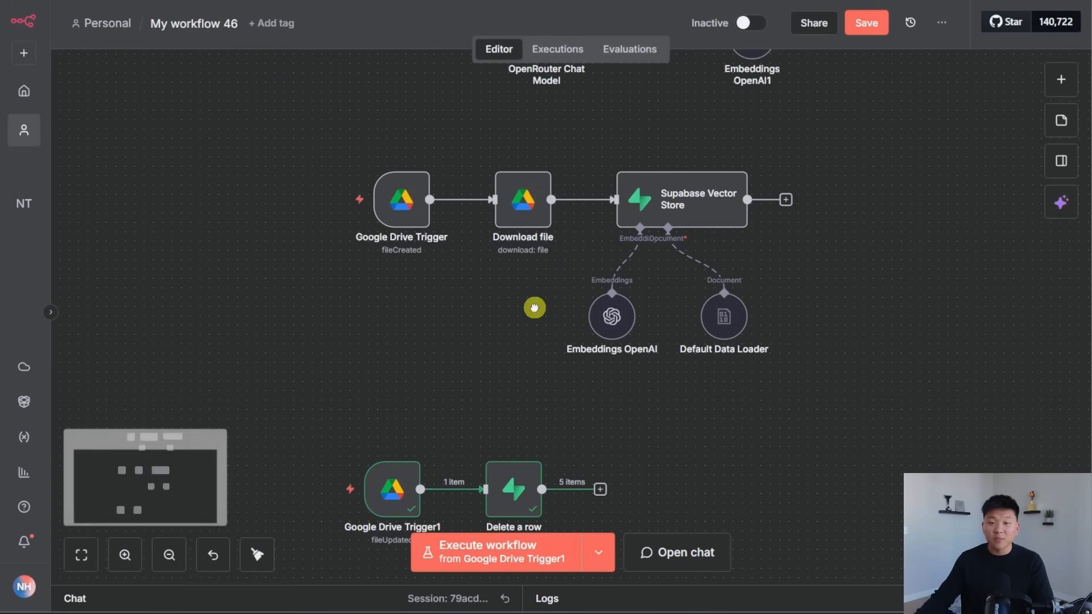
Add a Google Drive Download step after Delete a row, identifying the file by the trigger's ID
click(682, 201)
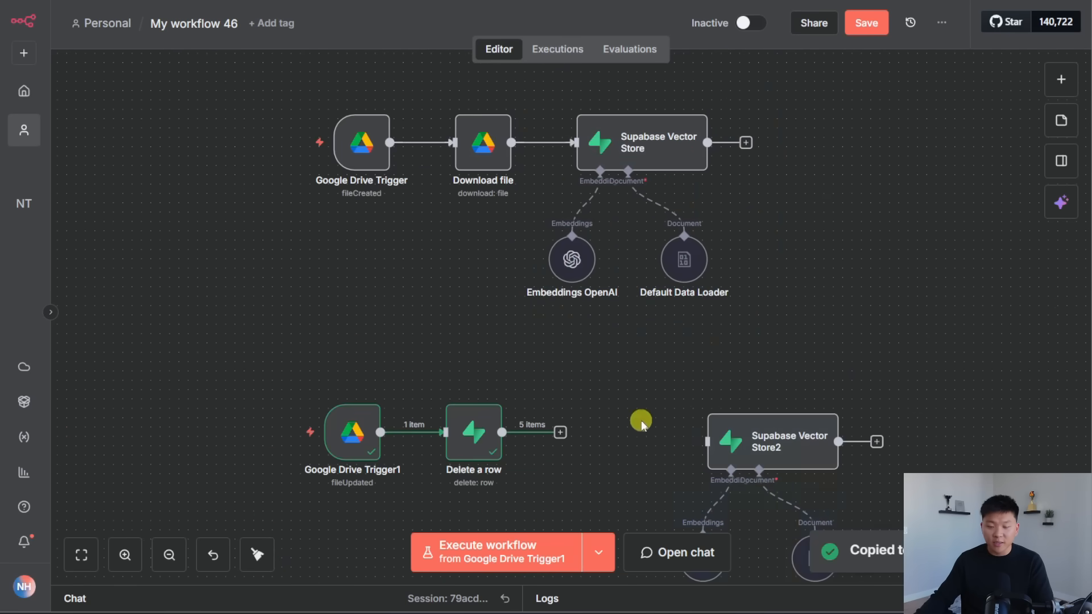
text(goog)
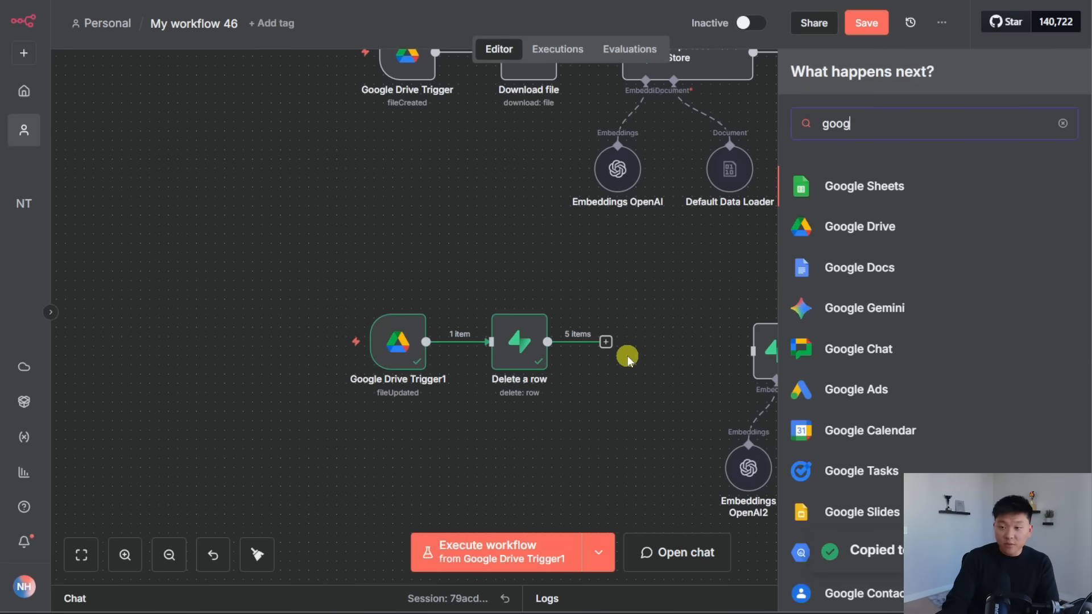
click(860, 226)
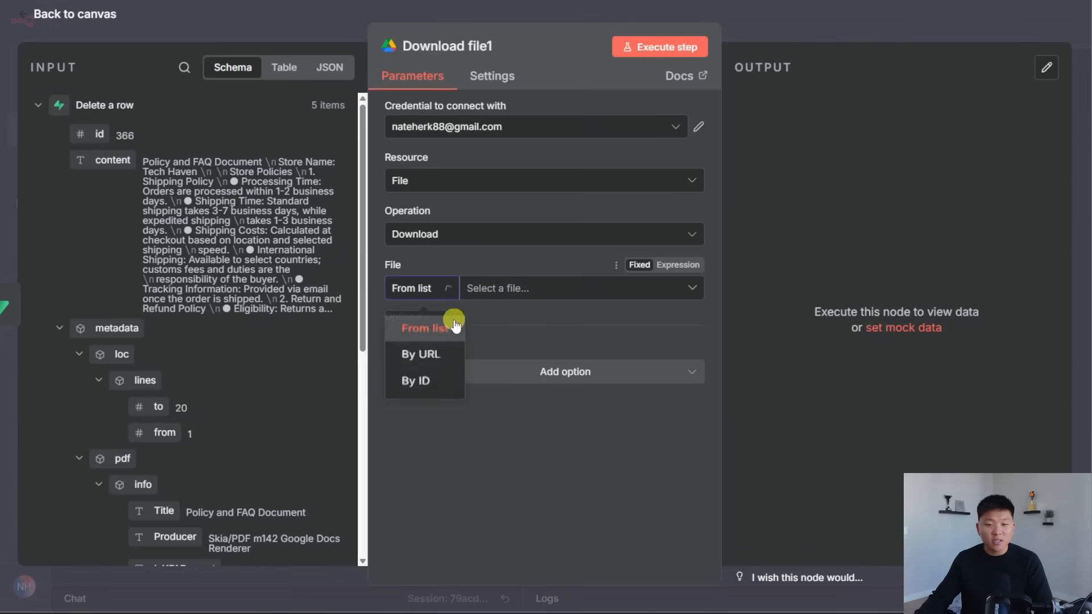
click(414, 380)
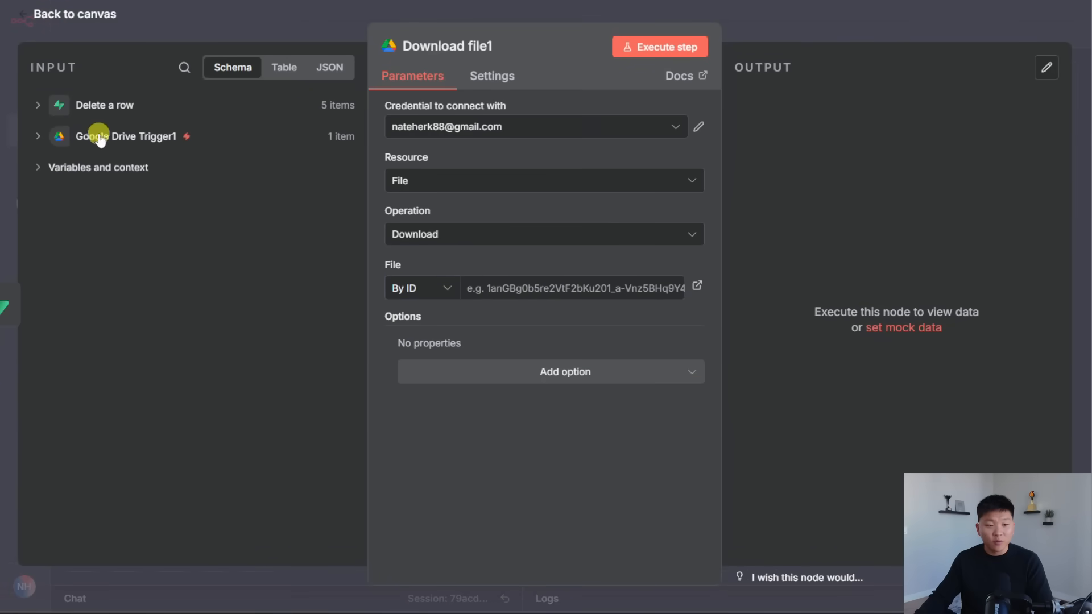
click(126, 135)
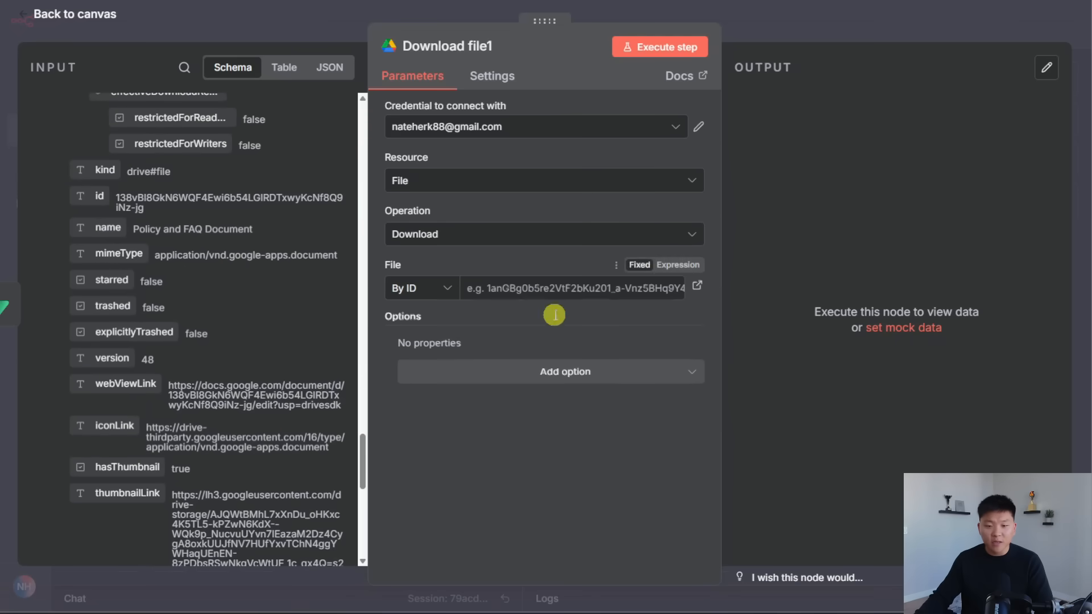
Set Google Docs conversion to PDF, execute the download step and return to the canvas
click(566, 370)
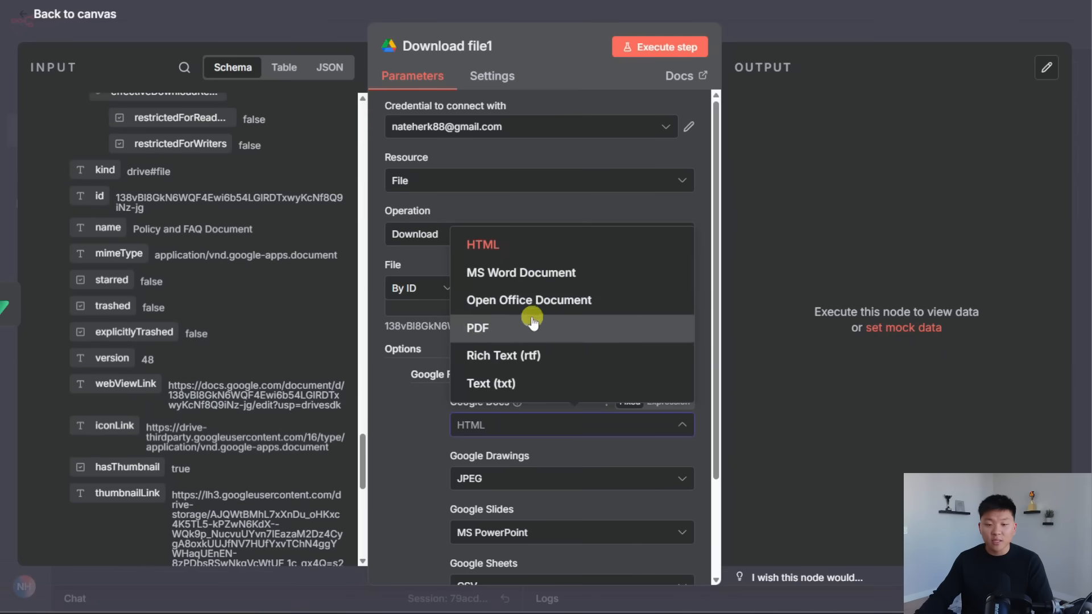
click(477, 328)
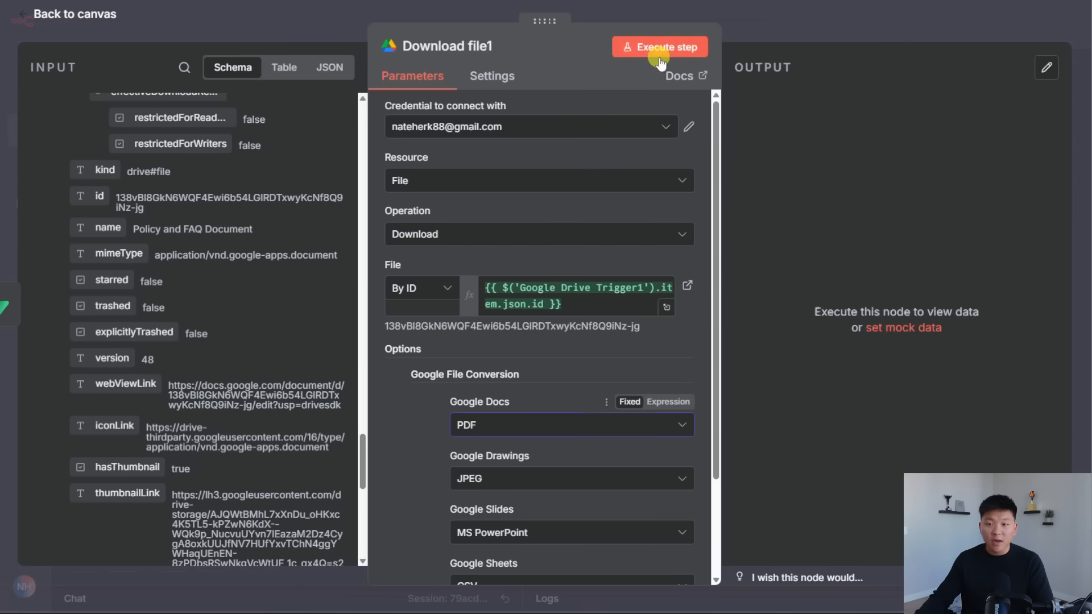
click(659, 47)
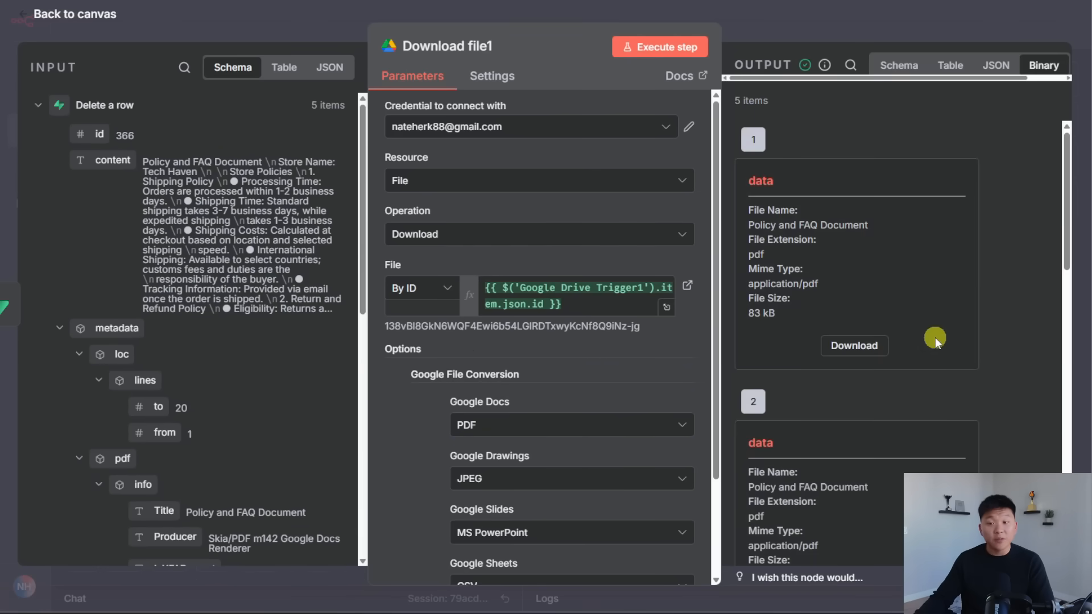
mouse_move(935, 341)
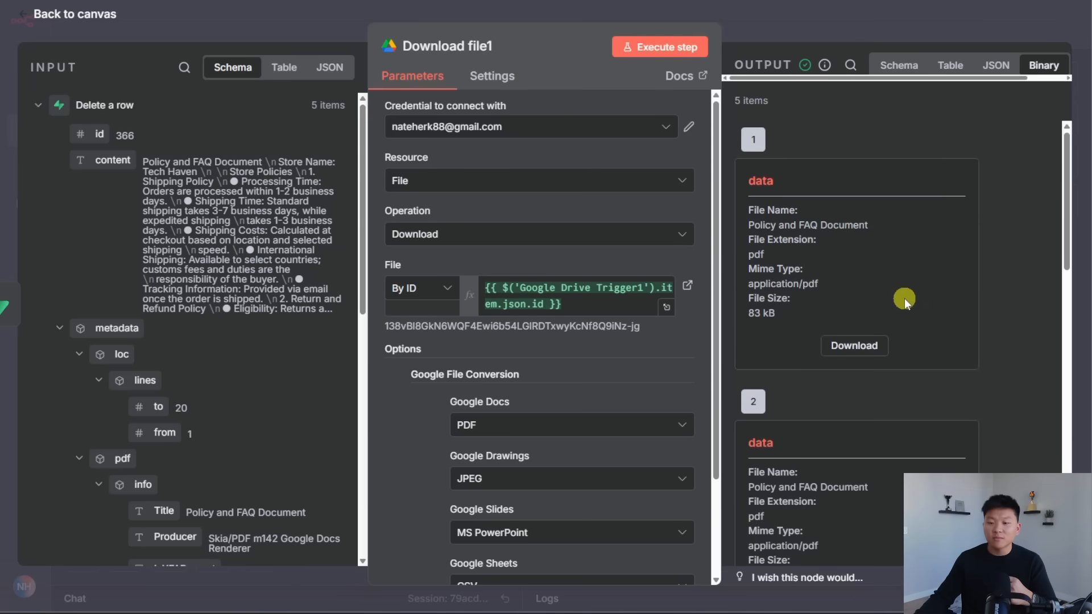
click(64, 14)
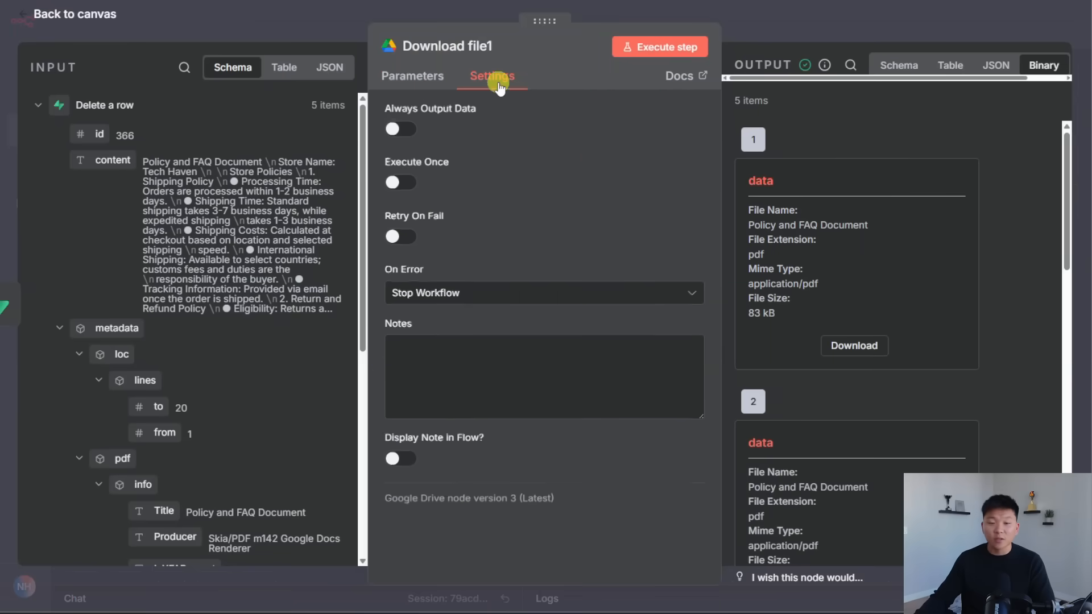
Enable Execute Once in the Download file1 step's settings
click(401, 182)
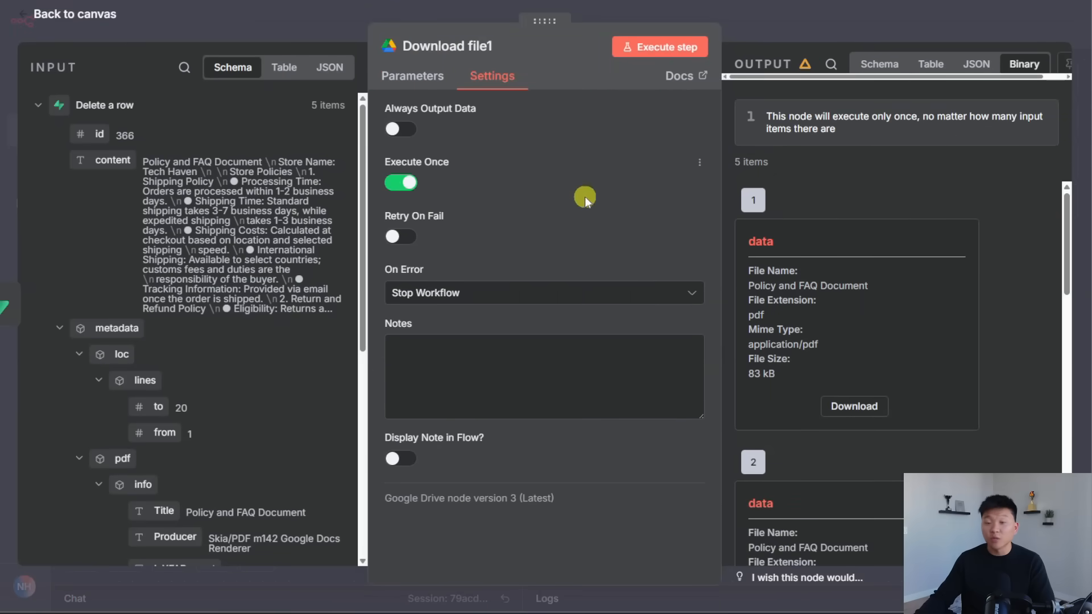
click(659, 47)
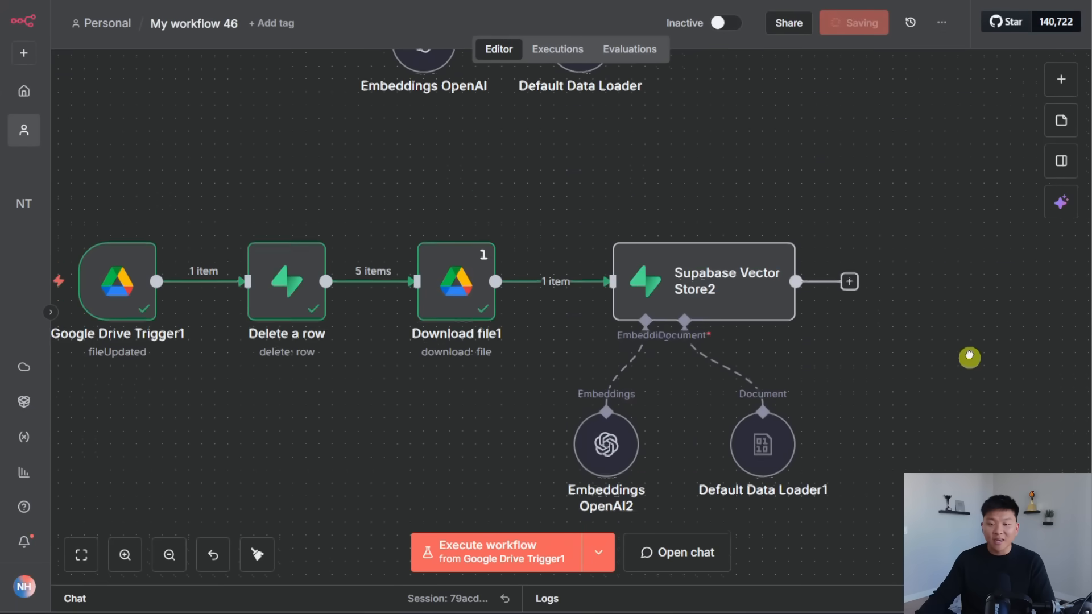
Clear the undefined {{ $json.name }} fileName metadata value in Default Data Loader1
double_click(703, 281)
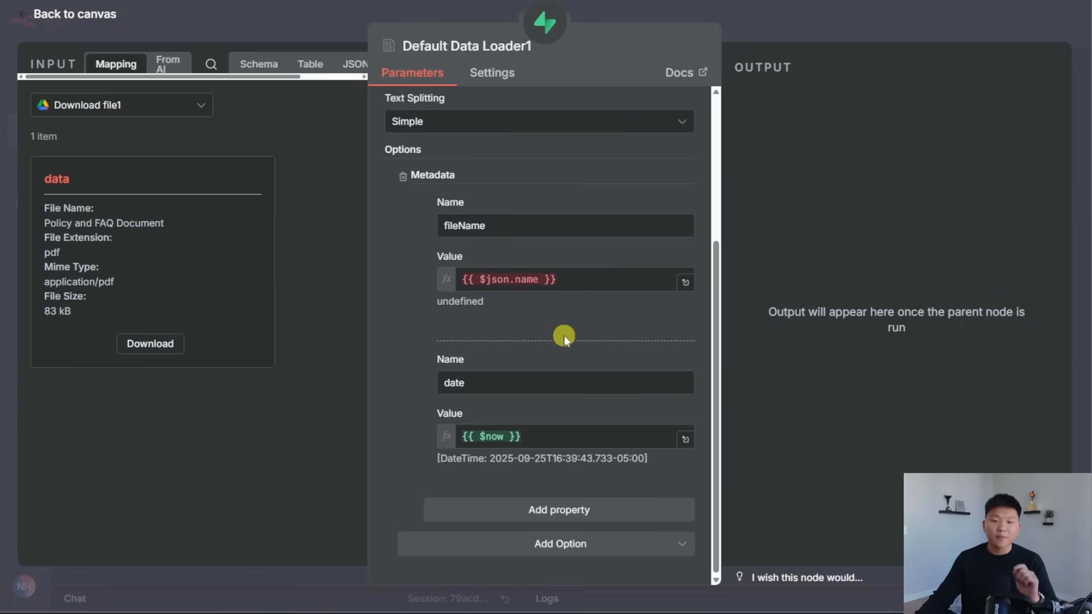
click(508, 280)
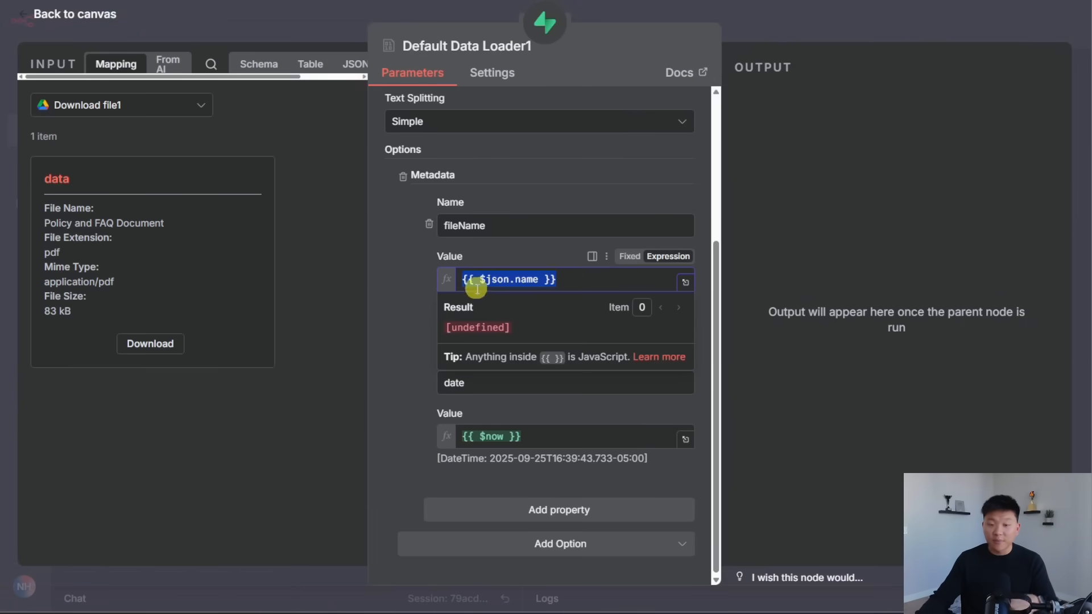
click(121, 104)
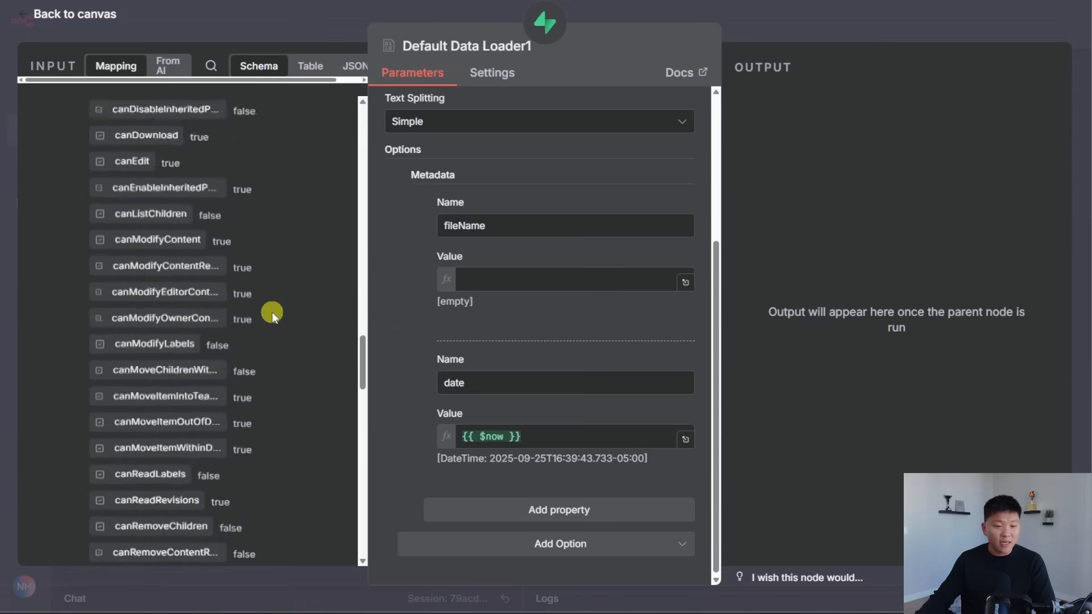
scroll(down, 3)
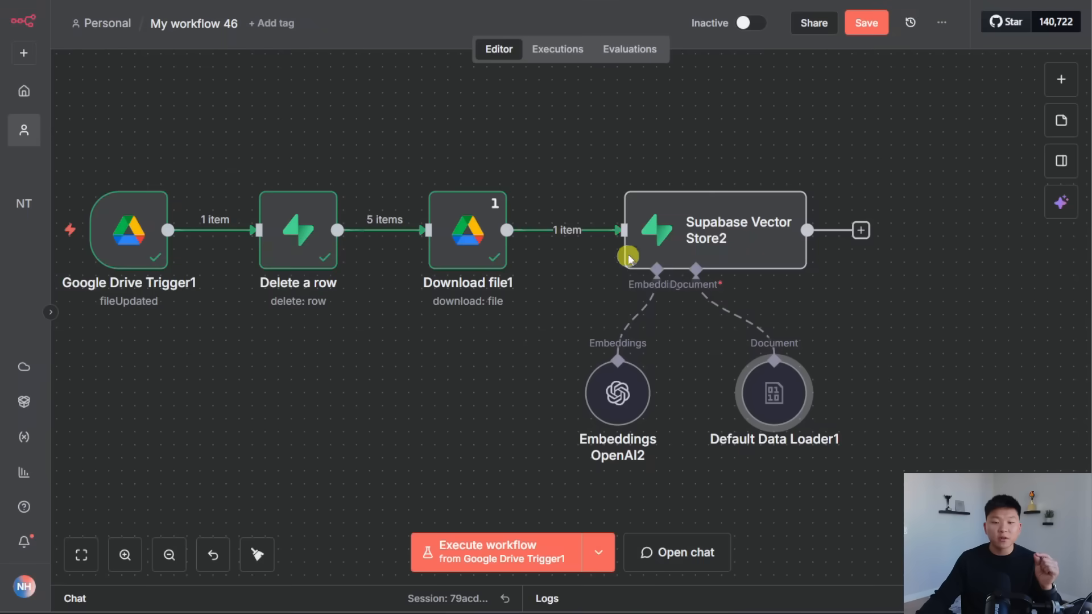
double_click(773, 390)
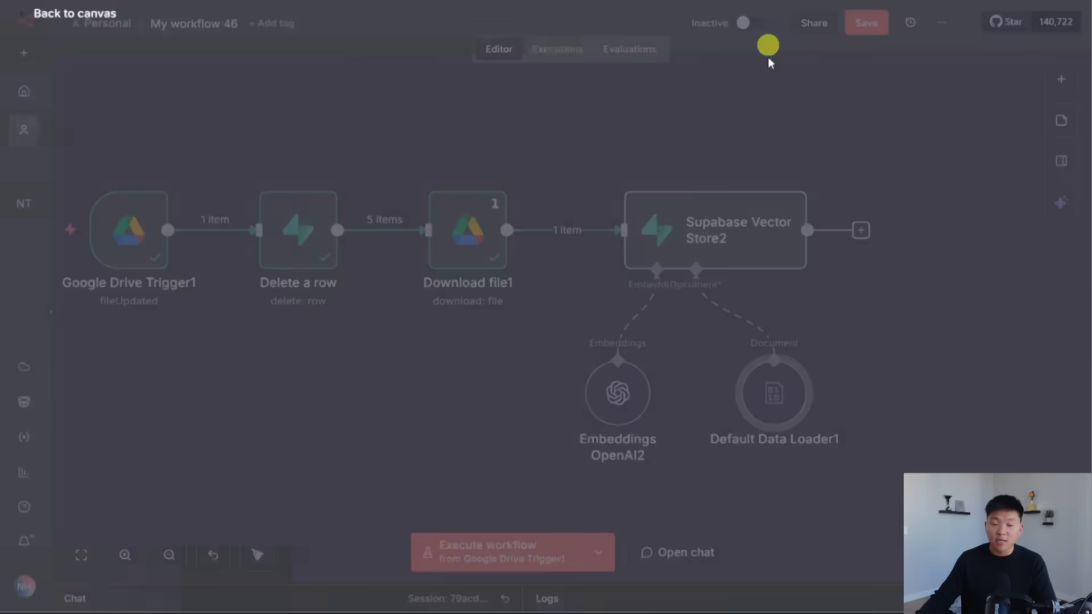
View the documents table records in Supabase's Table Editor to confirm five fresh rows
click(489, 551)
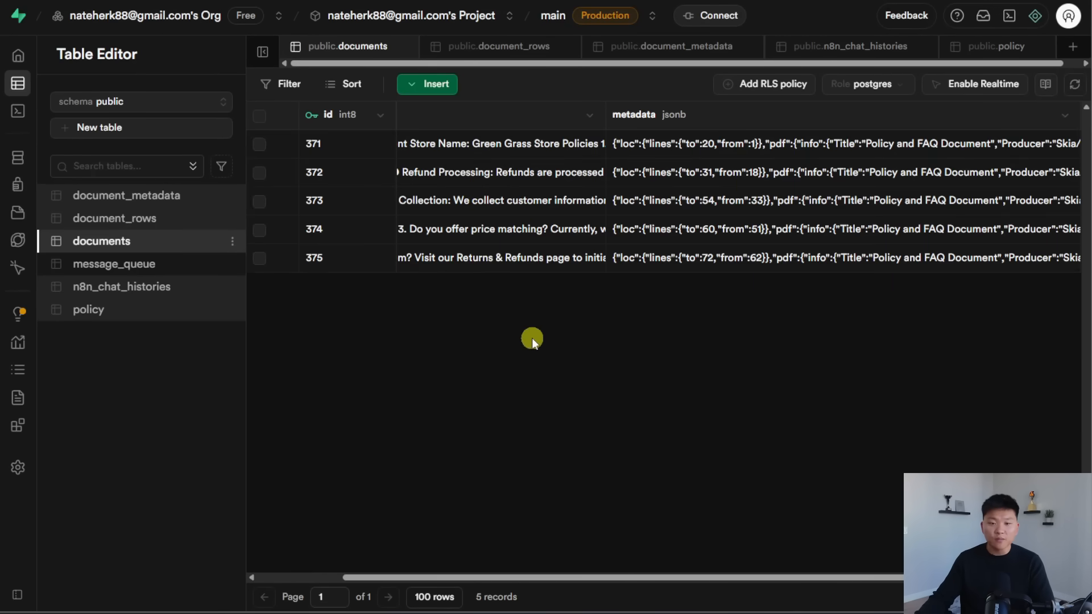
click(502, 143)
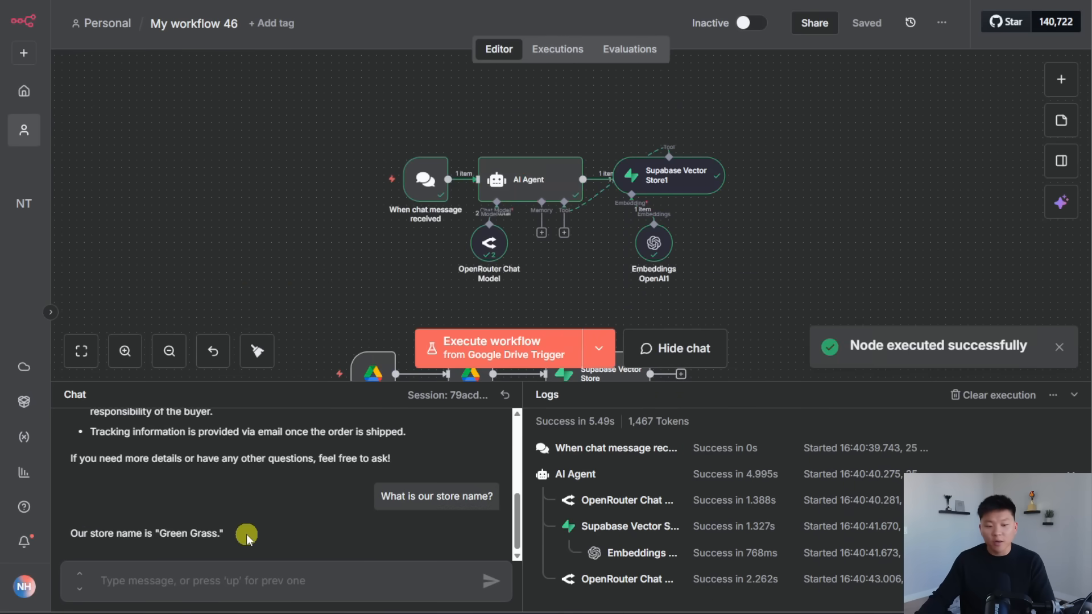
Hide the test chat and return to the canvas with both file flows
click(675, 348)
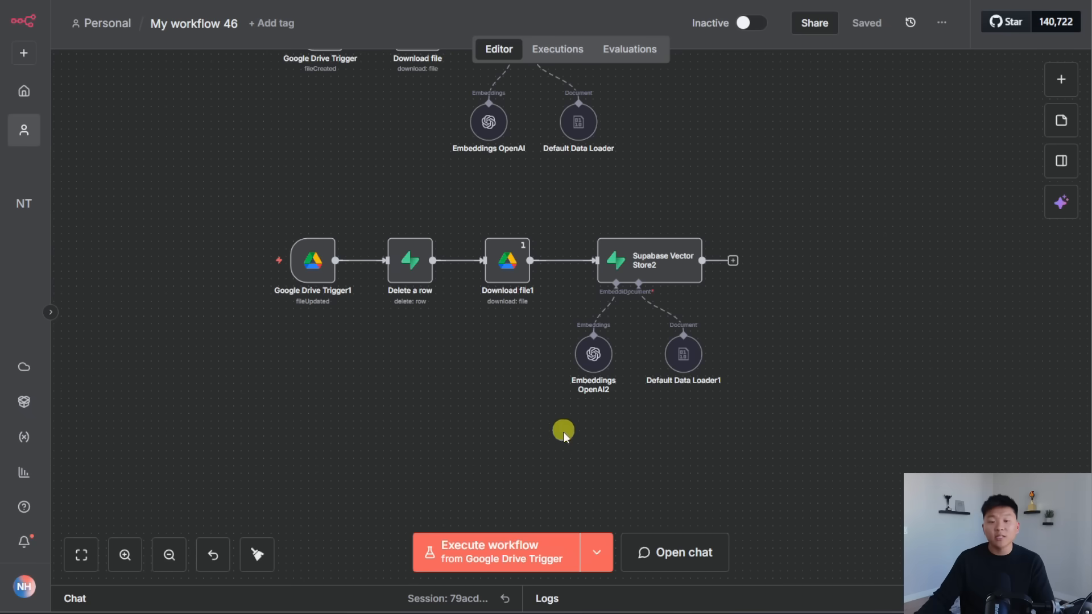
mouse_move(483, 460)
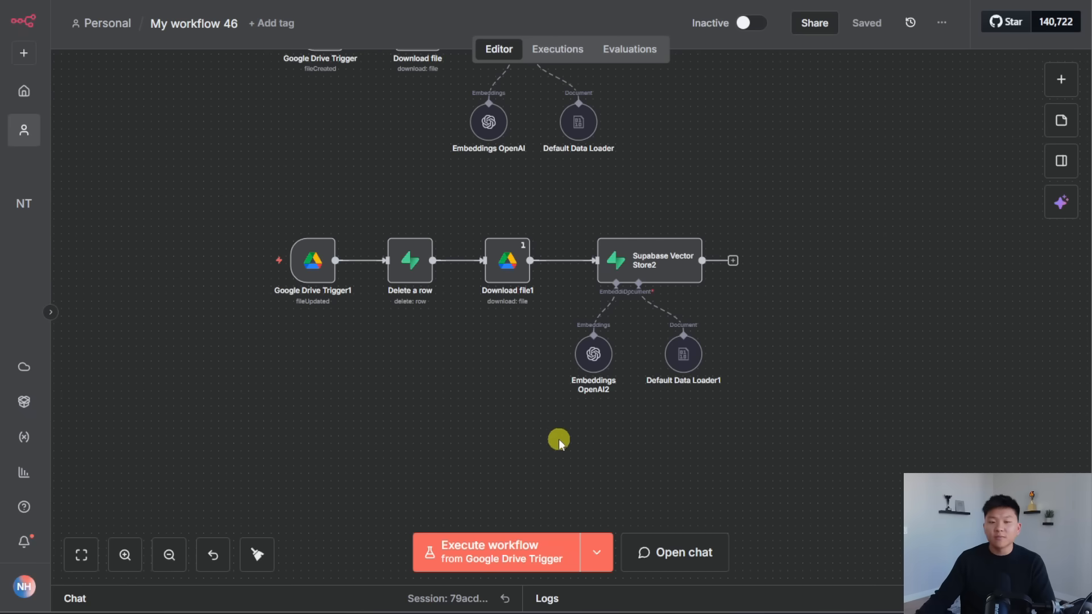
mouse_move(516, 439)
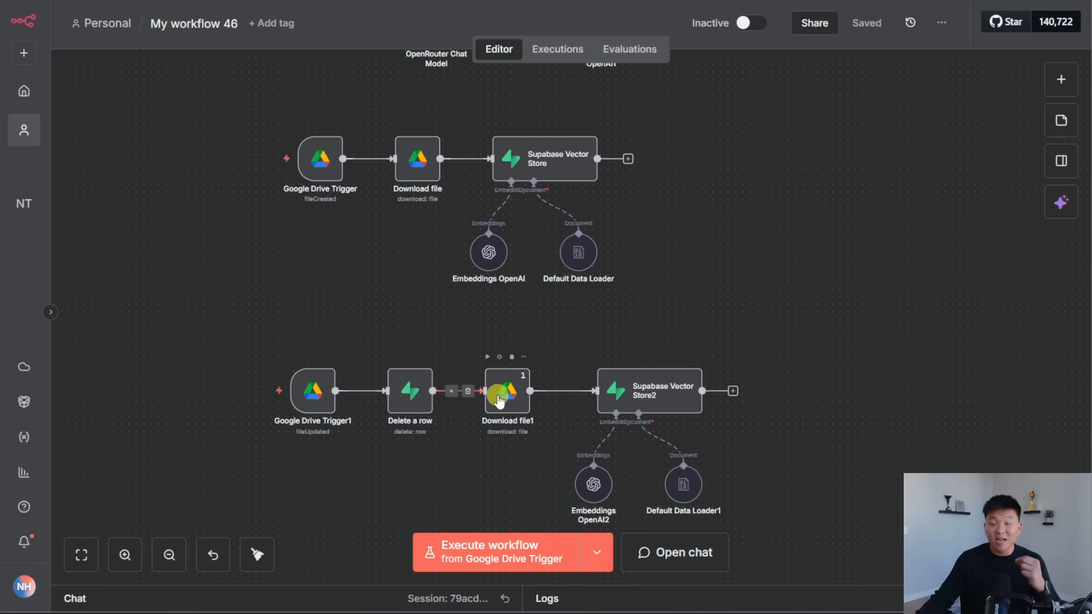
mouse_move(675, 411)
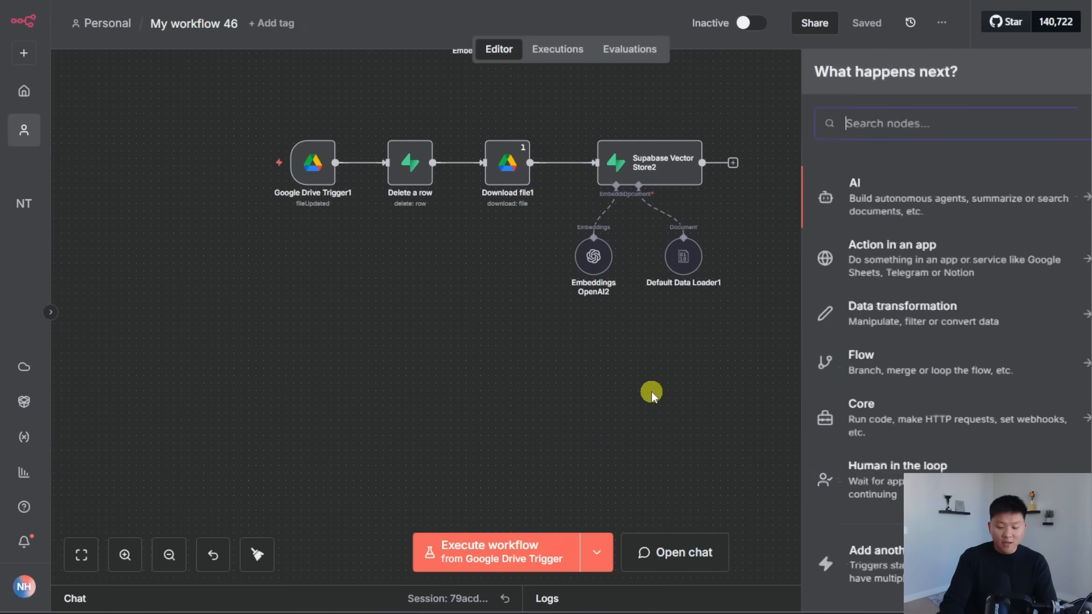
Add a Google Drive trigger for changes involving a specific folder
text(google)
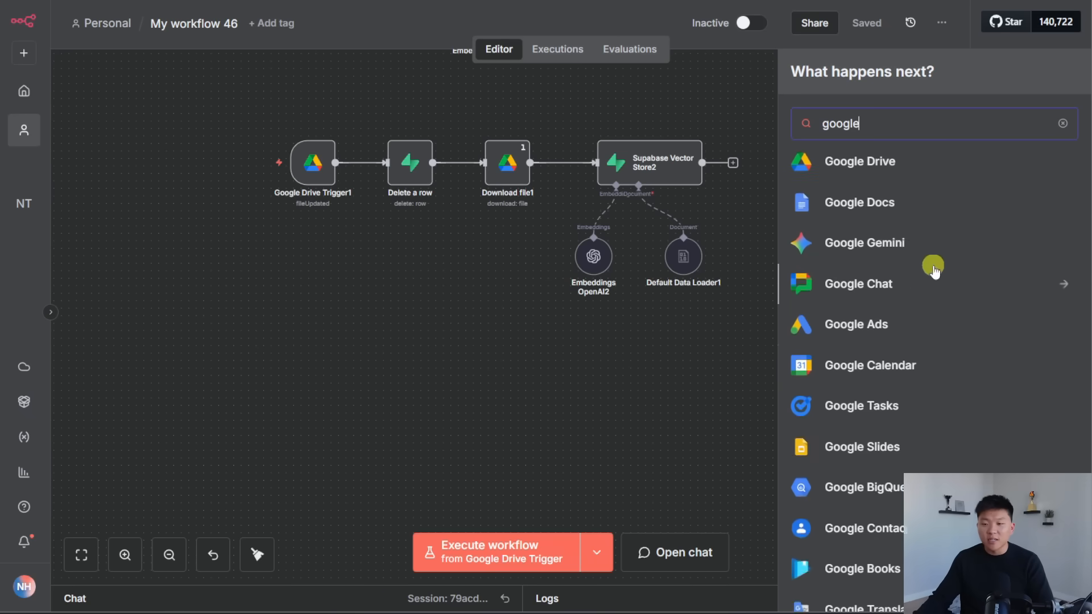
click(860, 160)
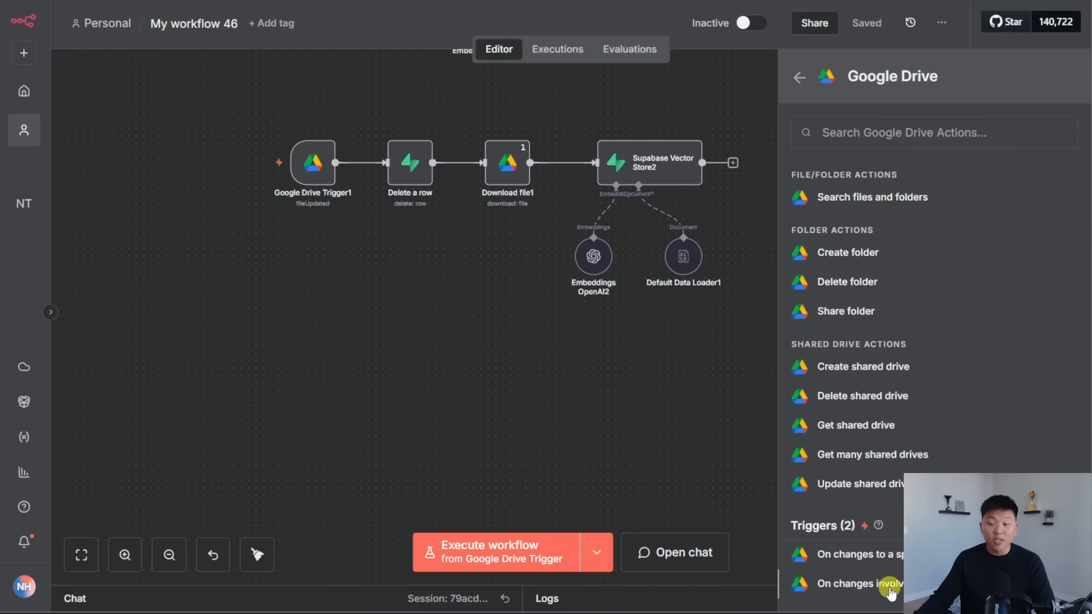
click(863, 583)
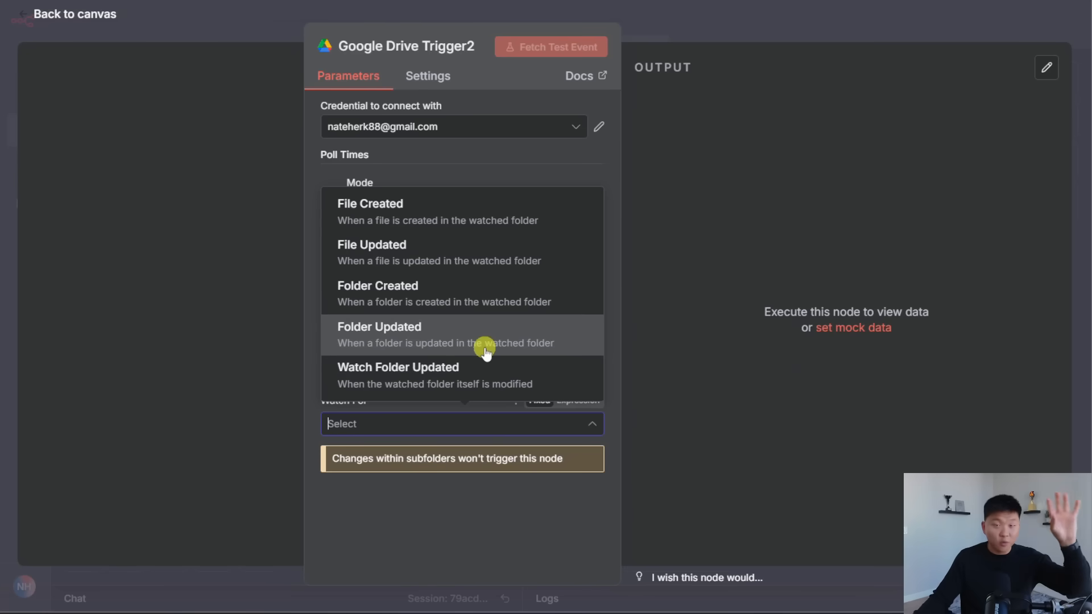
mouse_move(467, 377)
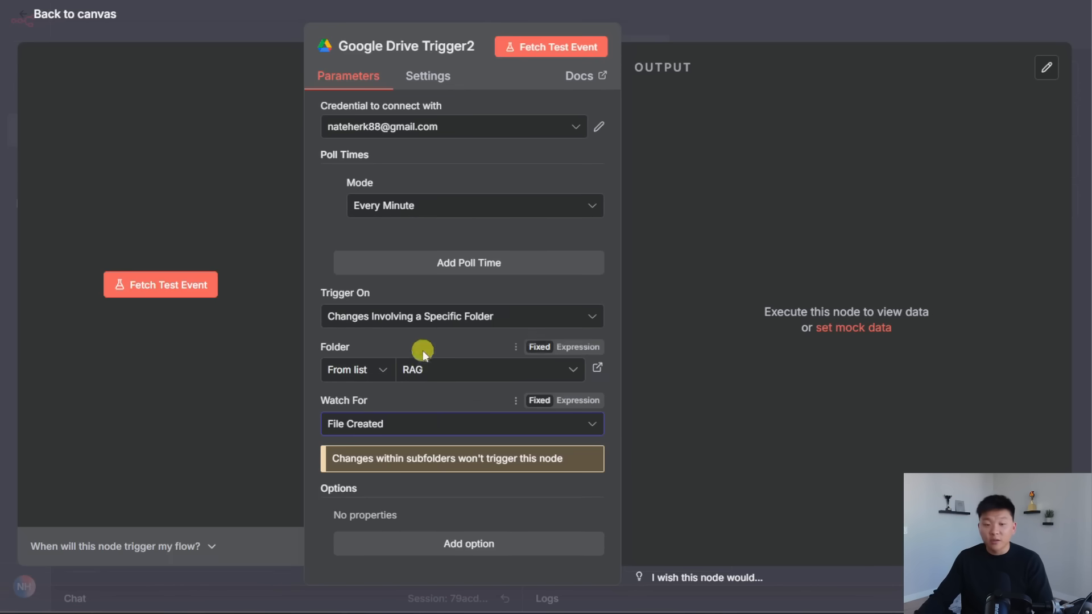
Point the trigger's watched folder at Recycling Bin instead of RAG
click(488, 368)
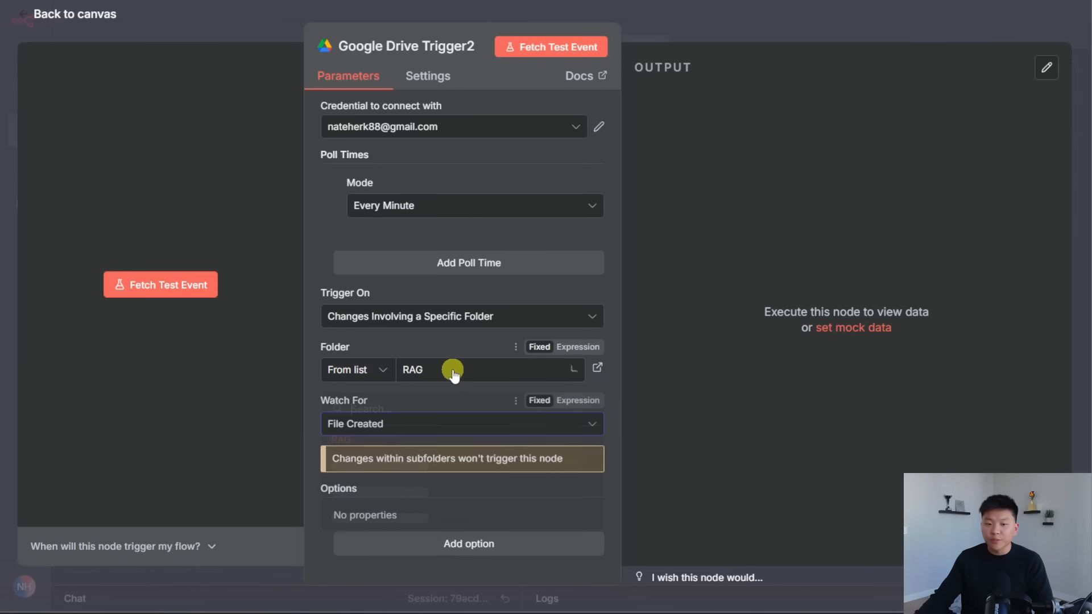
click(452, 369)
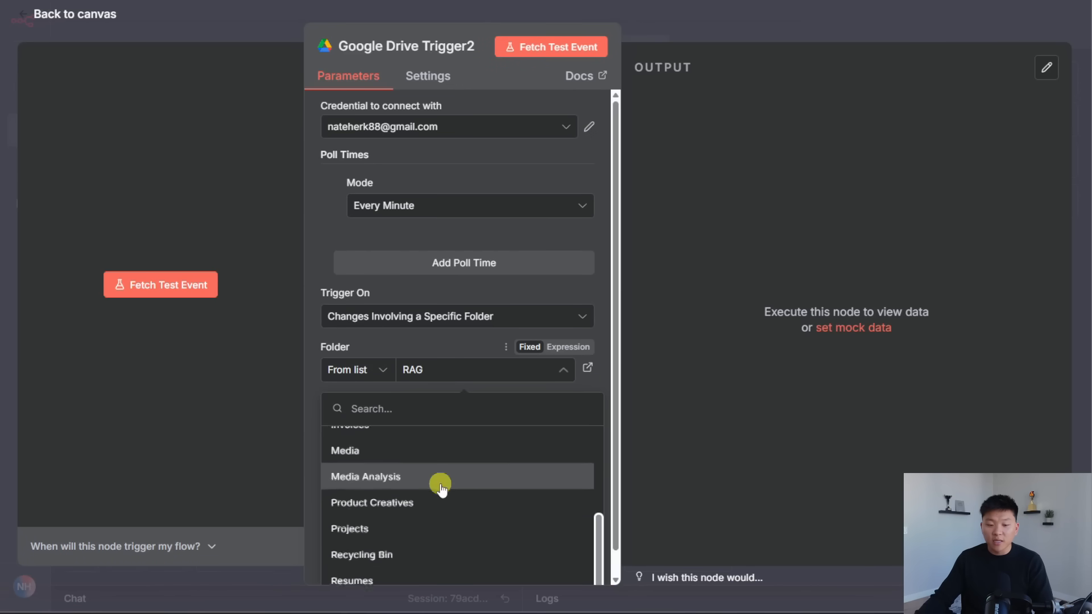
click(362, 554)
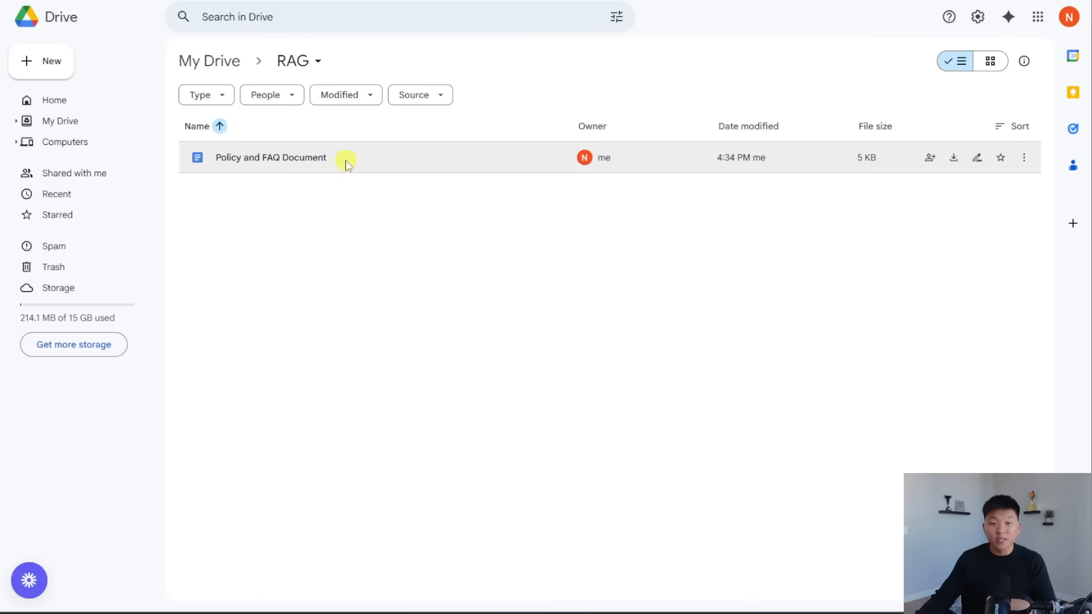
Move the Policy and FAQ Document into the Recycling Bin folder, then return to My Drive
click(1024, 157)
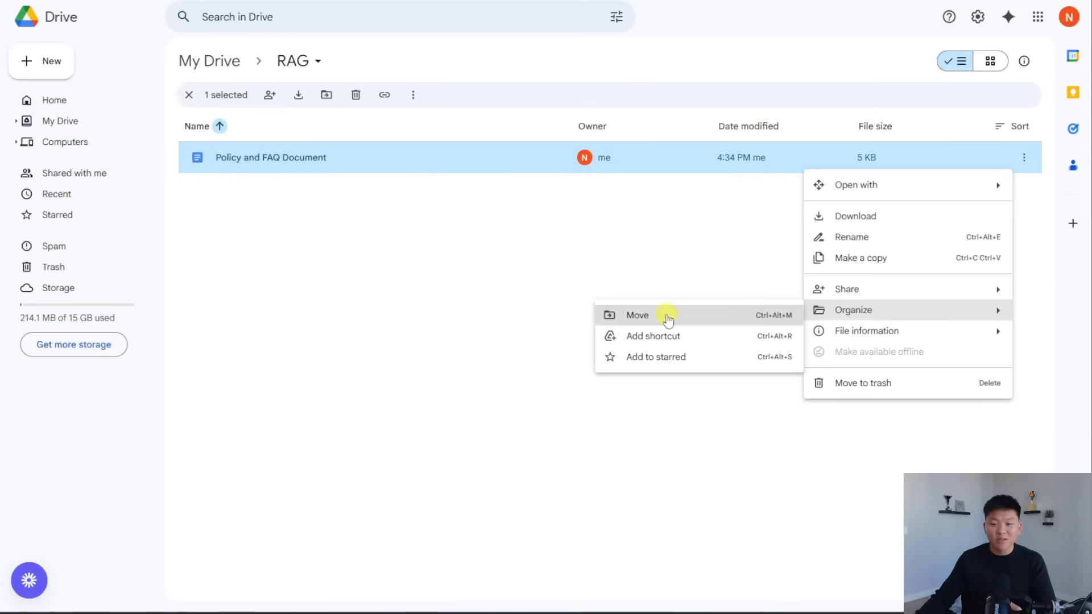
click(637, 315)
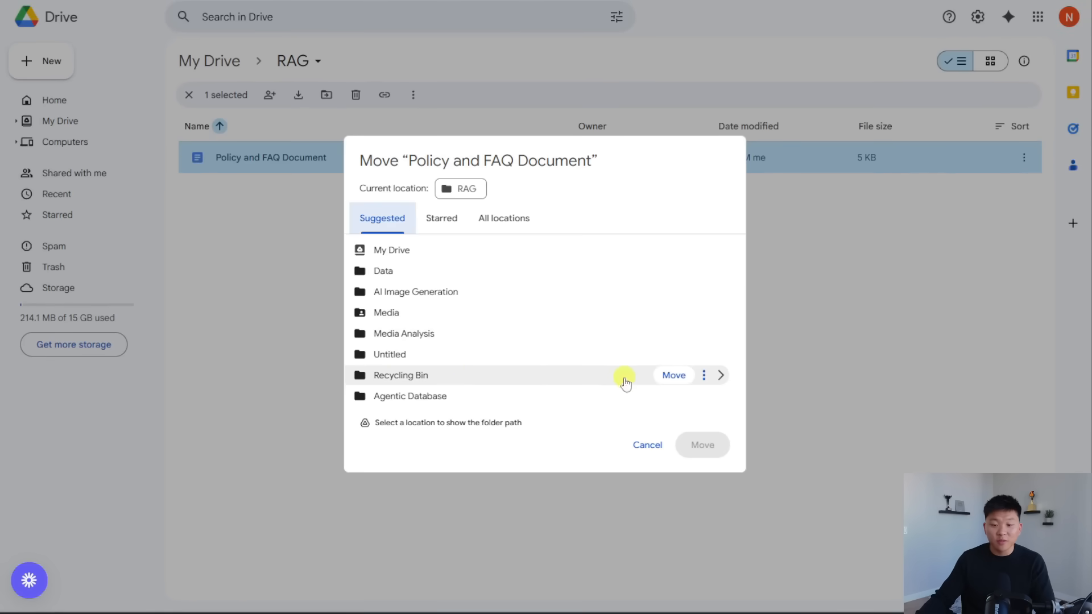
click(672, 375)
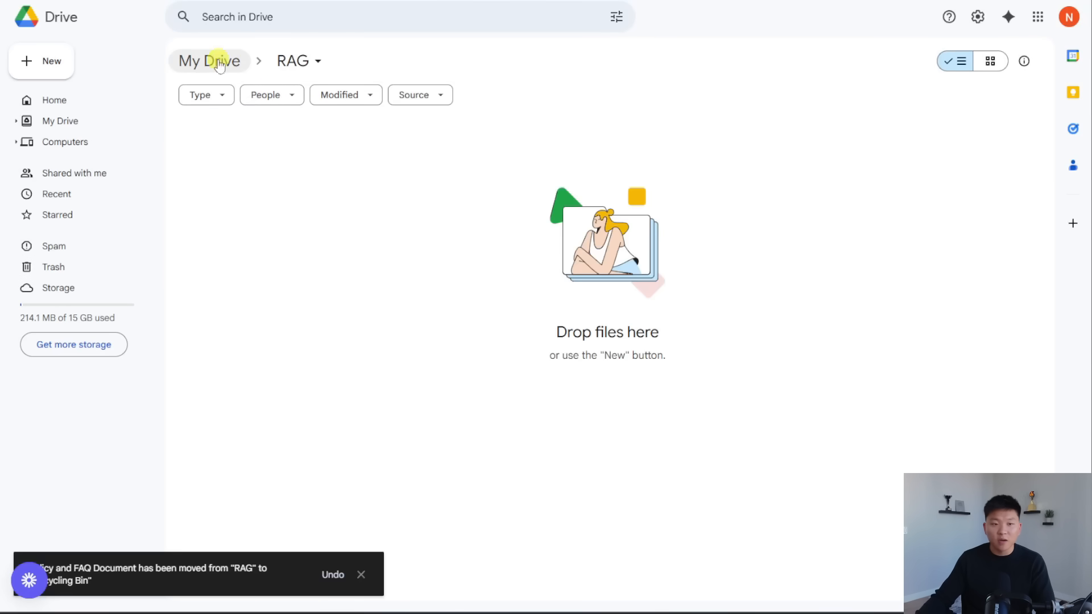
click(210, 60)
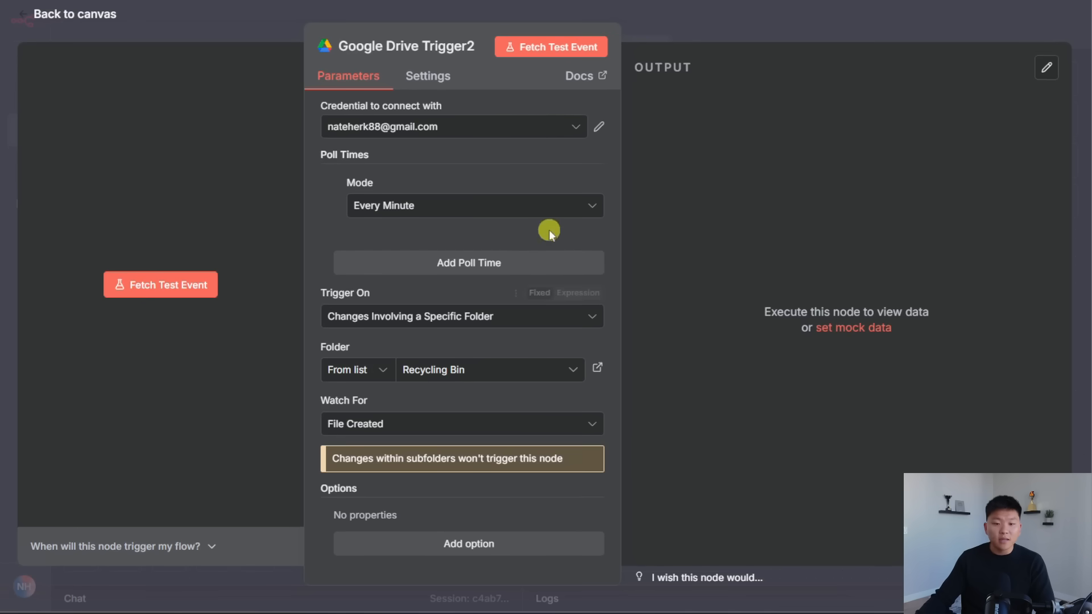
Fetch a test event from the Recycling Bin trigger showing the moved Policy and FAQ Document
click(549, 46)
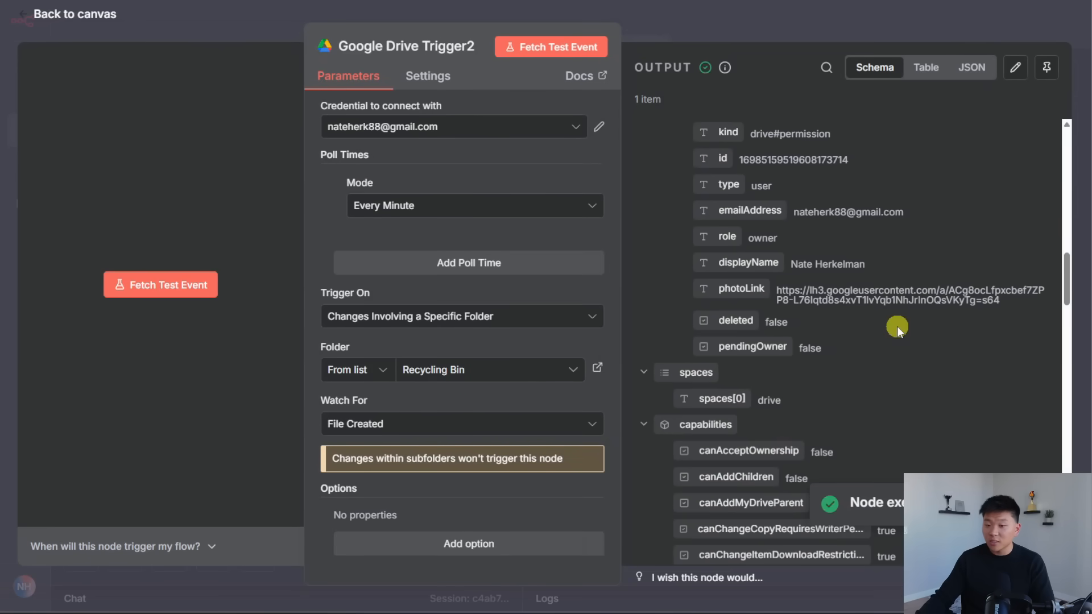
scroll(down, 3)
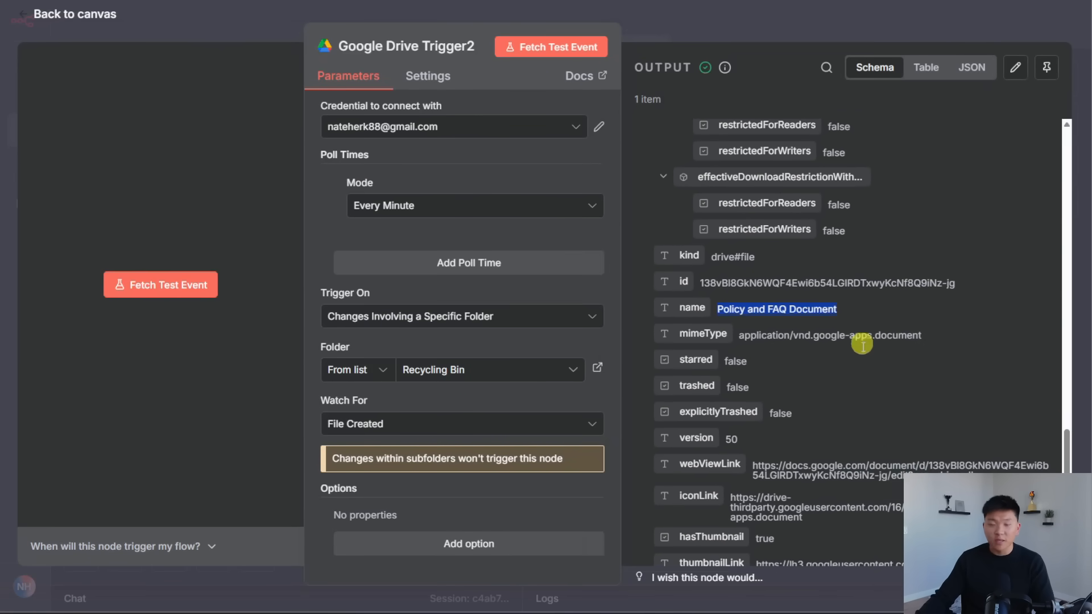
click(73, 14)
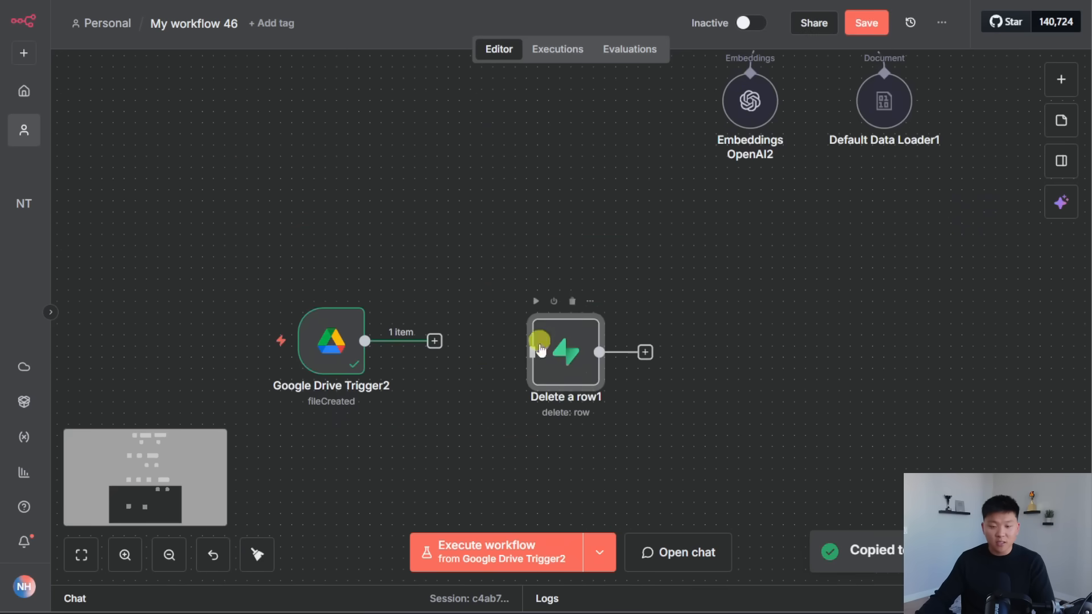
Wire Delete a row1 after the Recycling Bin trigger and run it with the {{ $json.name }} fileName filter
drag(565, 352, 465, 330)
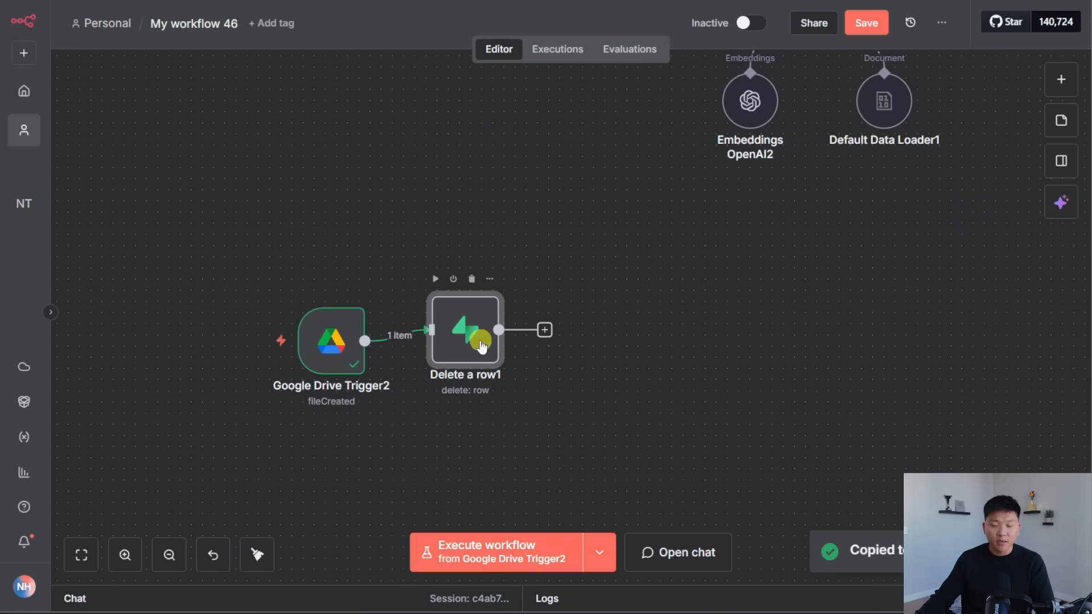
double_click(465, 330)
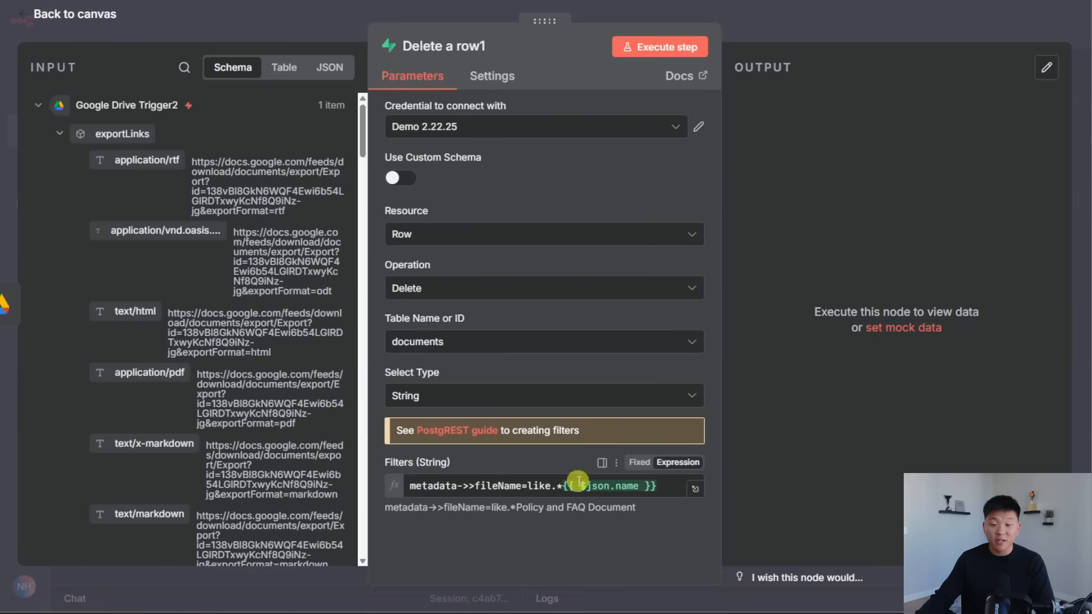
click(659, 47)
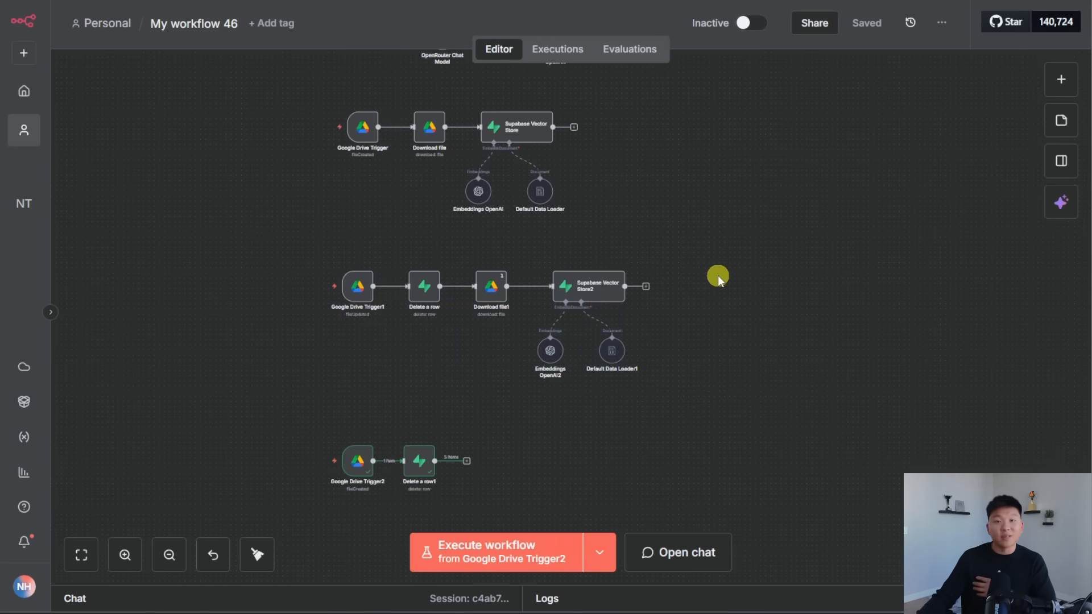
mouse_move(778, 233)
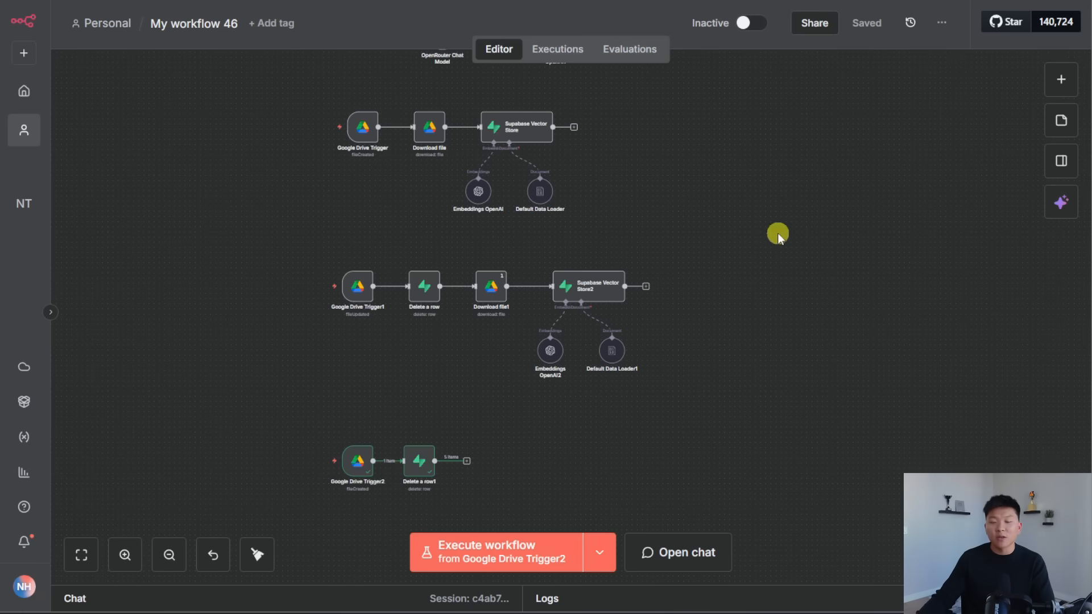
mouse_move(725, 194)
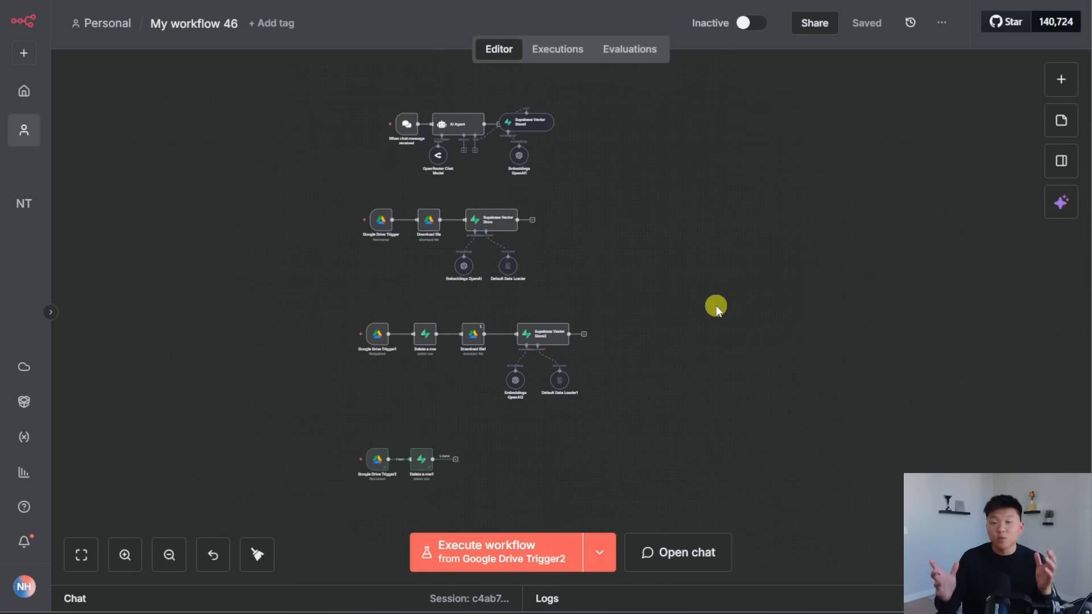
mouse_move(706, 309)
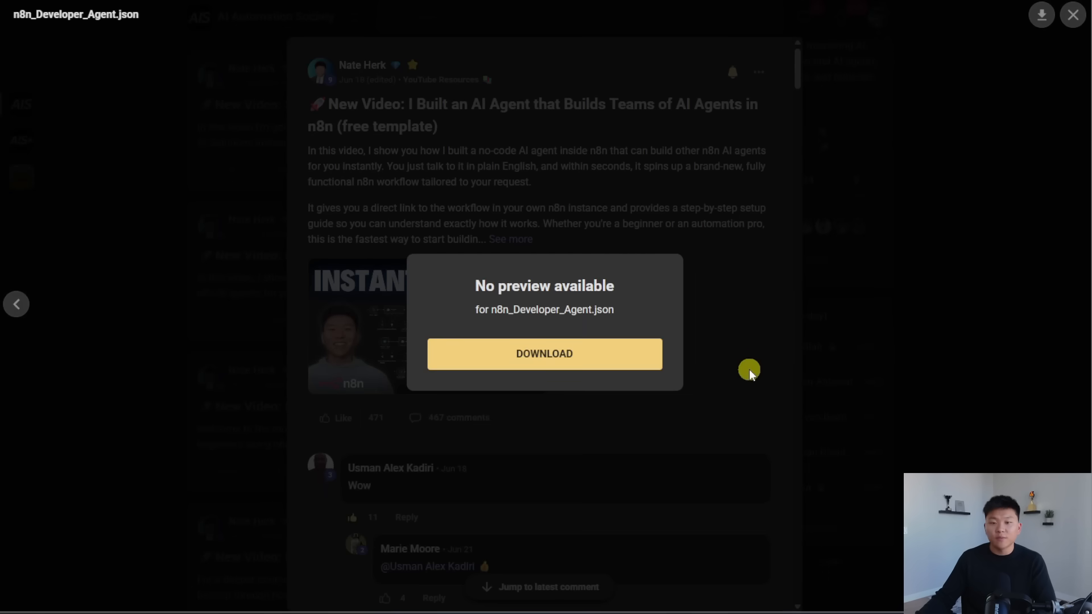
Close the JSON preview and browse the Classroom course list (Start Here, Agent Zero, n8n Templates)
click(1072, 14)
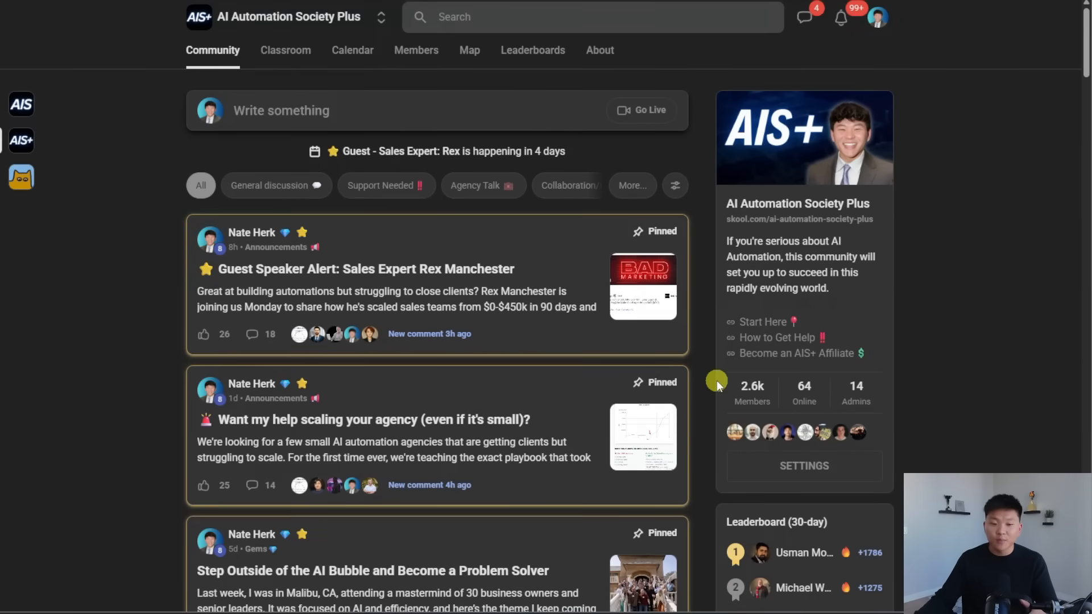
scroll(down, 3)
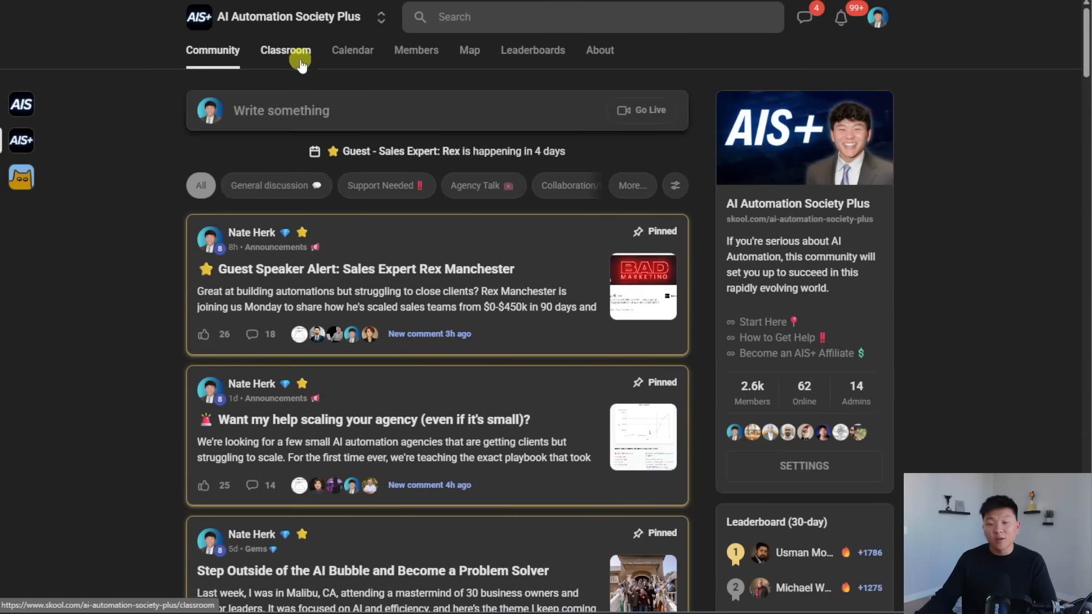
click(284, 50)
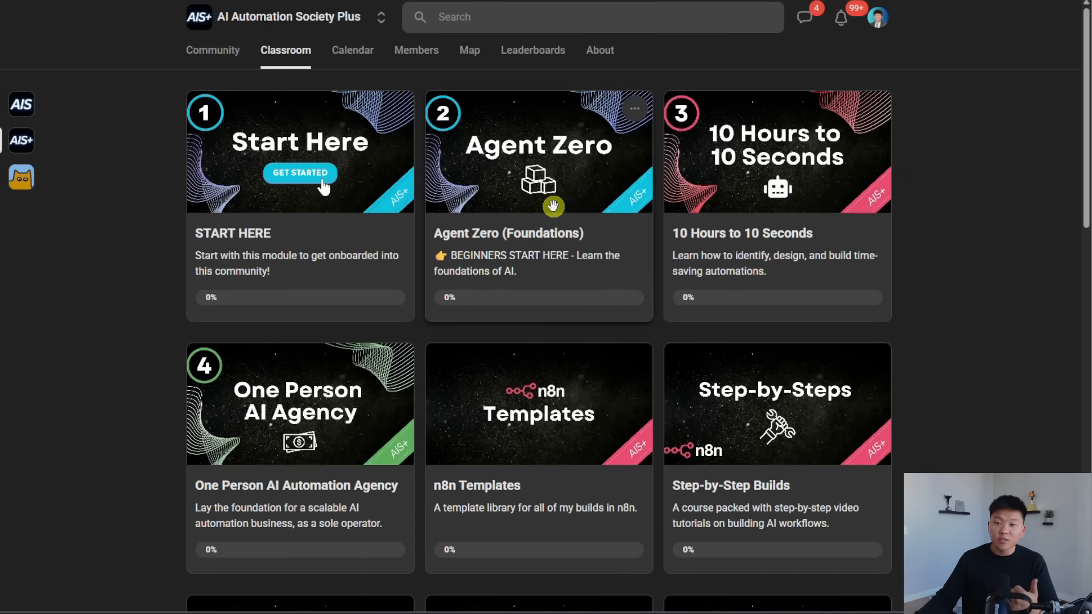
mouse_move(820, 225)
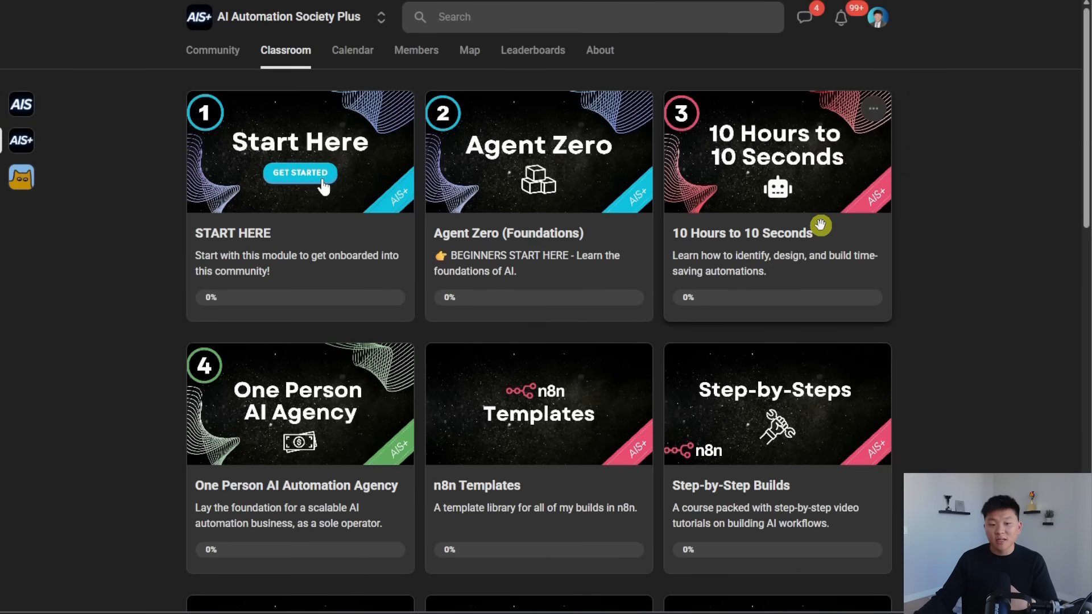
scroll(down, 3)
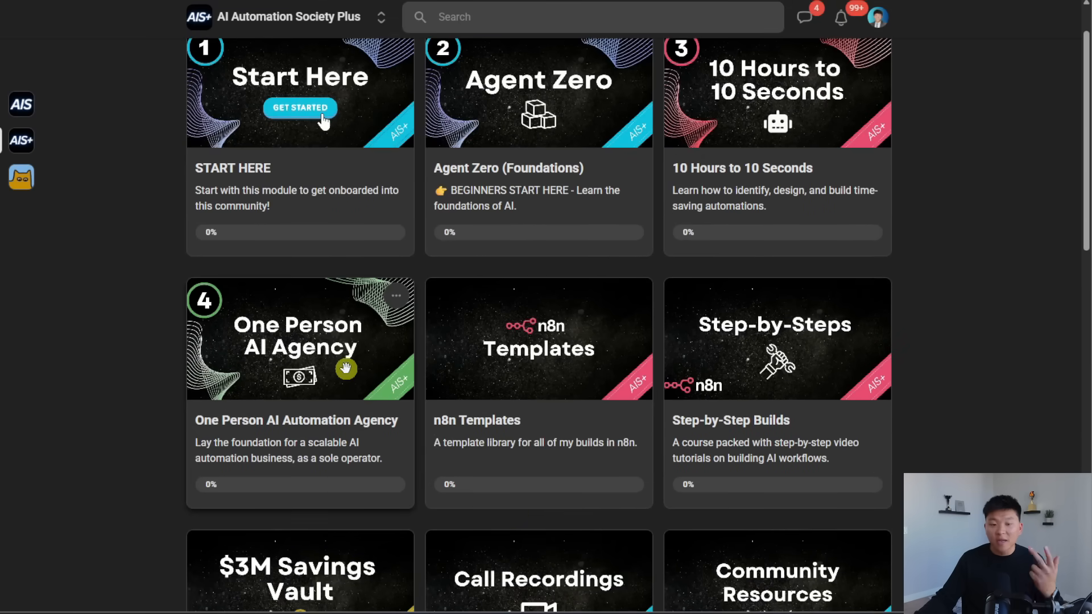